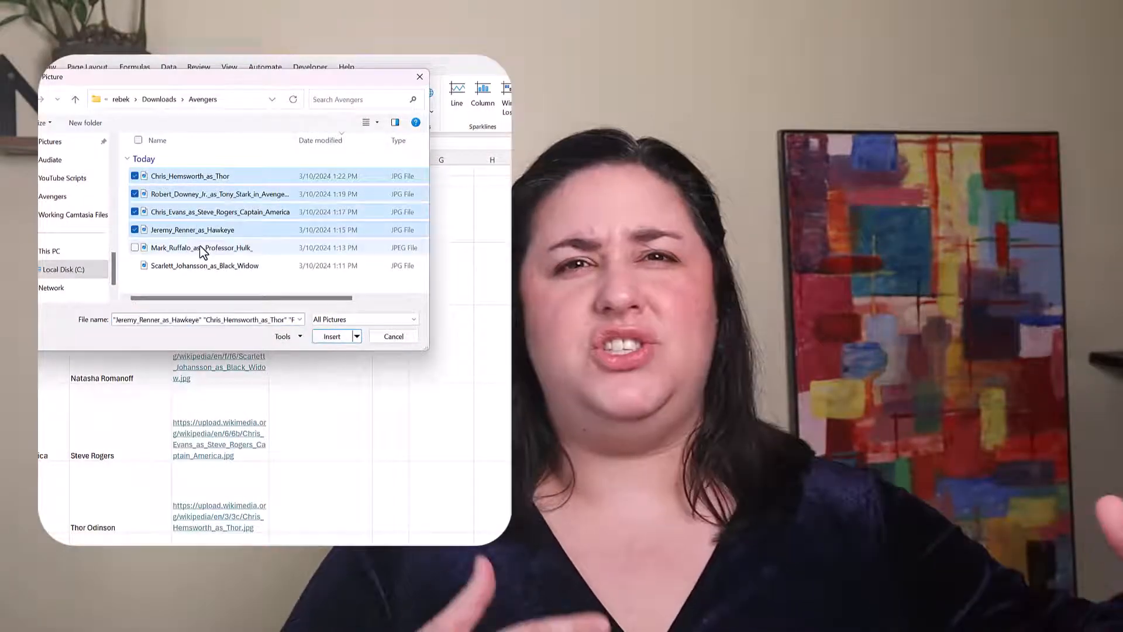
Dismiss the Insert Picture dialog and return to the Avengers table on the sheet.
left_click(332, 337)
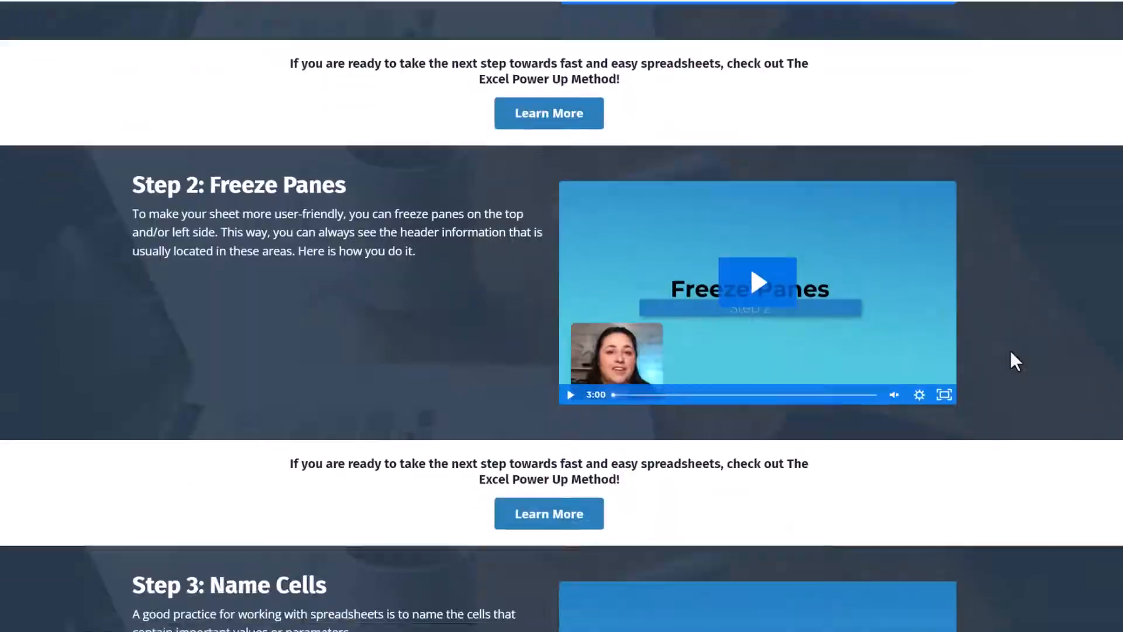
scroll("down", 3)
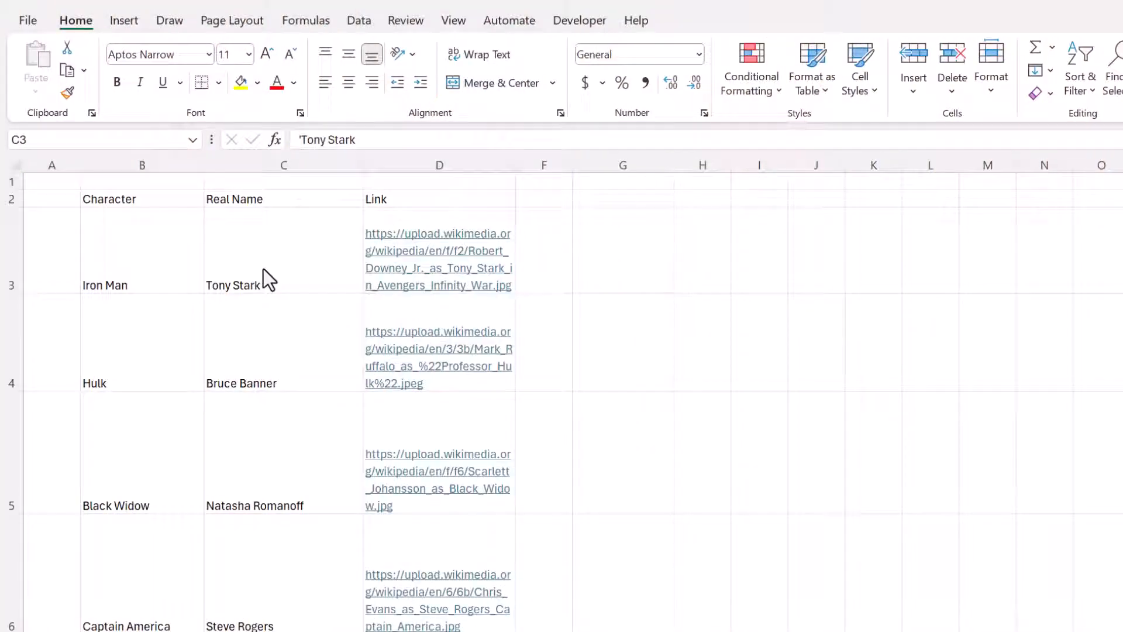
Add a blank note to the Tony Stark cell and reshape its box beside the row.
left_click(264, 280)
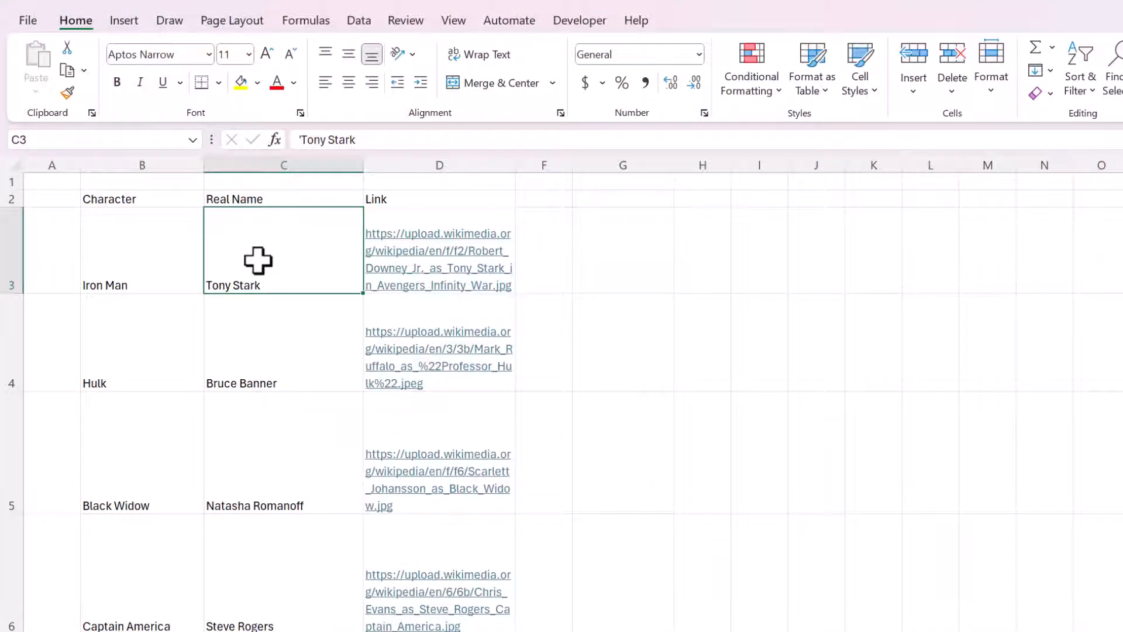
right_click(258, 261)
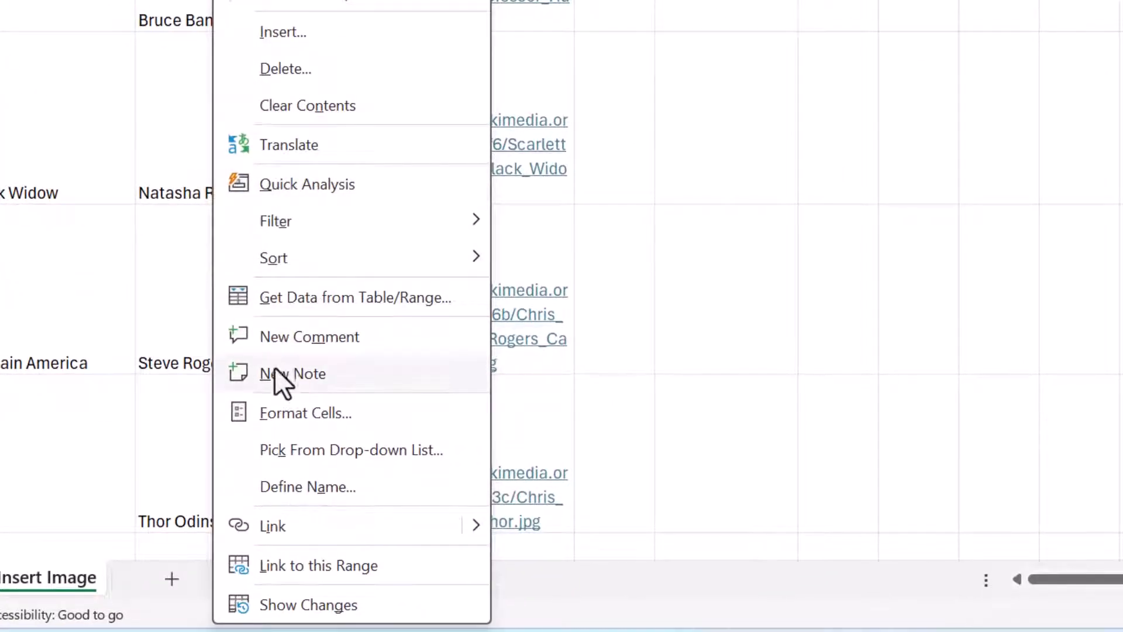
mouse_move(334, 392)
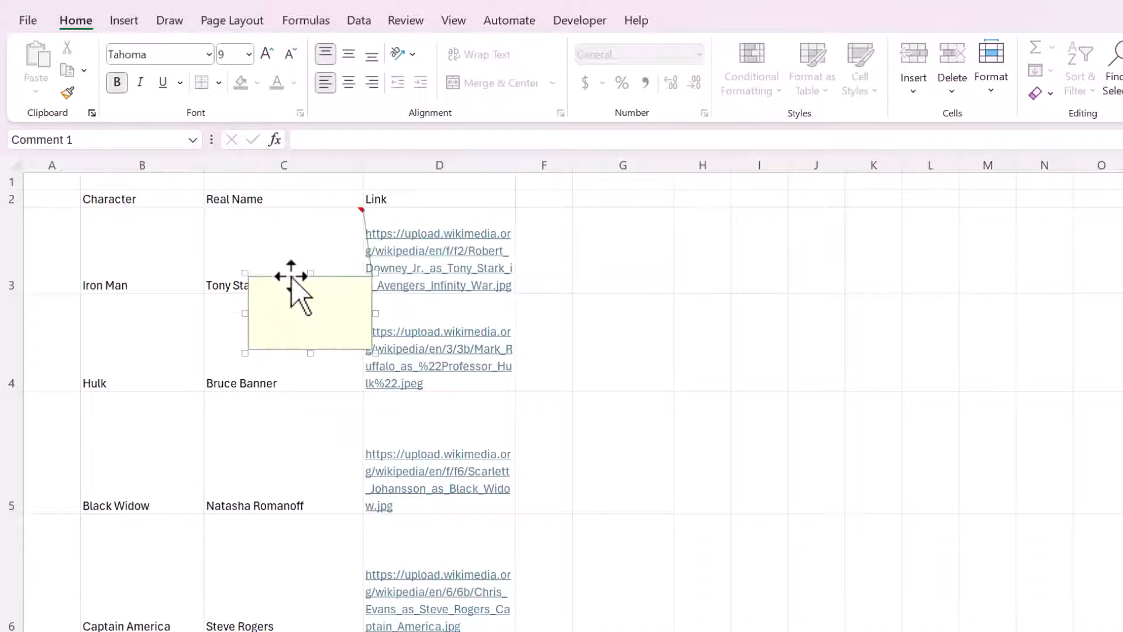
left_click_drag(308, 314, 238, 270)
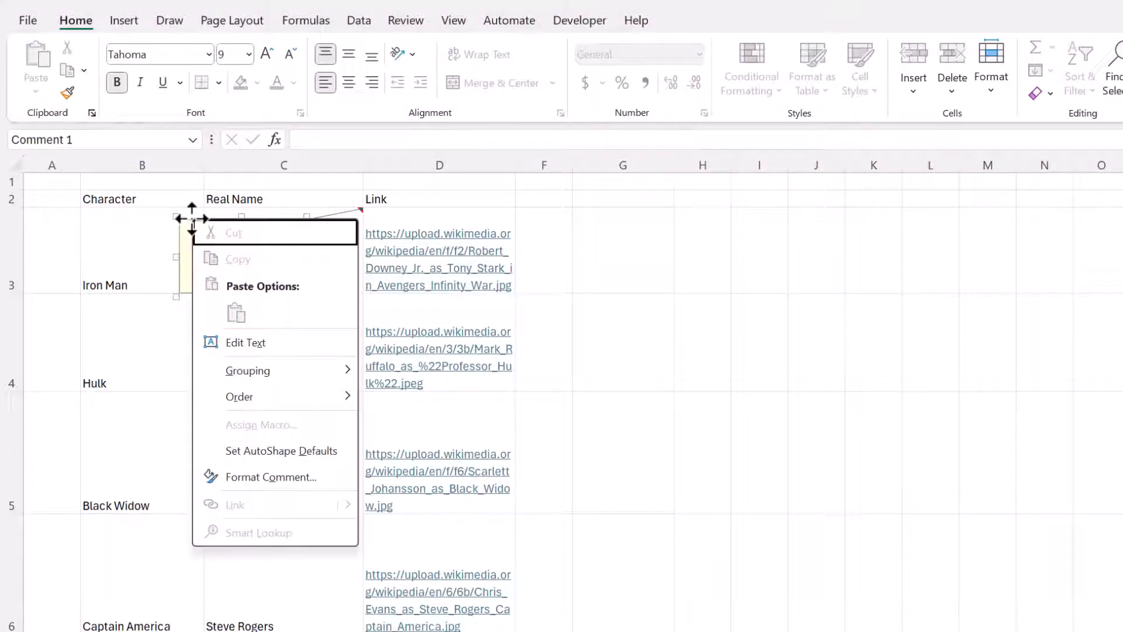
mouse_move(271, 477)
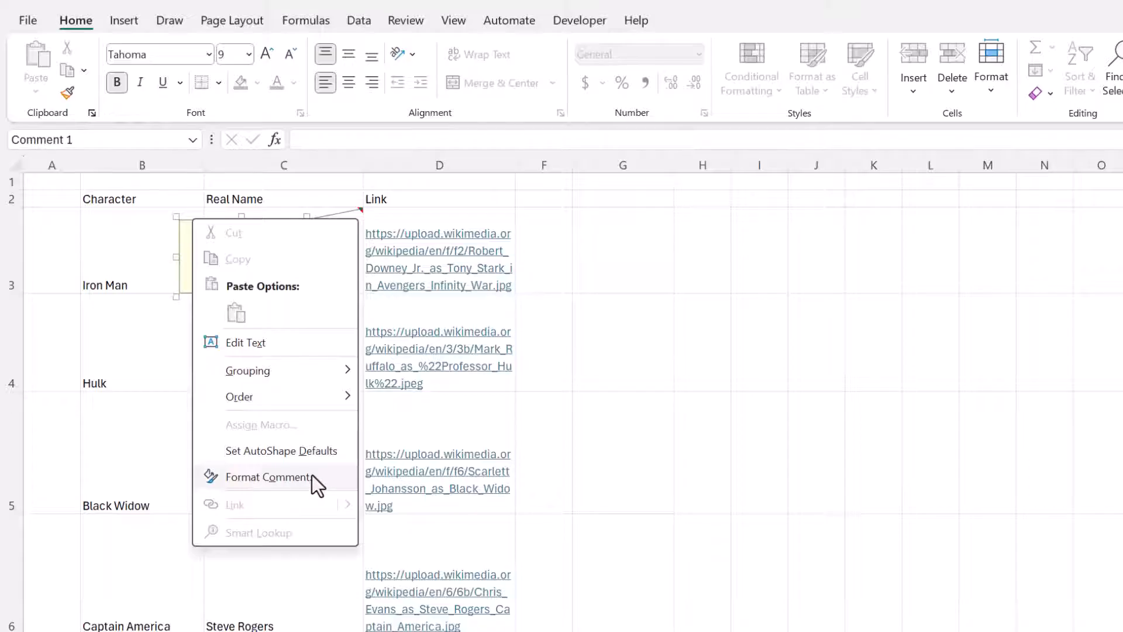
In Format Comment, go through Colors and Lines to a picture fill under Fill Effects.
left_click(266, 477)
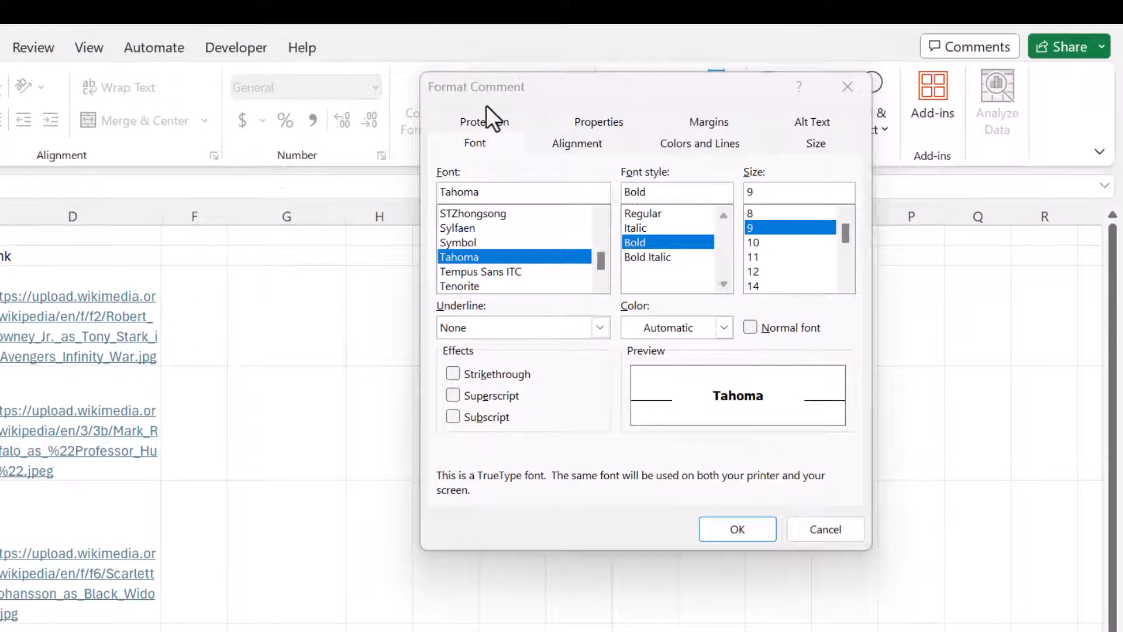
left_click(700, 143)
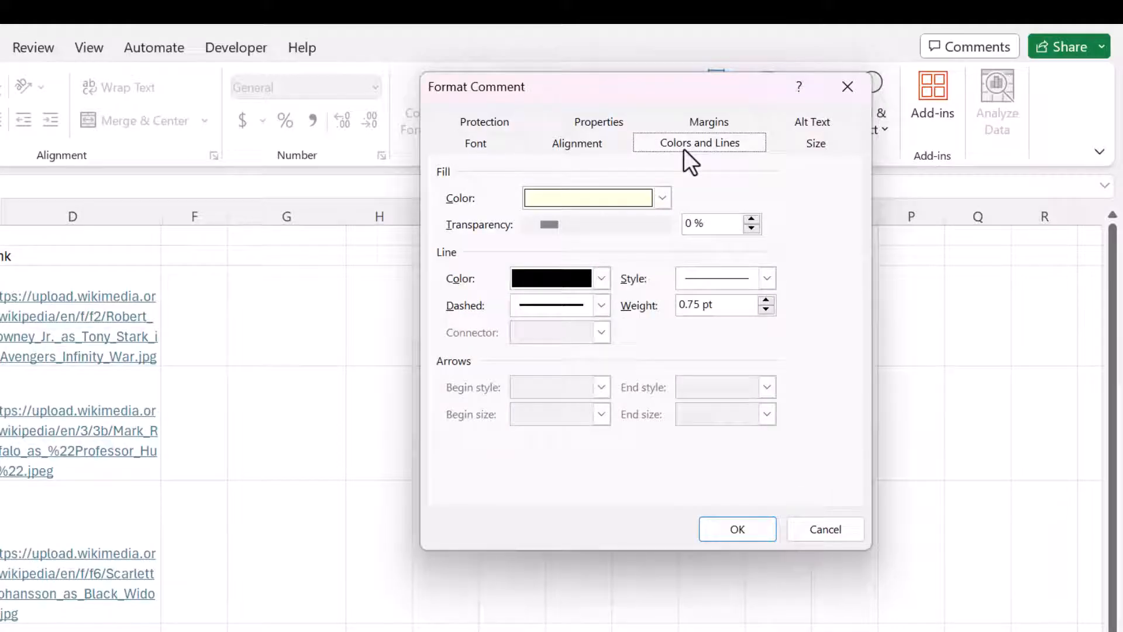
left_click(661, 197)
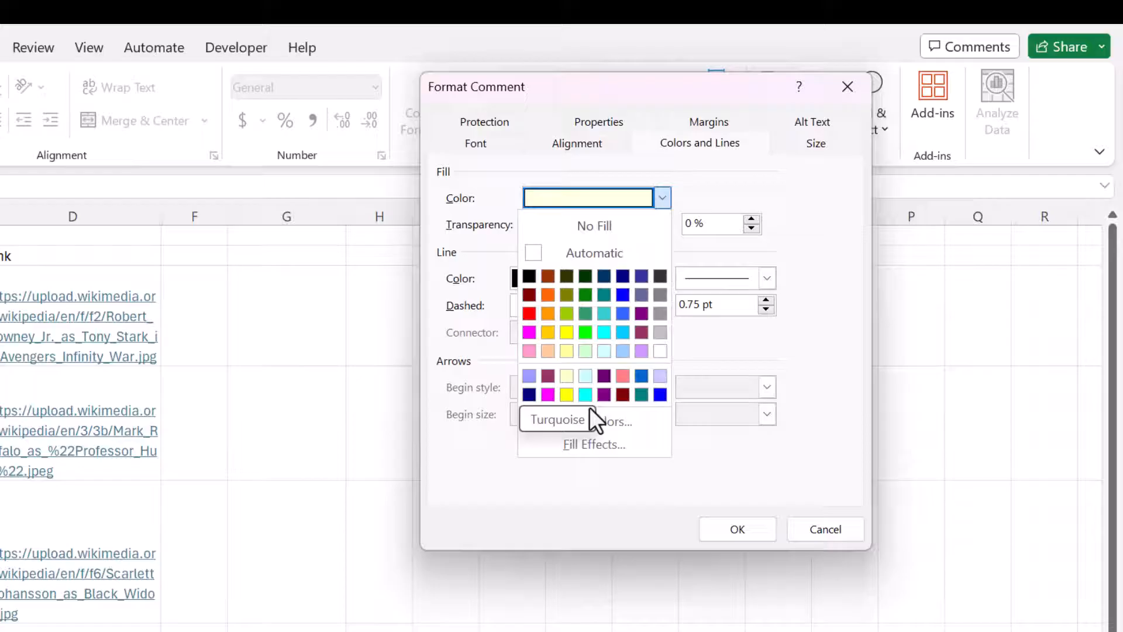
left_click(593, 445)
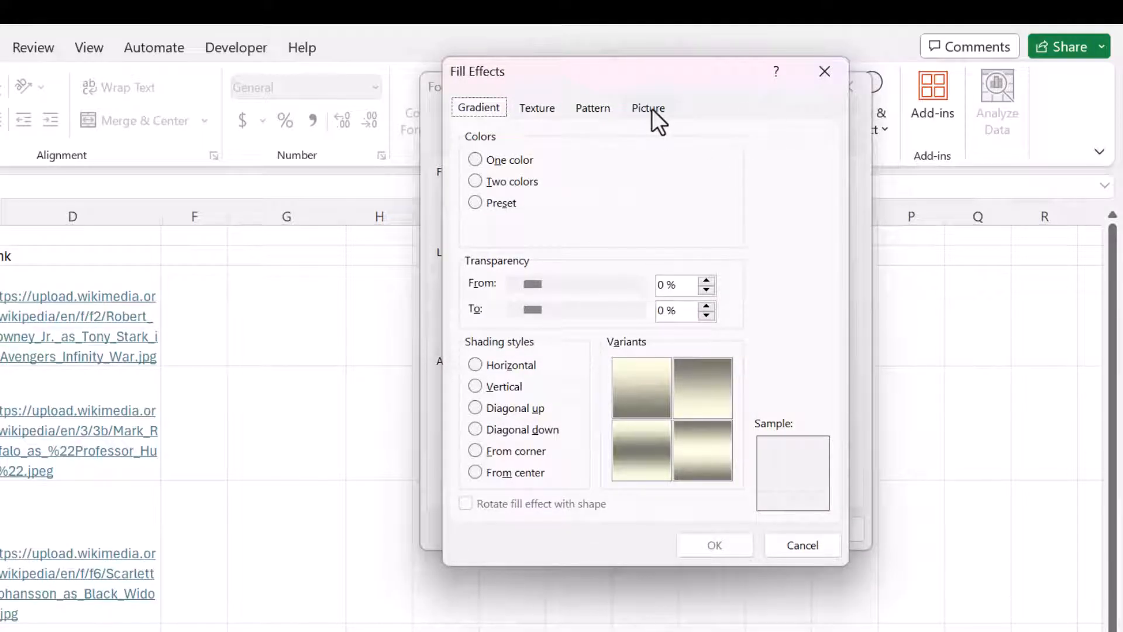
left_click(648, 107)
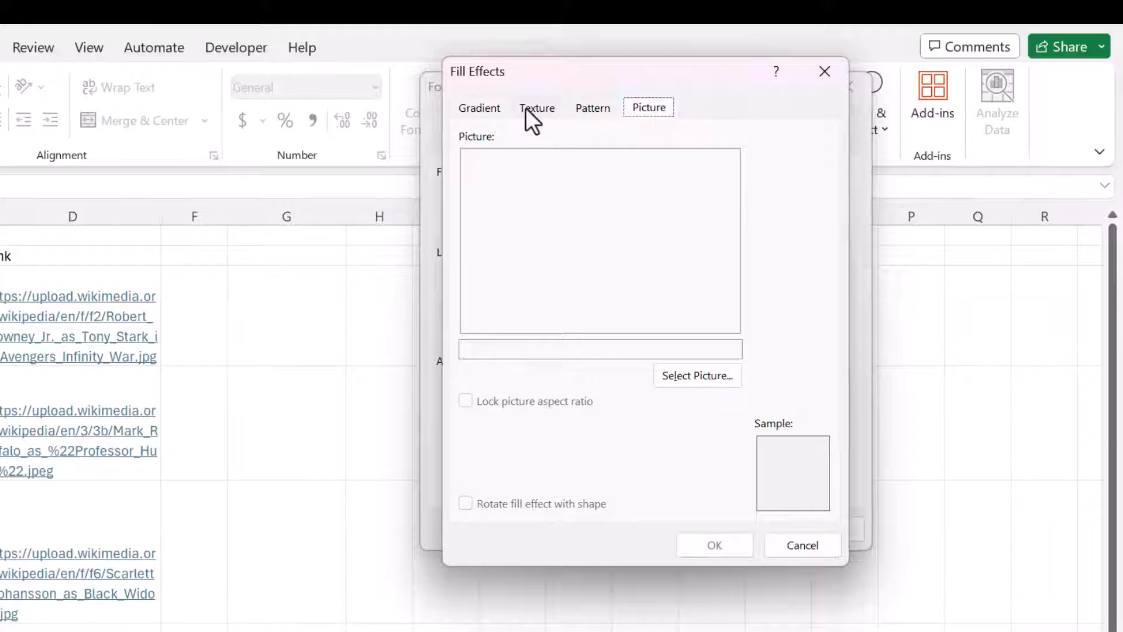
left_click(697, 375)
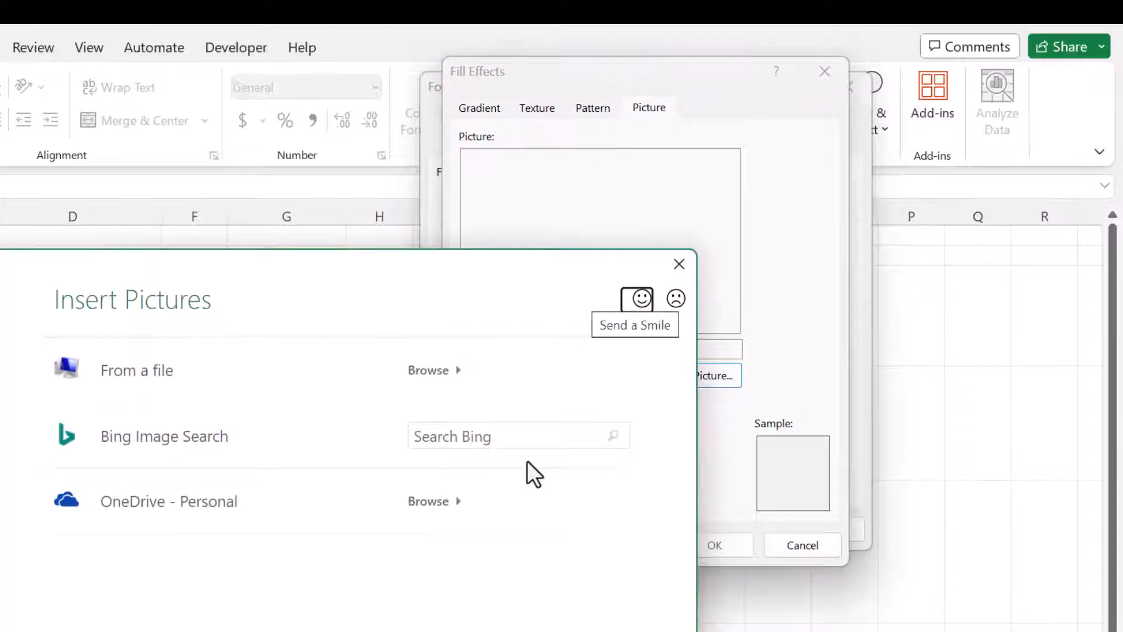
mouse_move(171, 522)
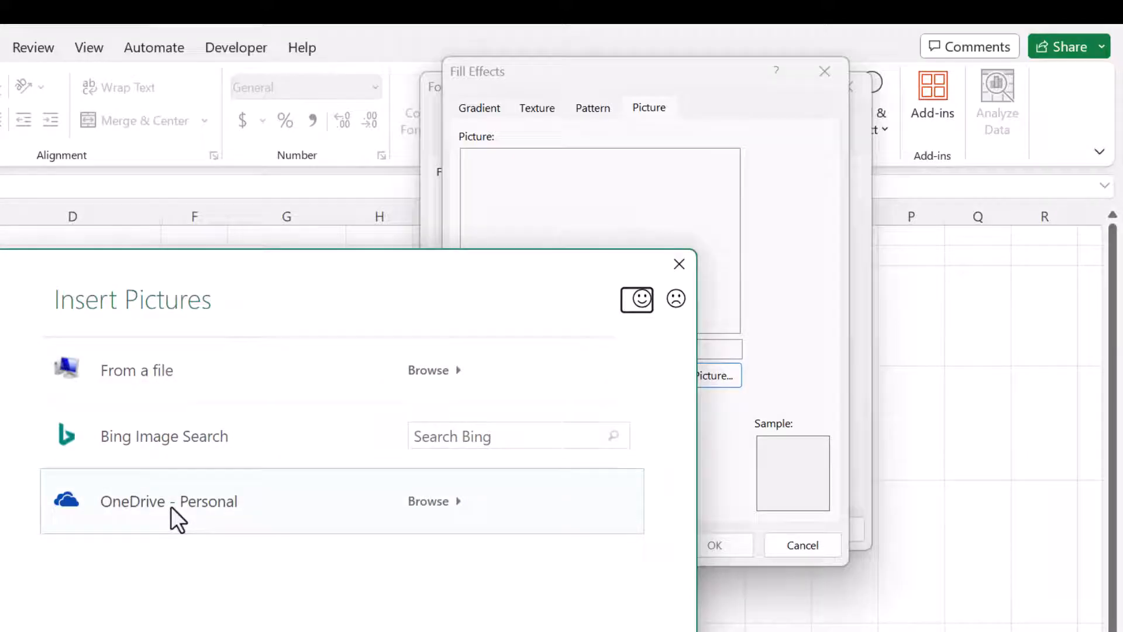
Choose the Tony Stark JPG from the Avengers folder as the fill with aspect ratio locked.
left_click(679, 265)
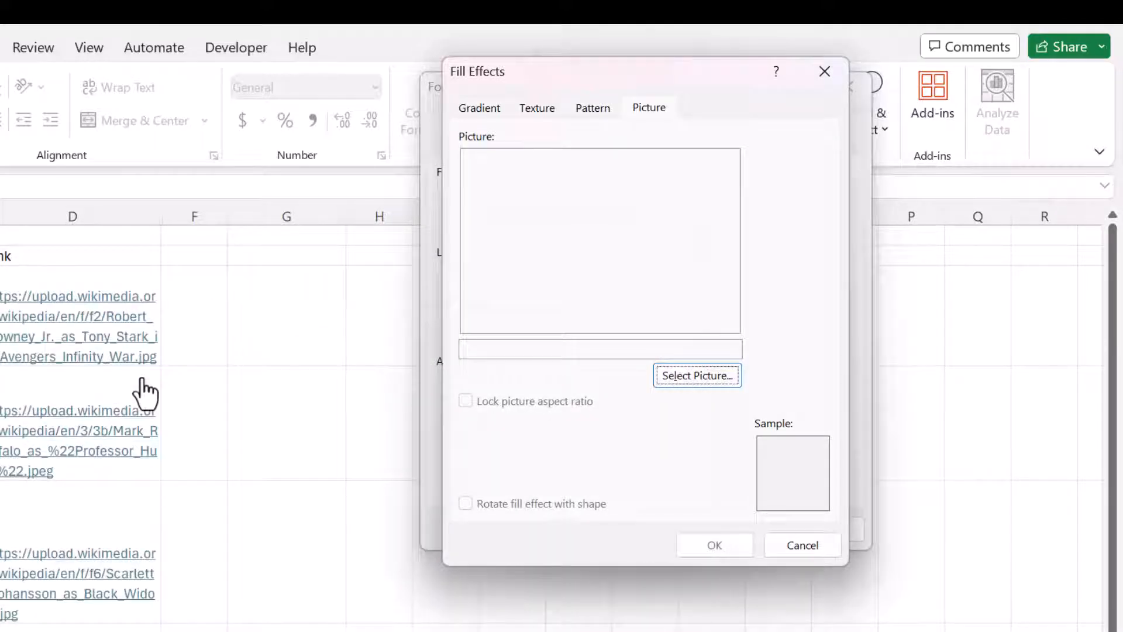
left_click(697, 376)
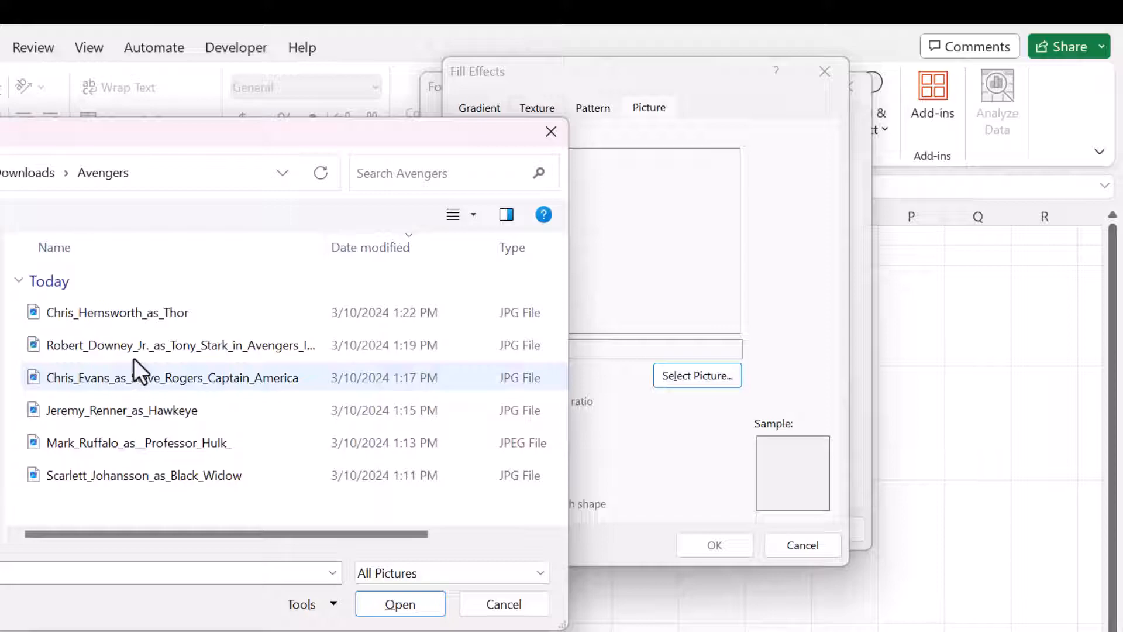
left_click(175, 346)
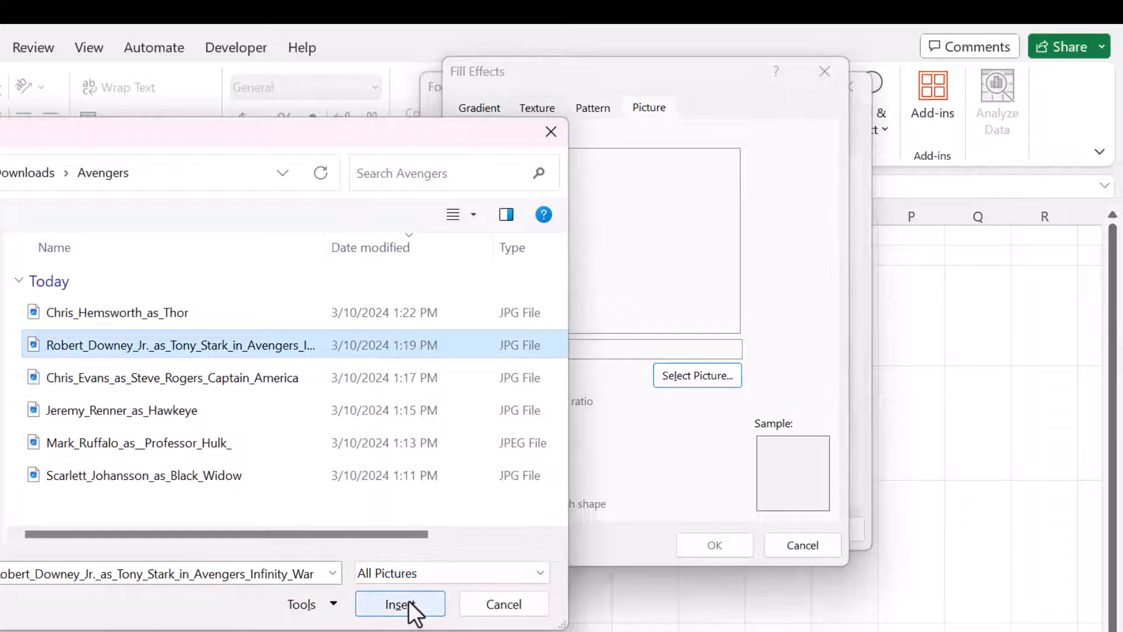
left_click(400, 604)
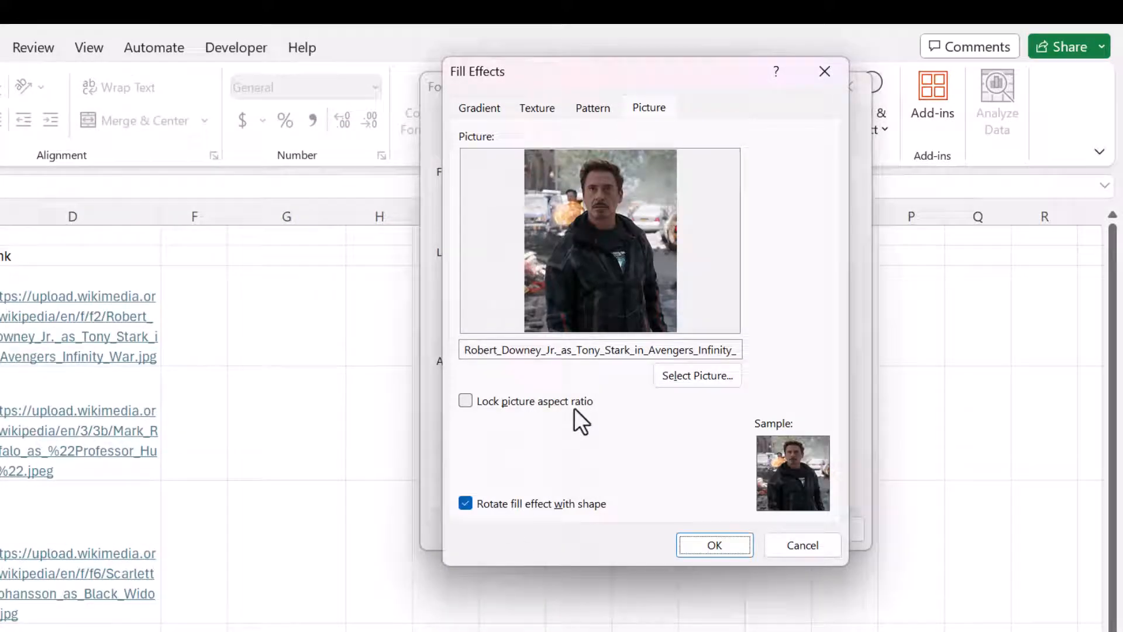
left_click(466, 400)
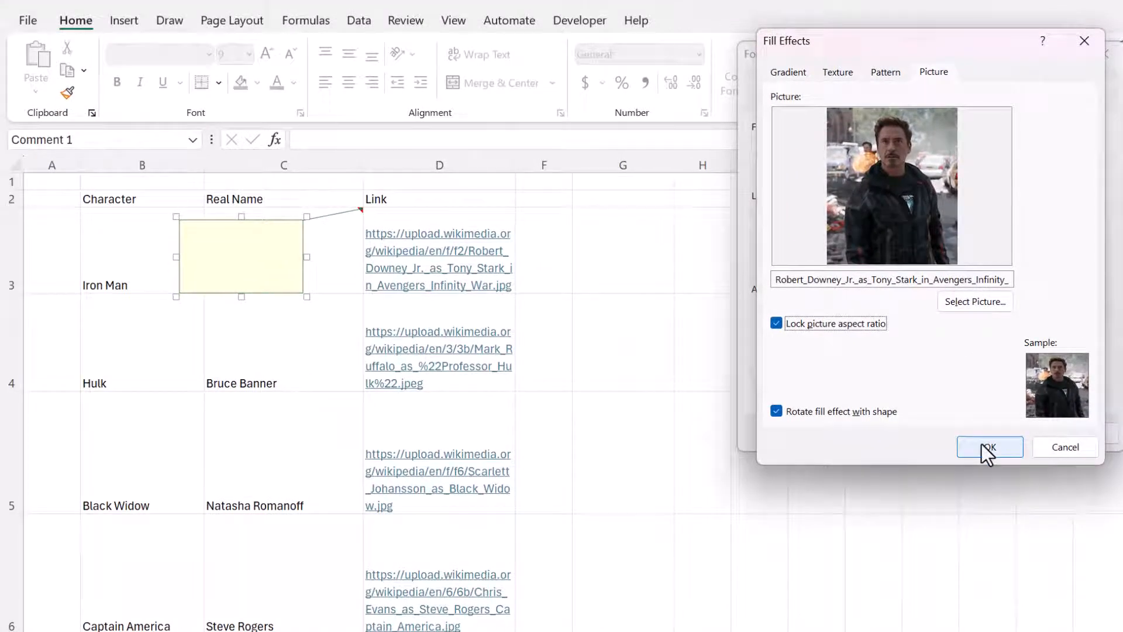
Apply the Tony Stark picture fill and set the note to always show.
left_click(991, 447)
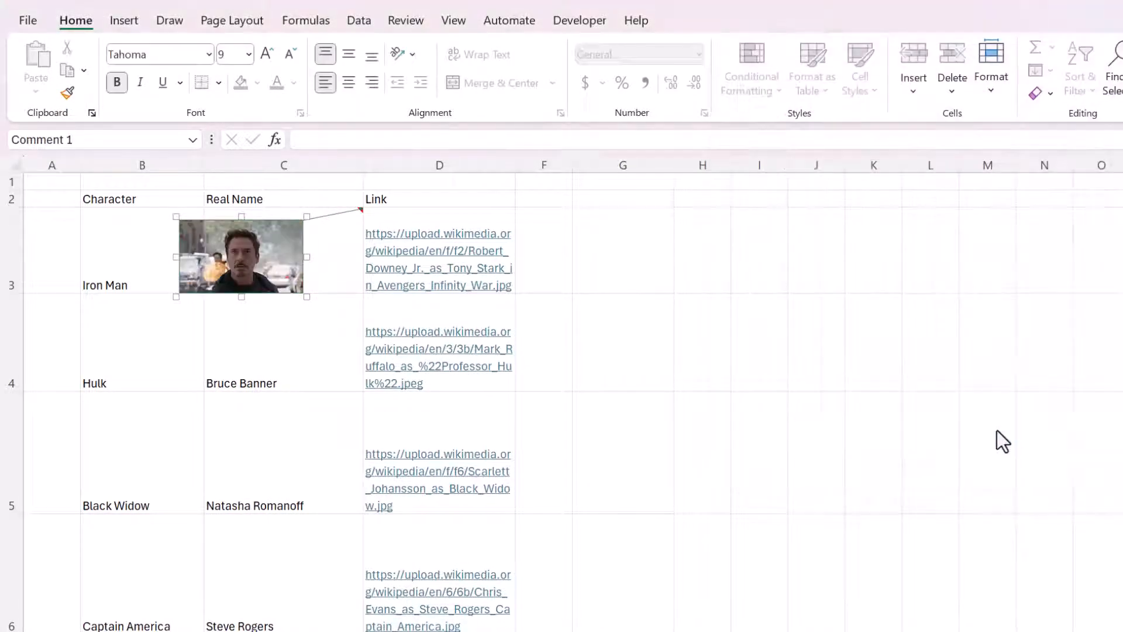
left_click_drag(305, 296, 387, 369)
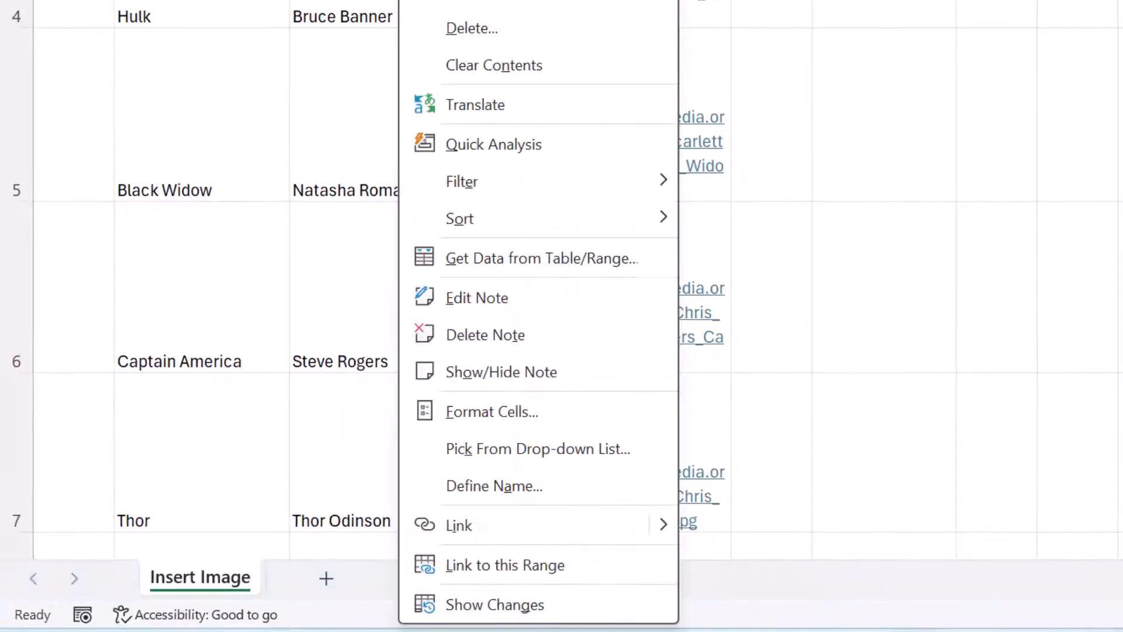
left_click(444, 461)
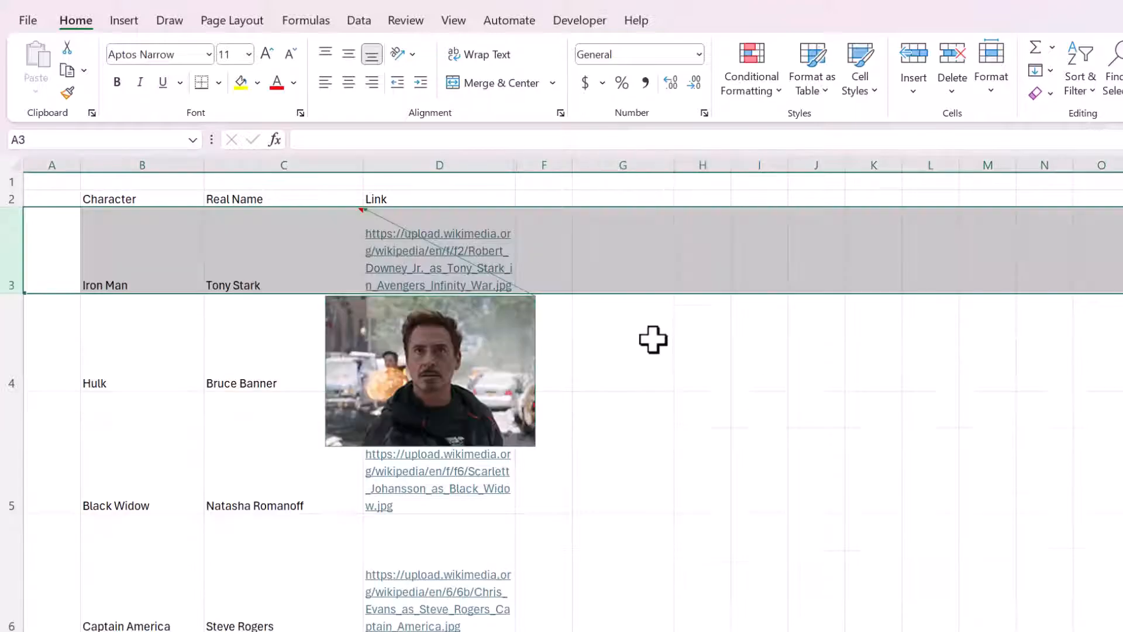
Move and enlarge the picture note beside Tony Stark's row and add an Image column heading.
left_click(431, 371)
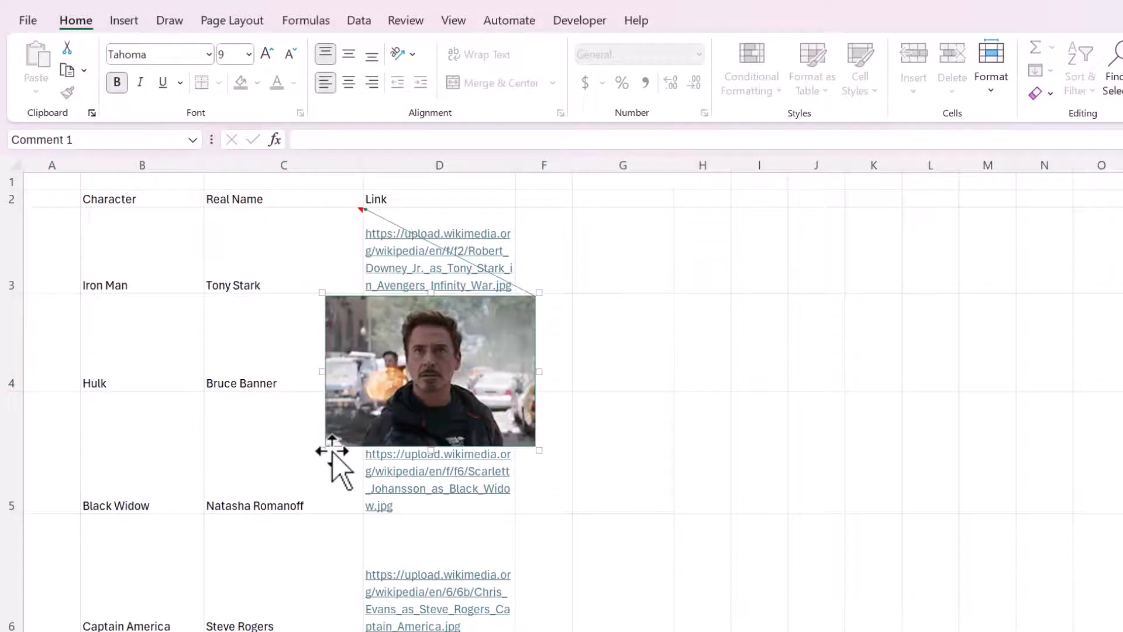
left_click_drag(428, 370, 304, 299)
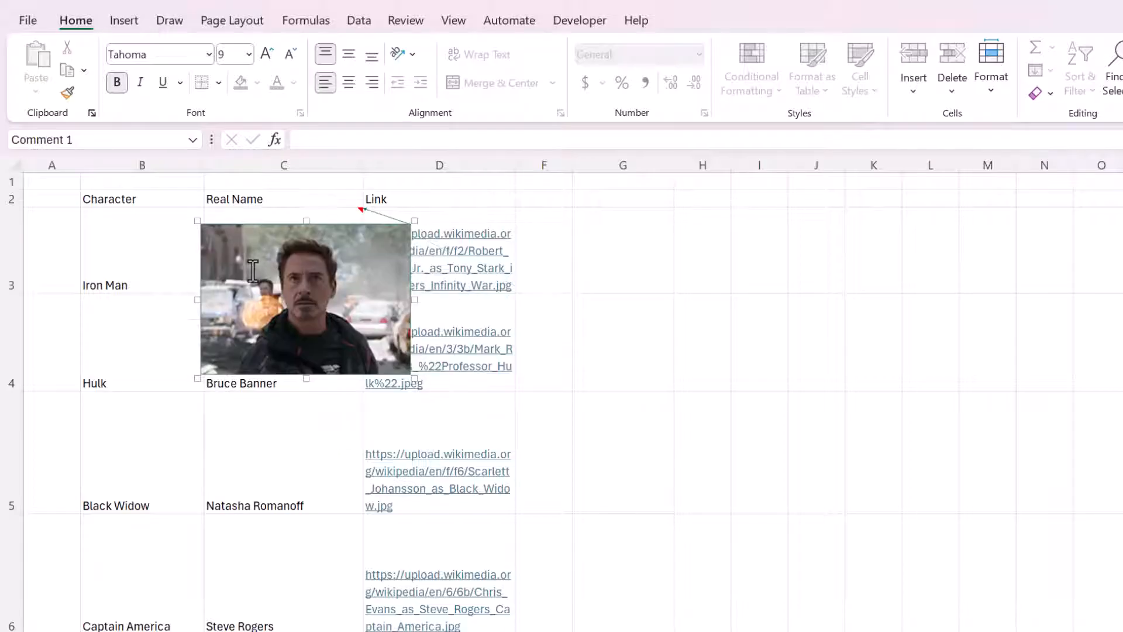
type("sdfhj")
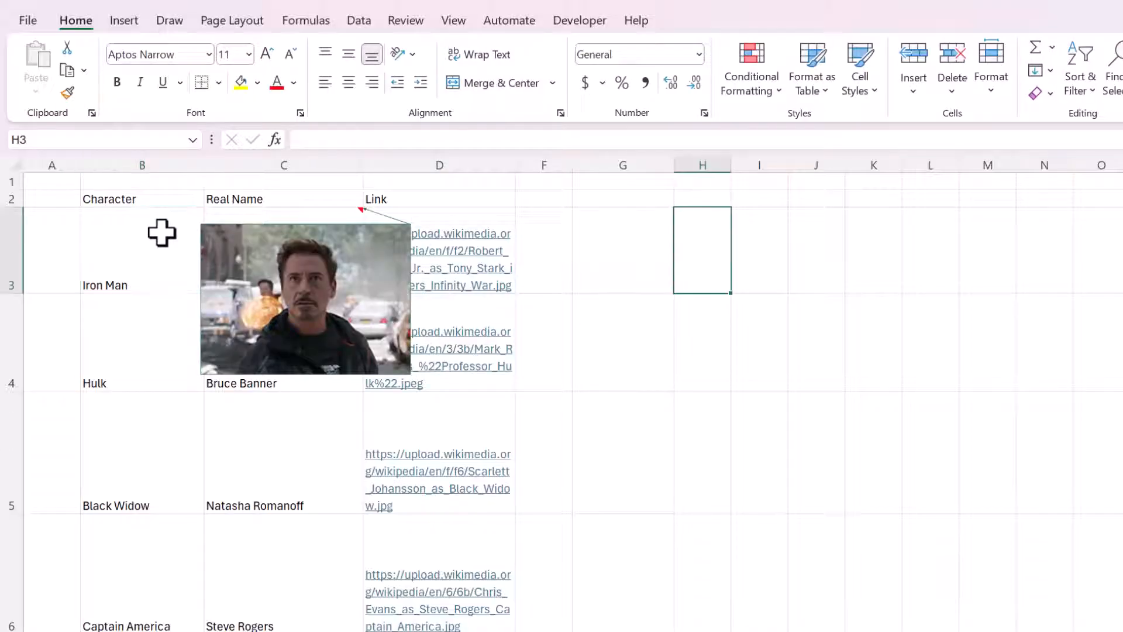
mouse_move(240, 239)
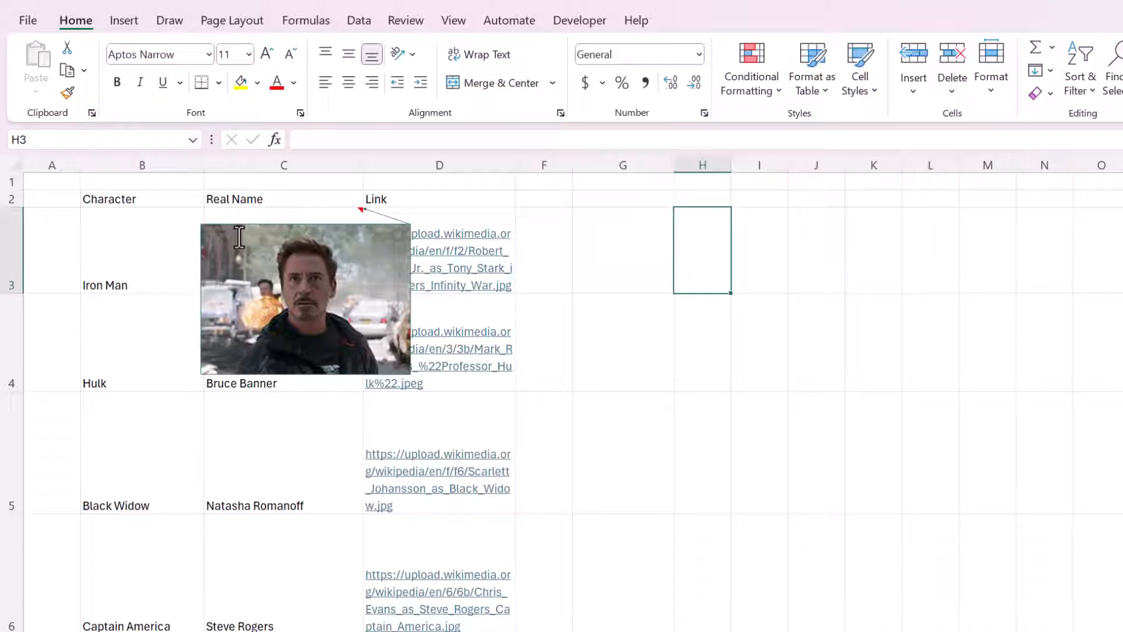
left_click(301, 299)
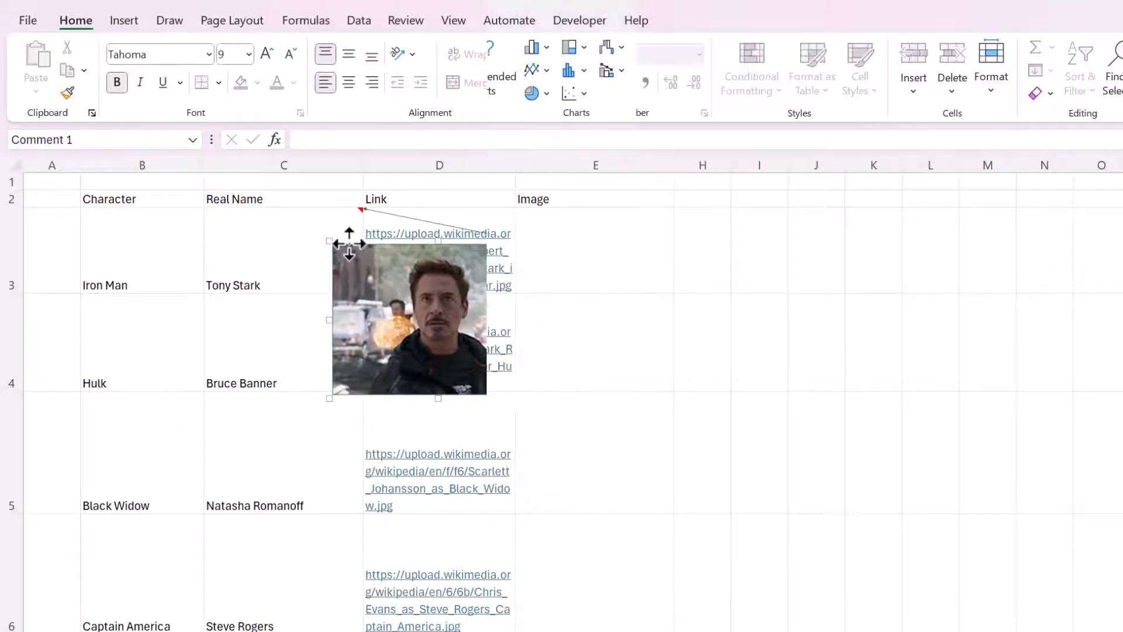
Insert the six Avenger JPGs from the Avengers folder as pictures placed over cells.
left_click(124, 20)
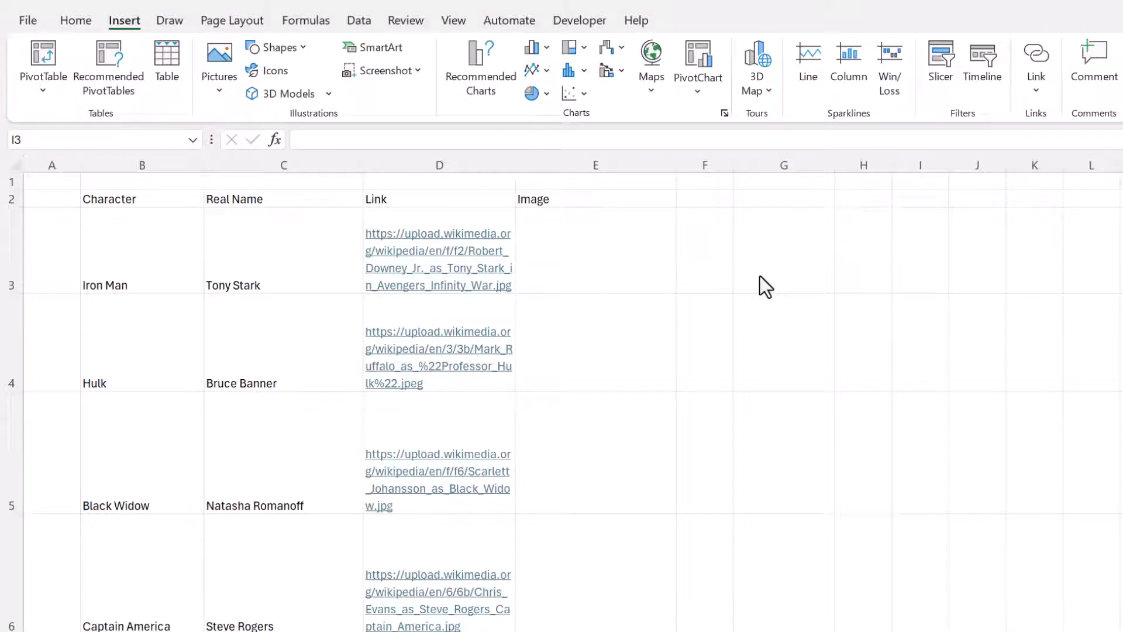
left_click(596, 249)
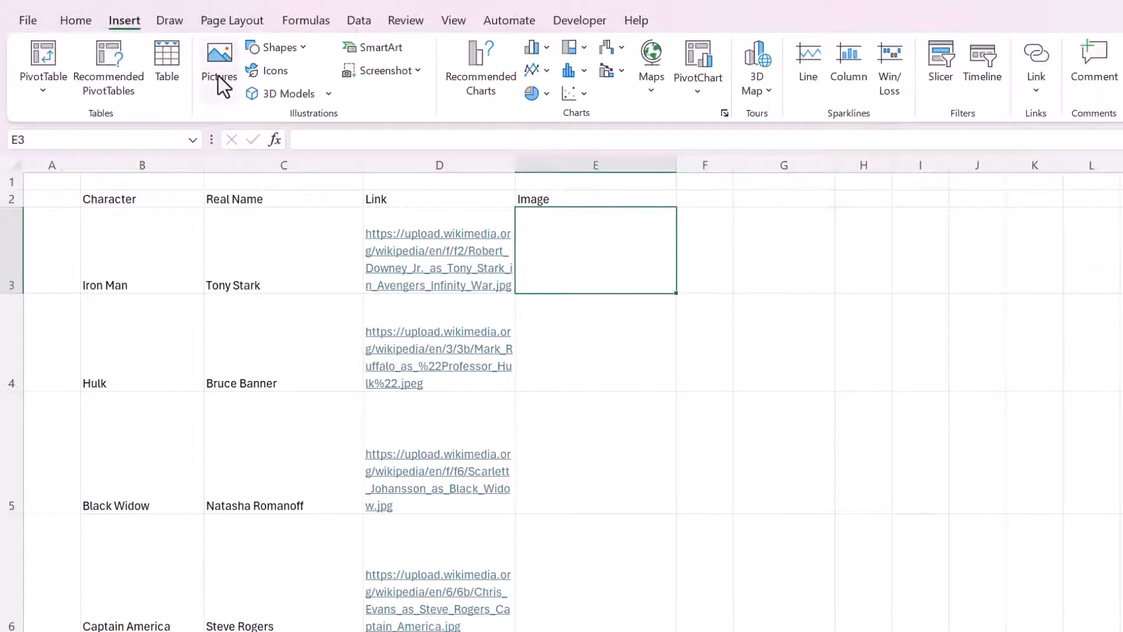
left_click(217, 59)
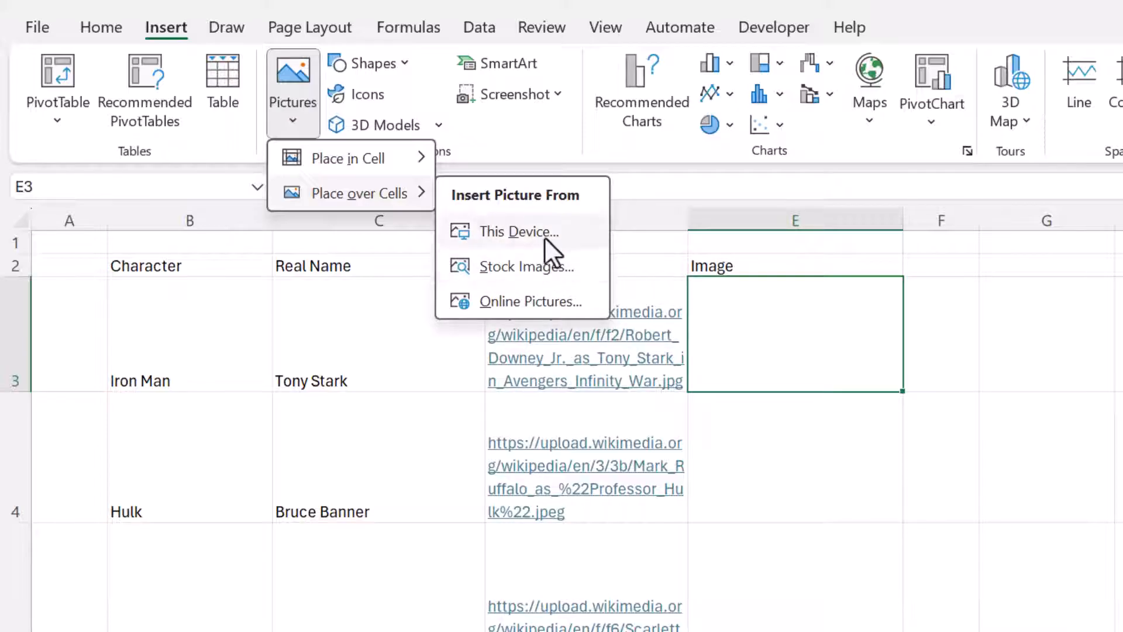
mouse_move(470, 222)
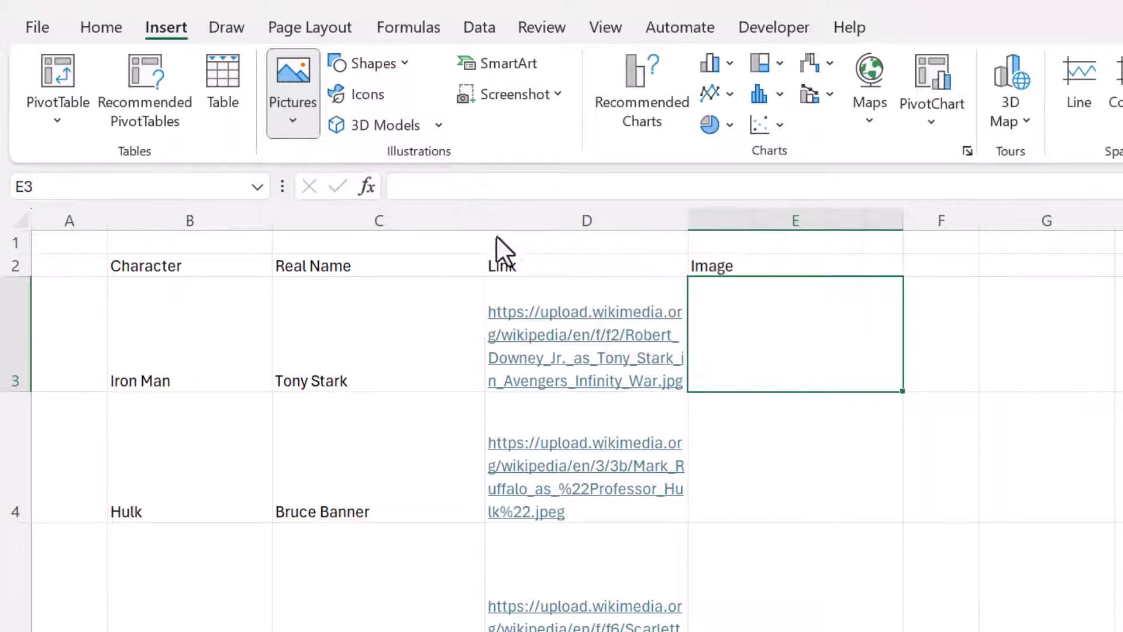
left_click(292, 70)
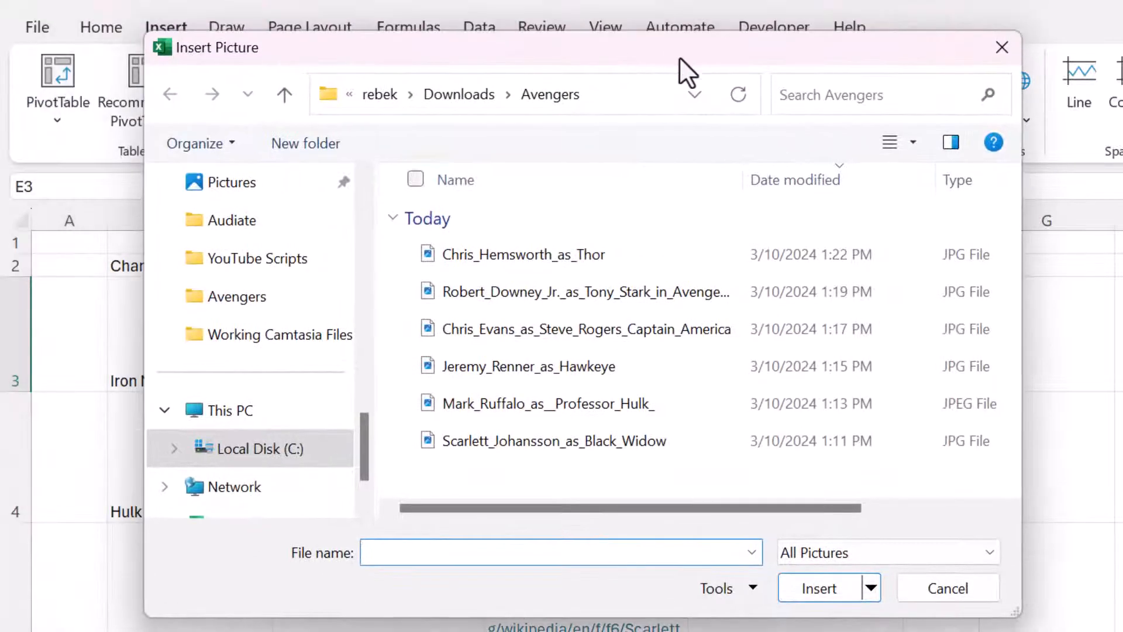
left_click(585, 292)
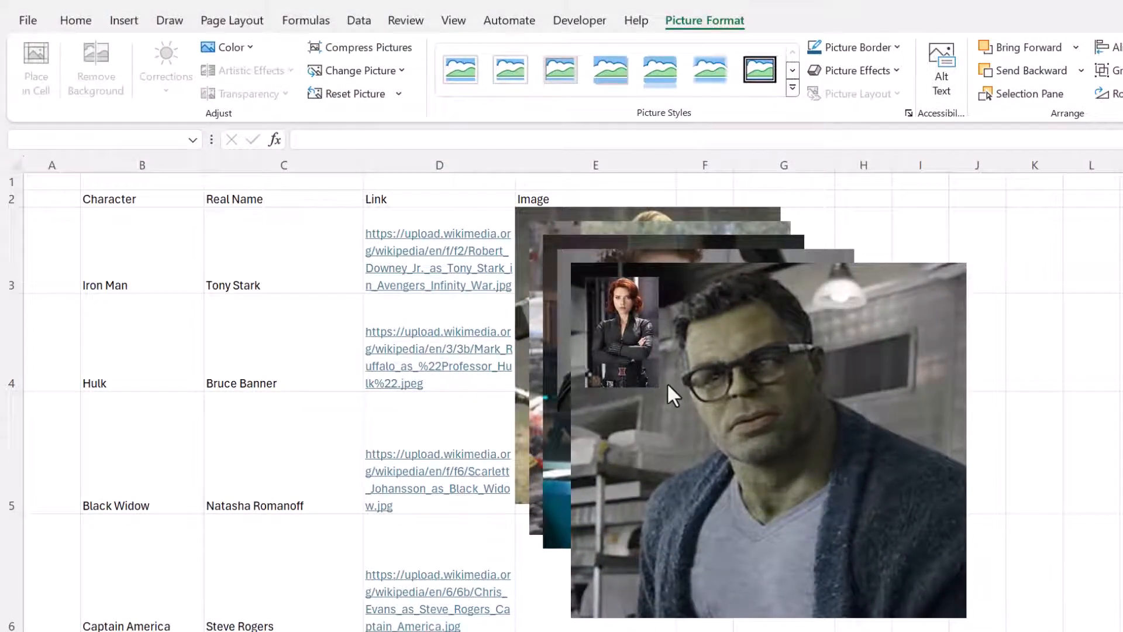
Select all six inserted photos together so they can be shrunk to one small width.
left_click(1091, 342)
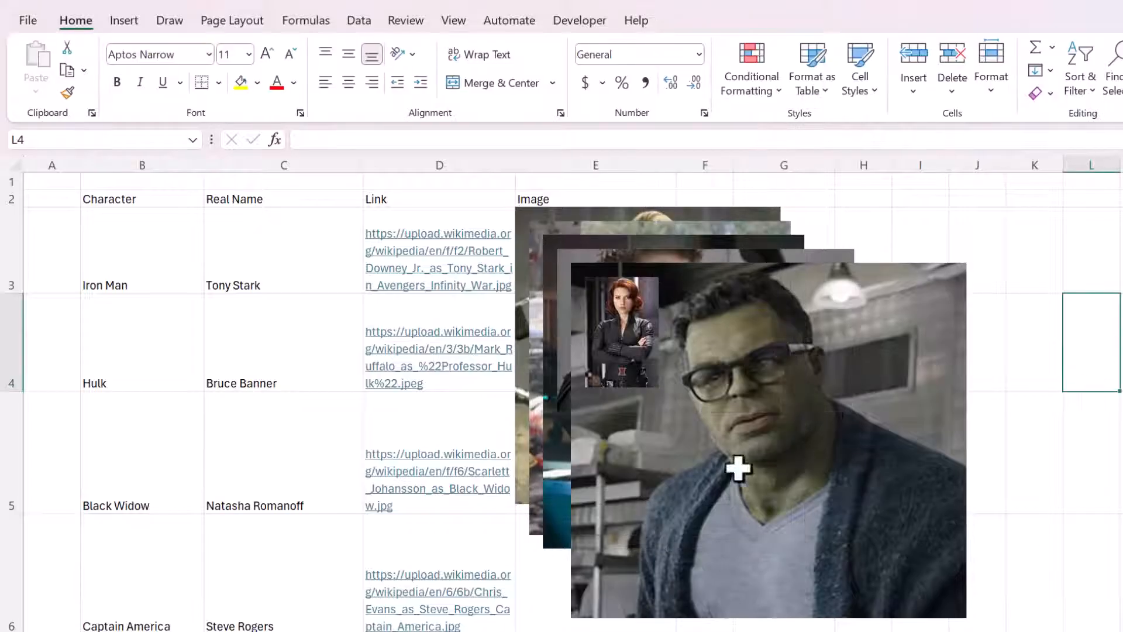
key("ctrl+a")
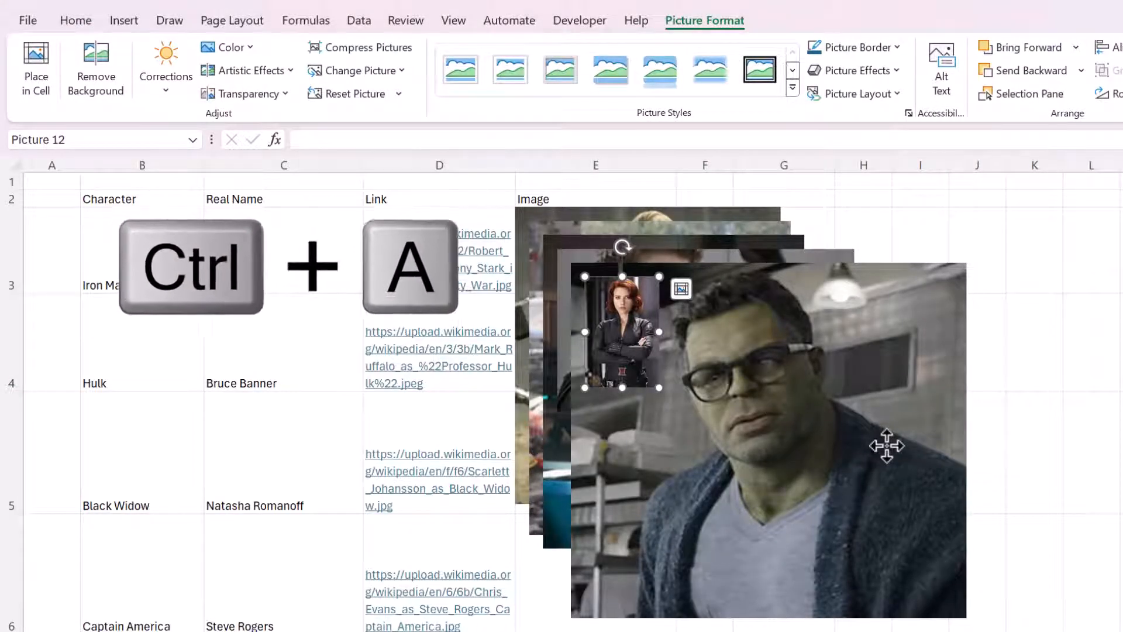
key("ctrl+a")
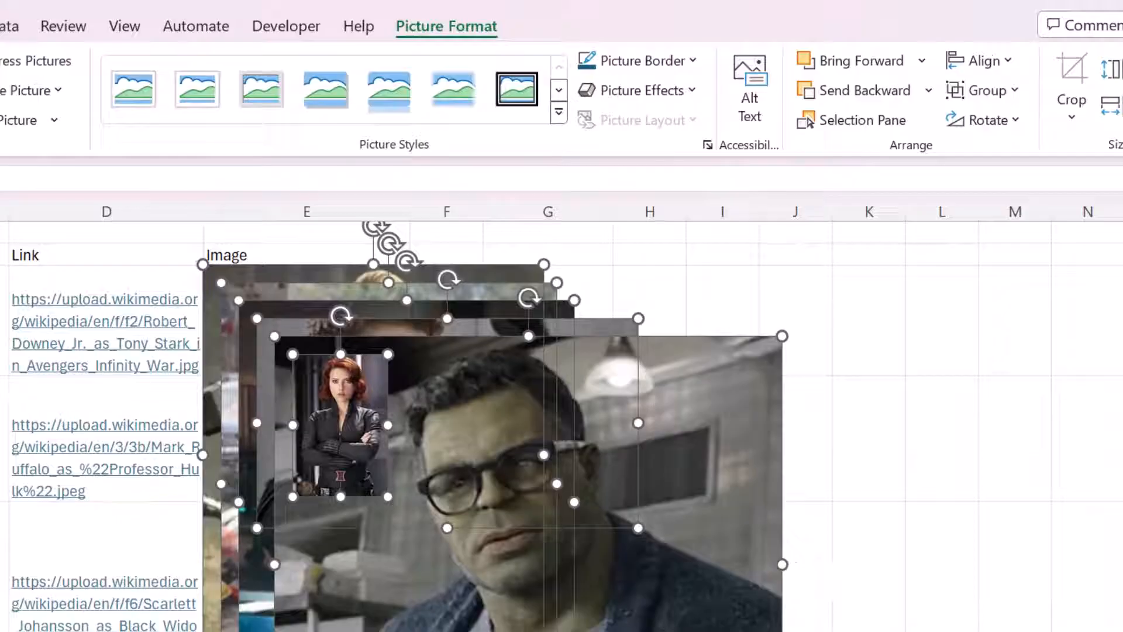
mouse_move(969, 145)
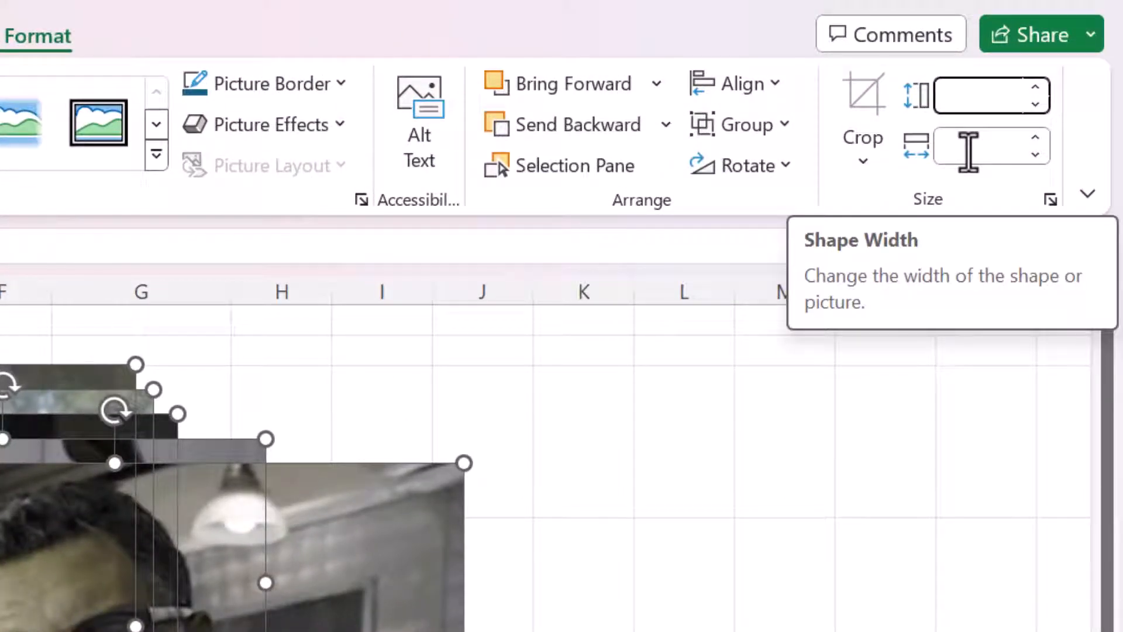
mouse_move(969, 96)
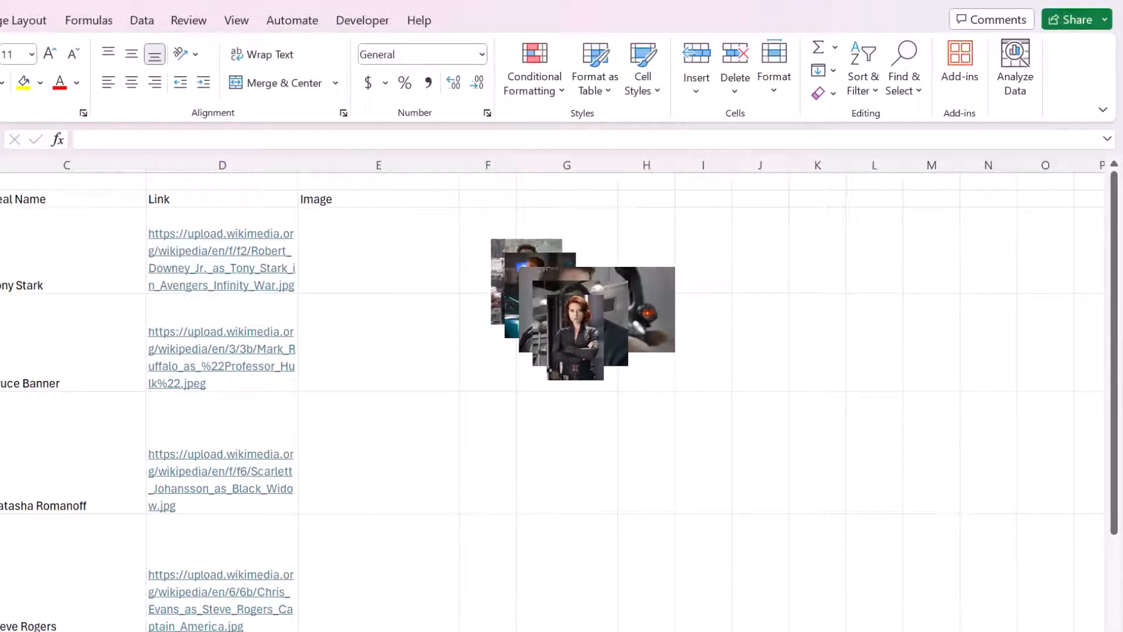
Drag the Hulk and Hawkeye photos down into the Image column beside their rows.
left_click(580, 349)
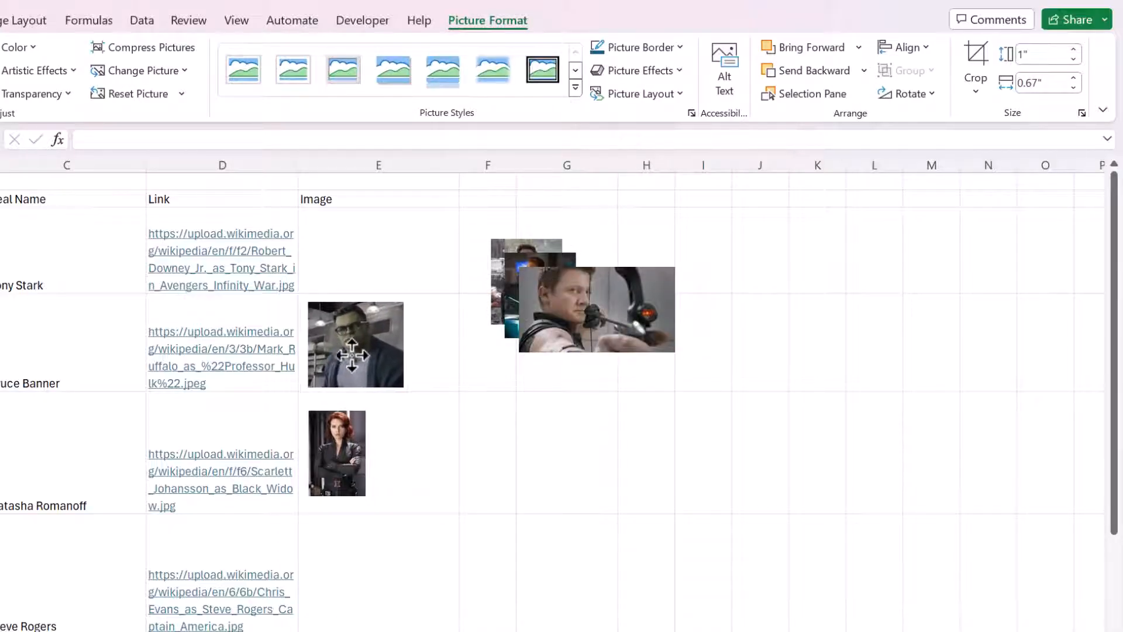
left_click_drag(594, 308, 470, 530)
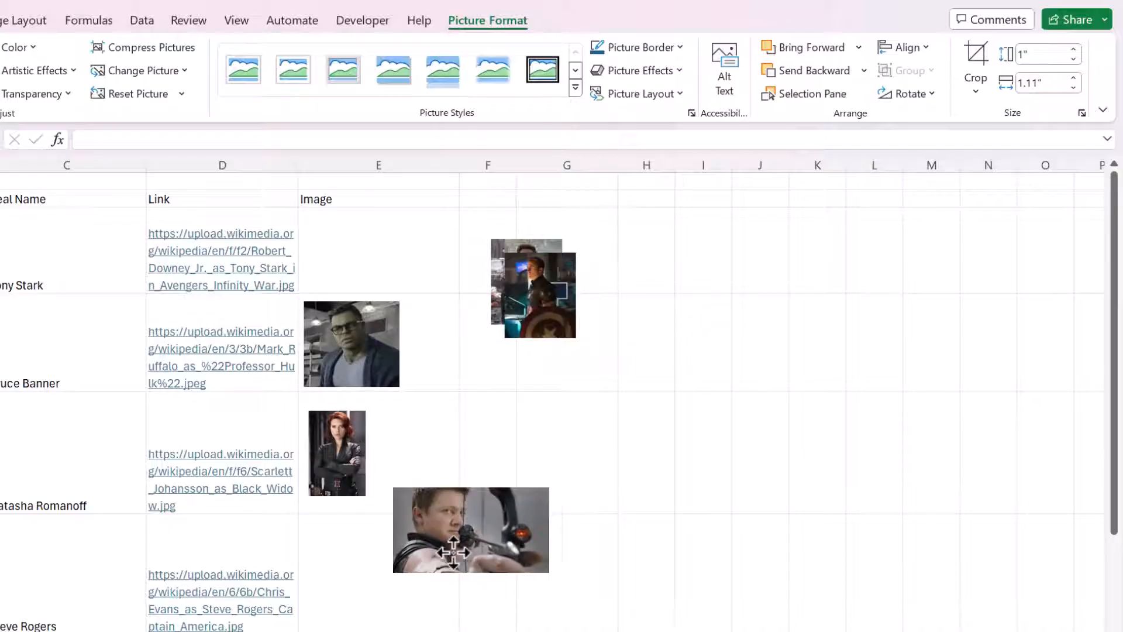
scroll("down", 3)
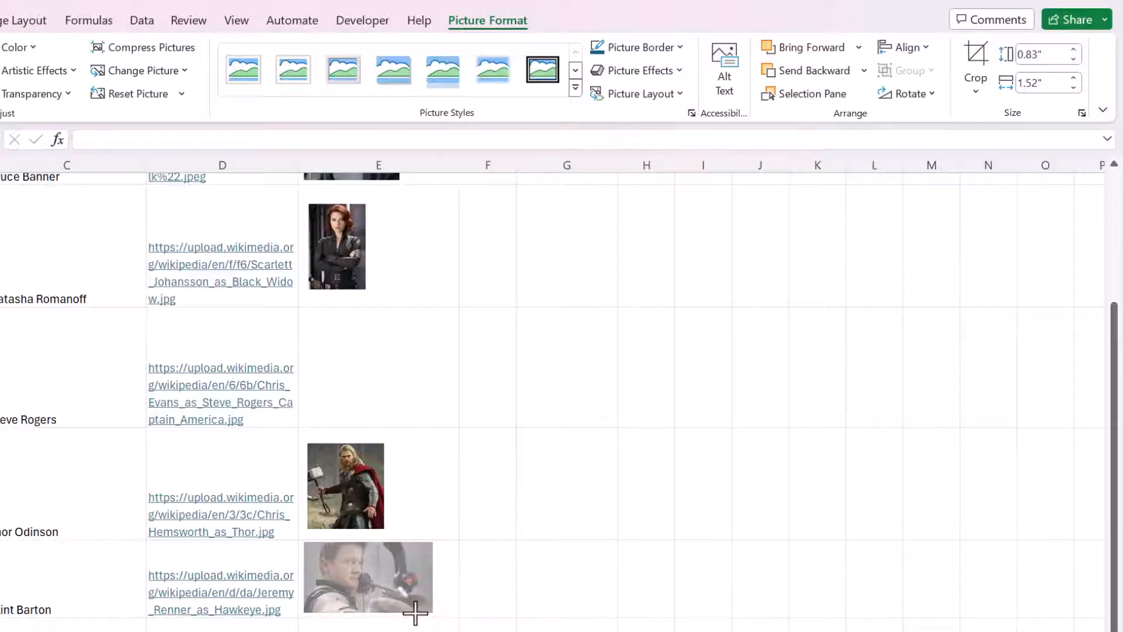
left_click(365, 589)
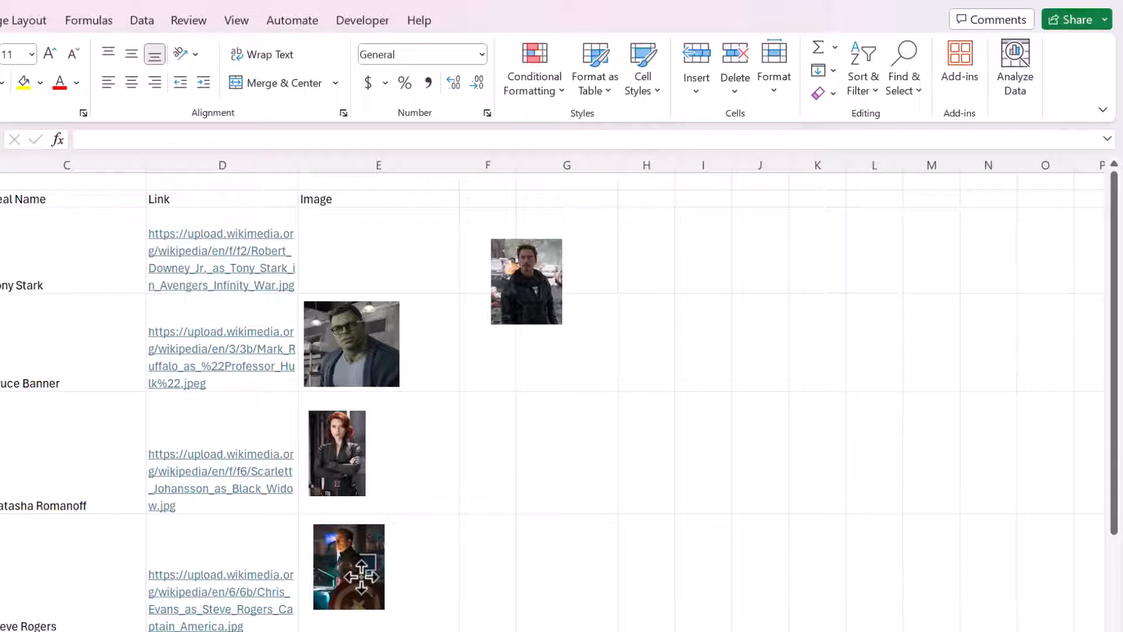
Move the Iron Man photo beside its row and shrink it to fit.
left_click_drag(526, 280, 356, 257)
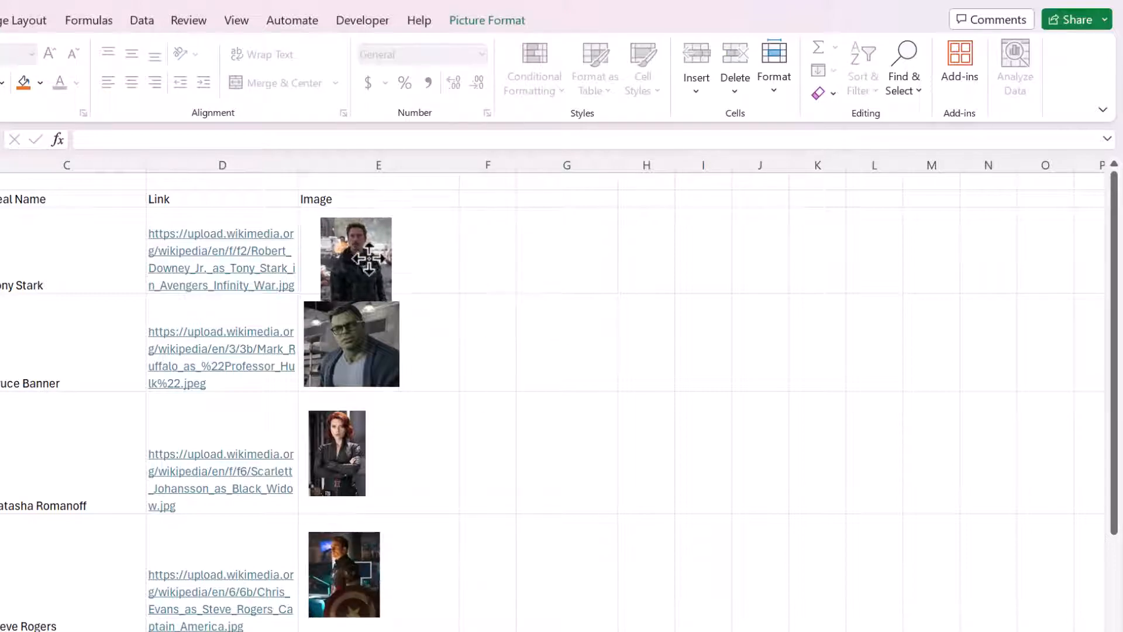
left_click(354, 257)
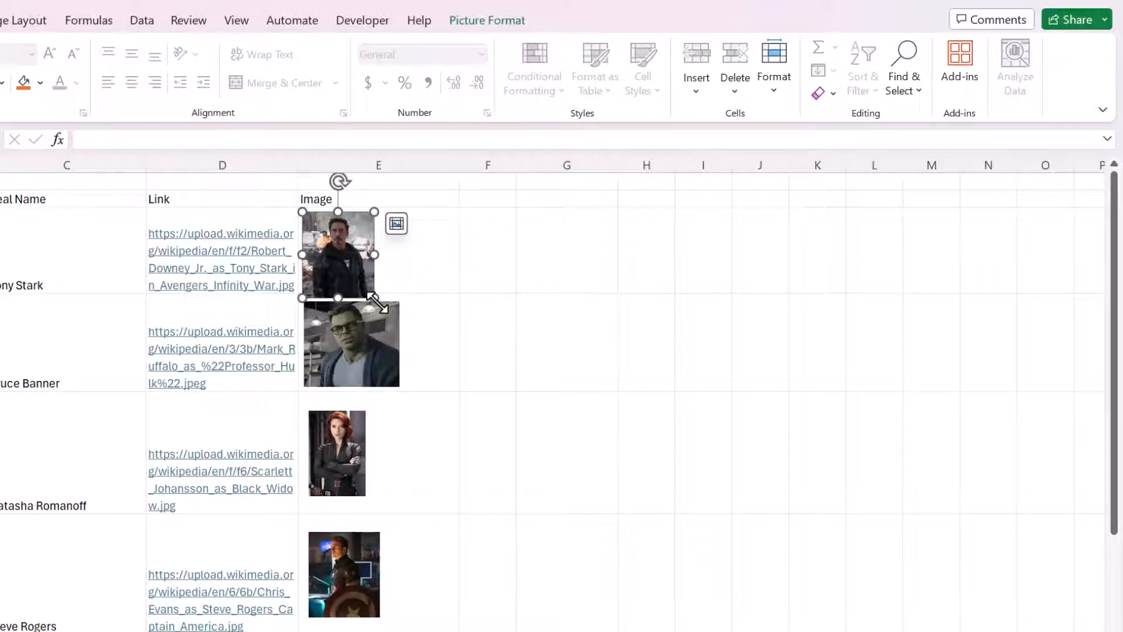
left_click(567, 342)
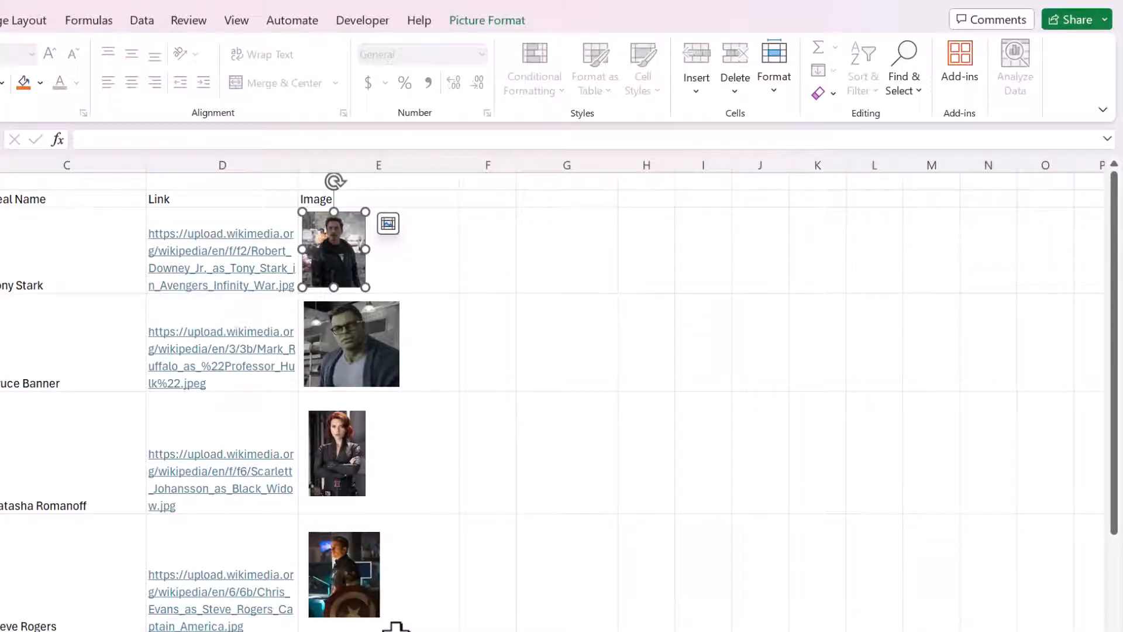
In Format Object Properties, set all six photos to Move and size with cells and close the pane.
key("ctrl+a")
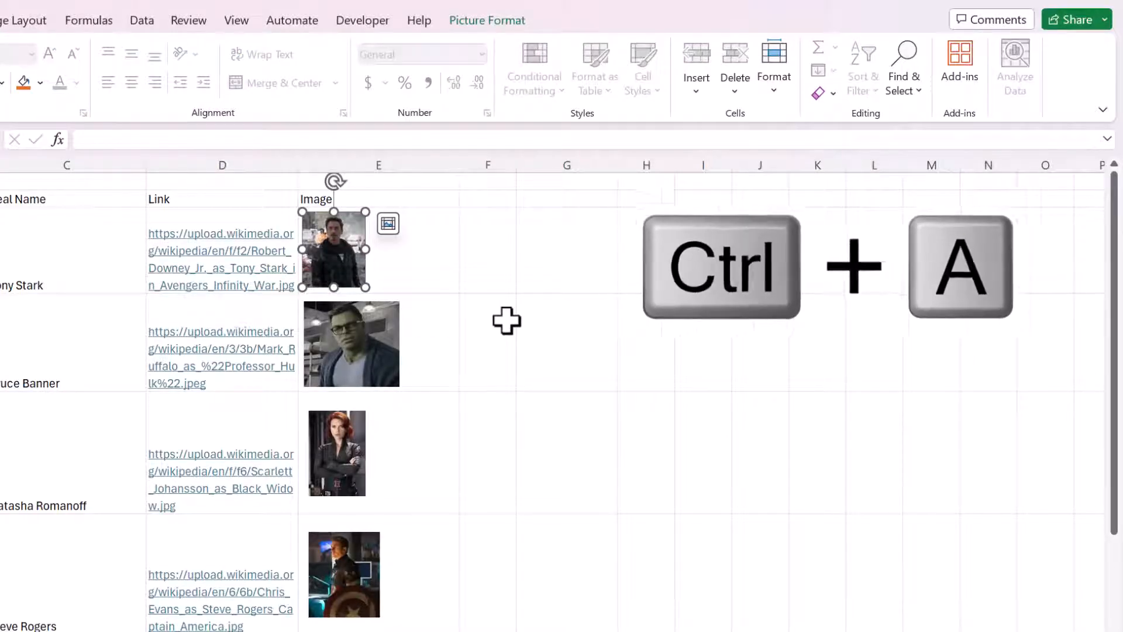
key("Ctrl+A")
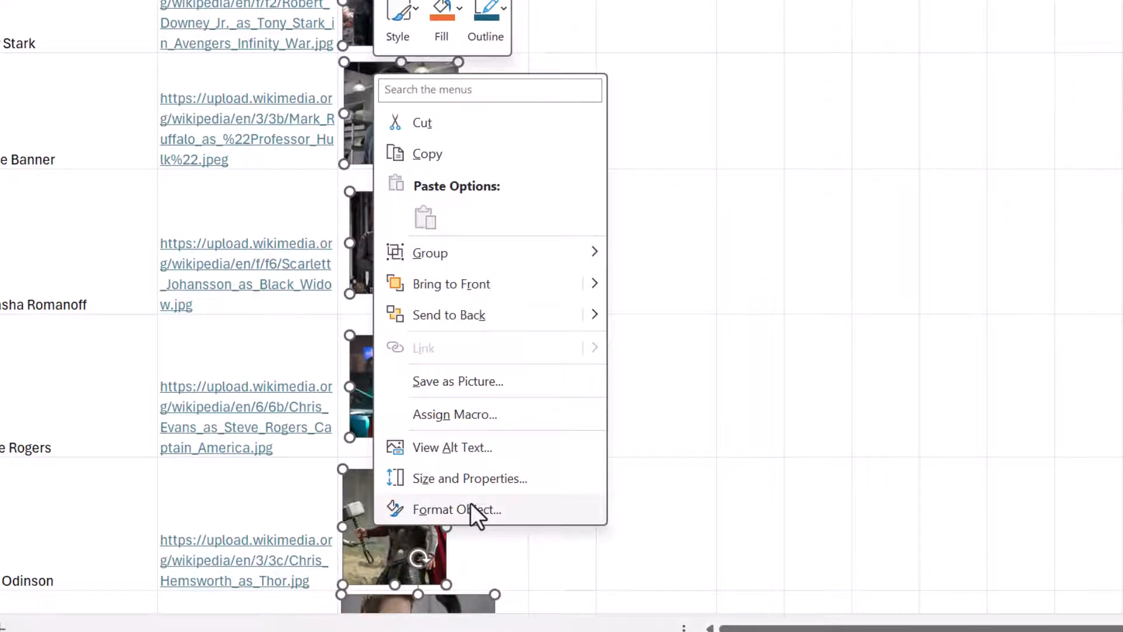
left_click(457, 510)
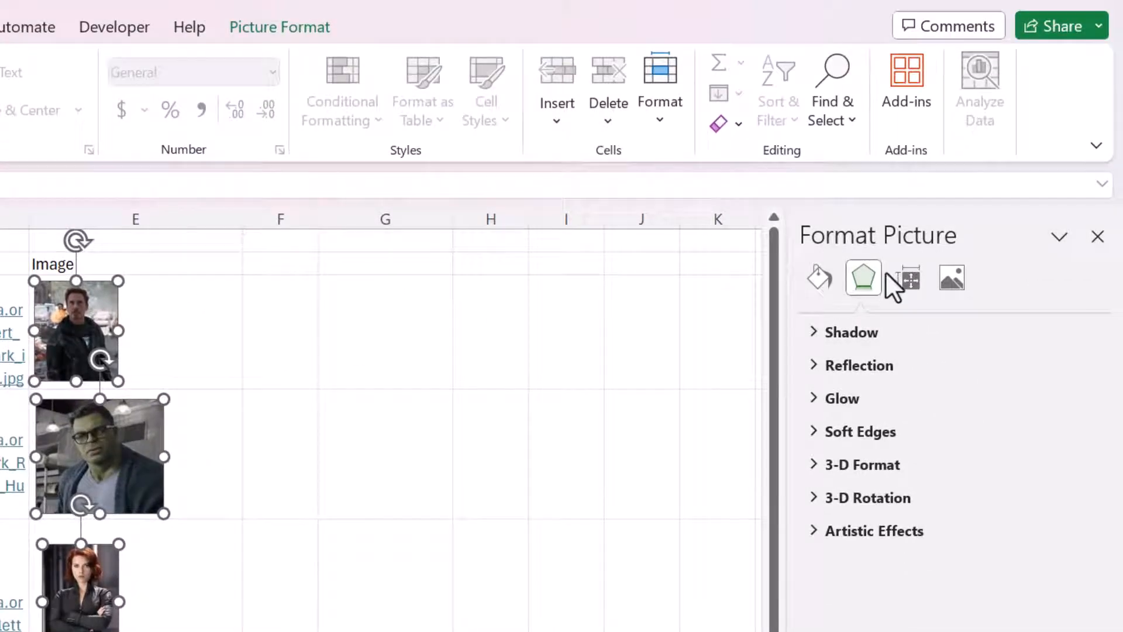
mouse_move(908, 278)
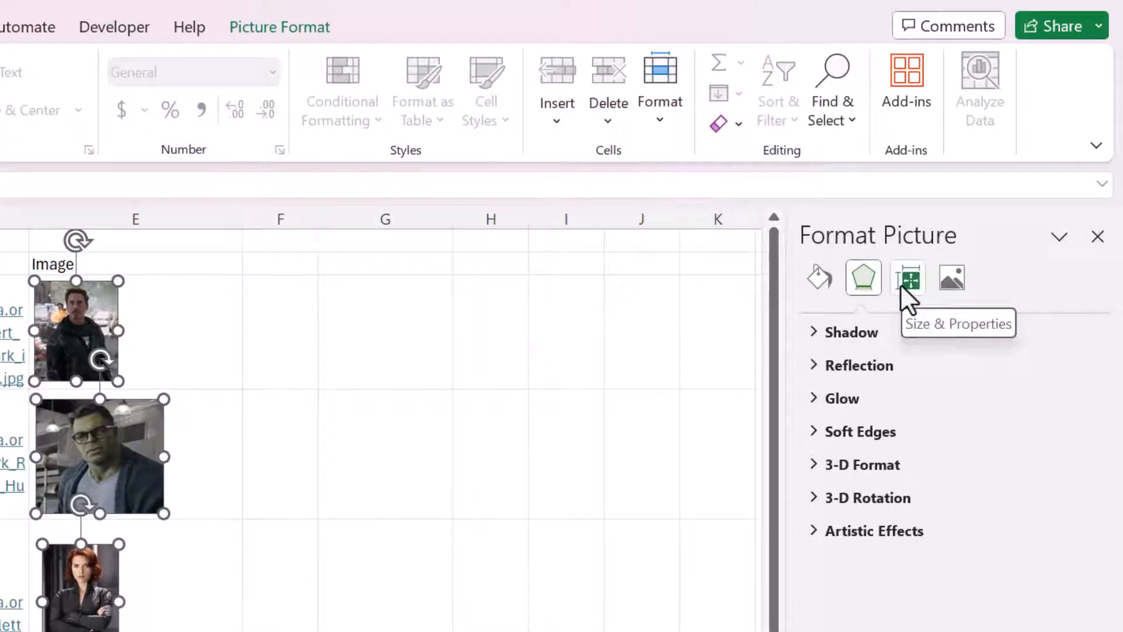
left_click(907, 277)
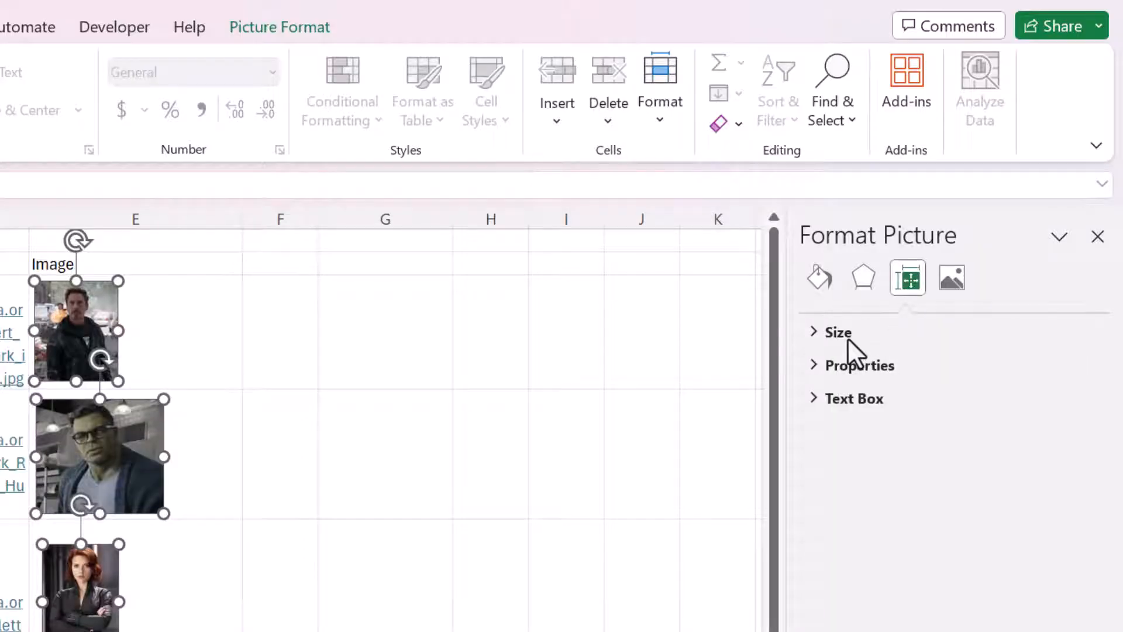
left_click(838, 332)
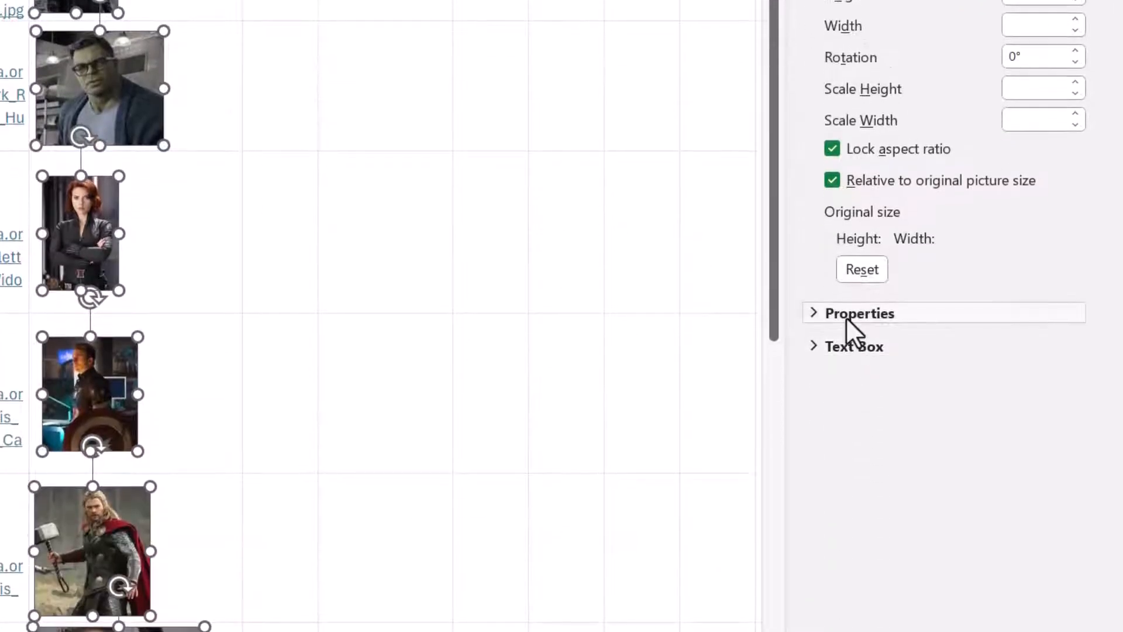
left_click(859, 314)
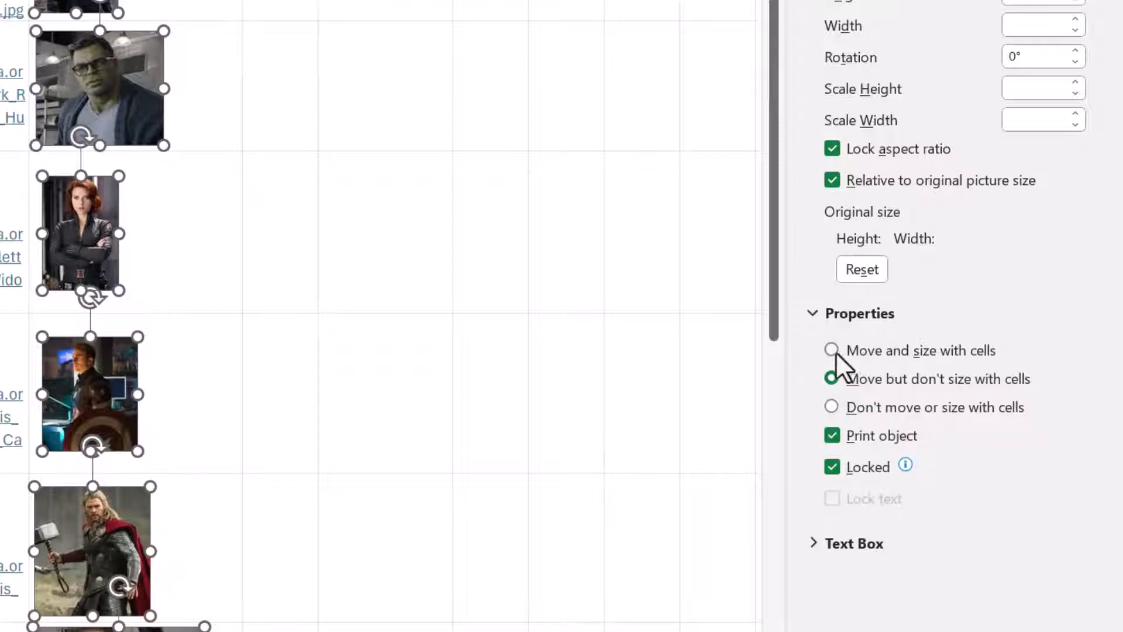
left_click(831, 350)
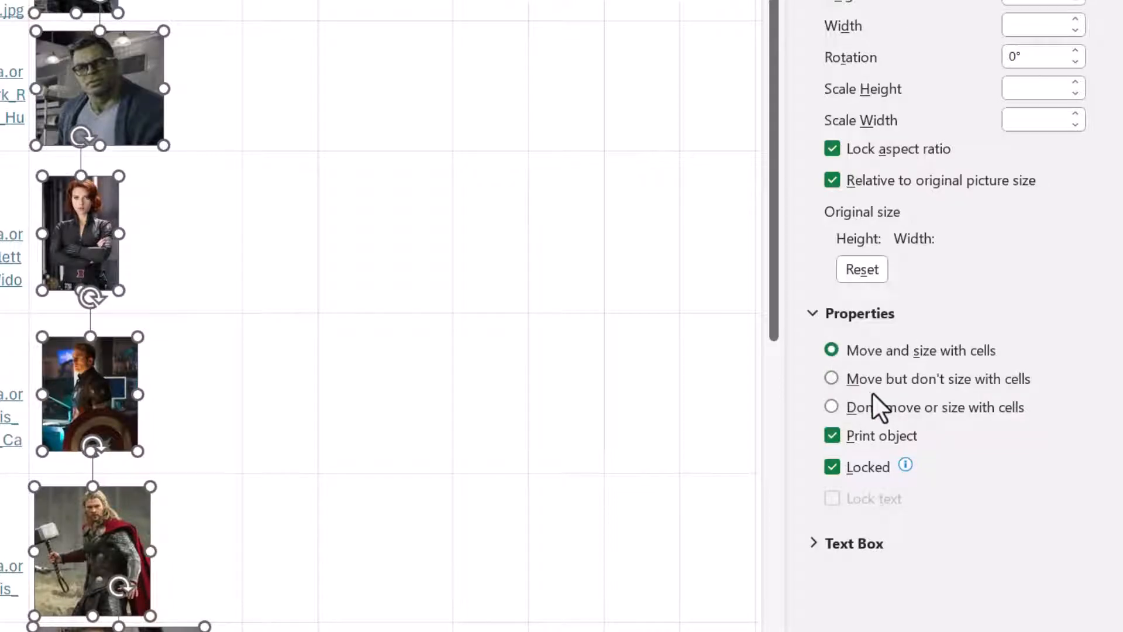
mouse_move(883, 374)
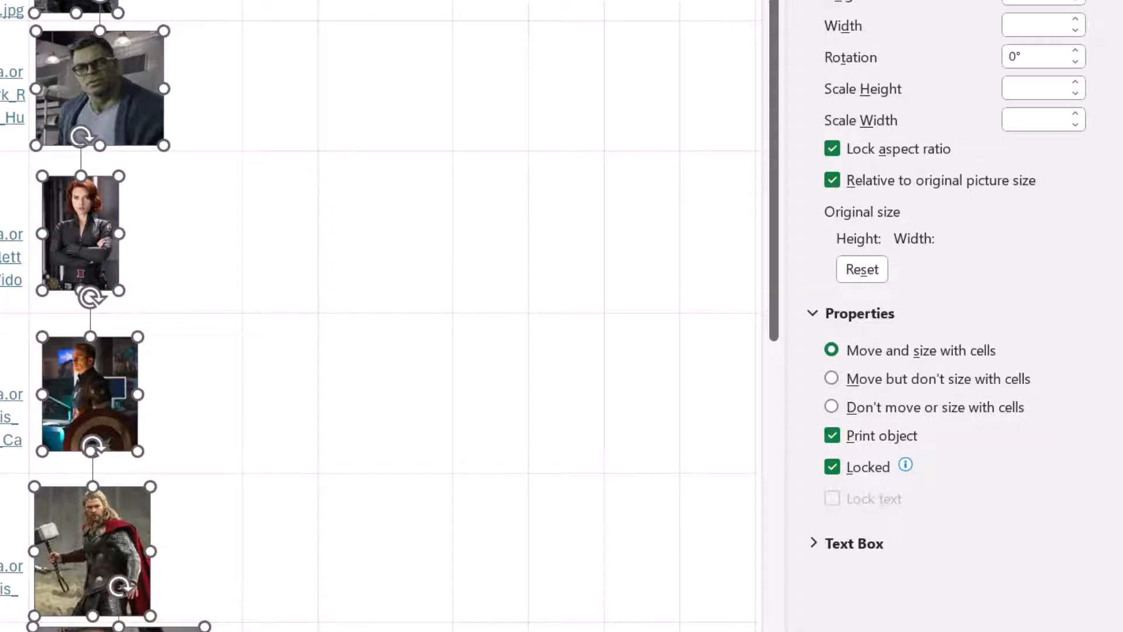
left_click(767, 271)
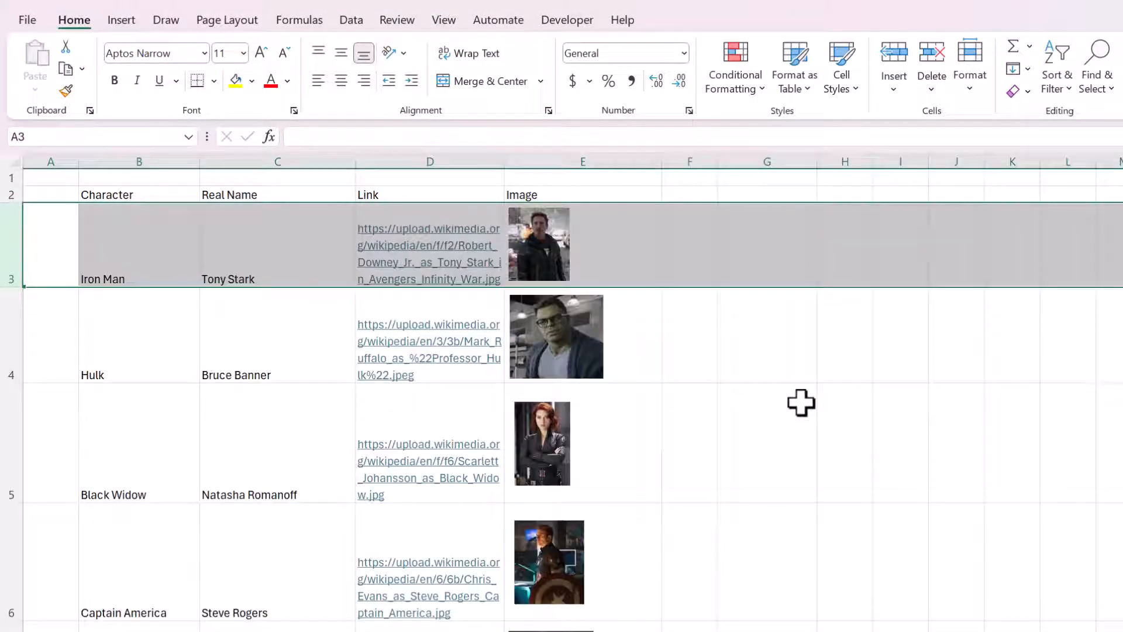
Insert the Tony Stark photo into cell E3 using Place in Cell from this device.
left_click(690, 244)
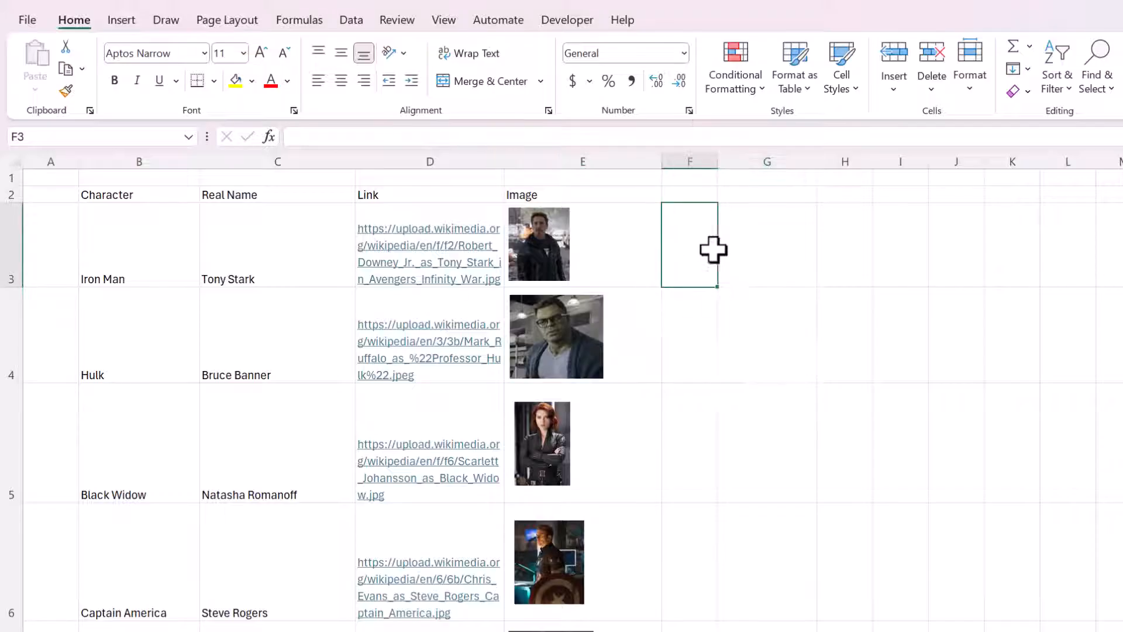
mouse_move(737, 247)
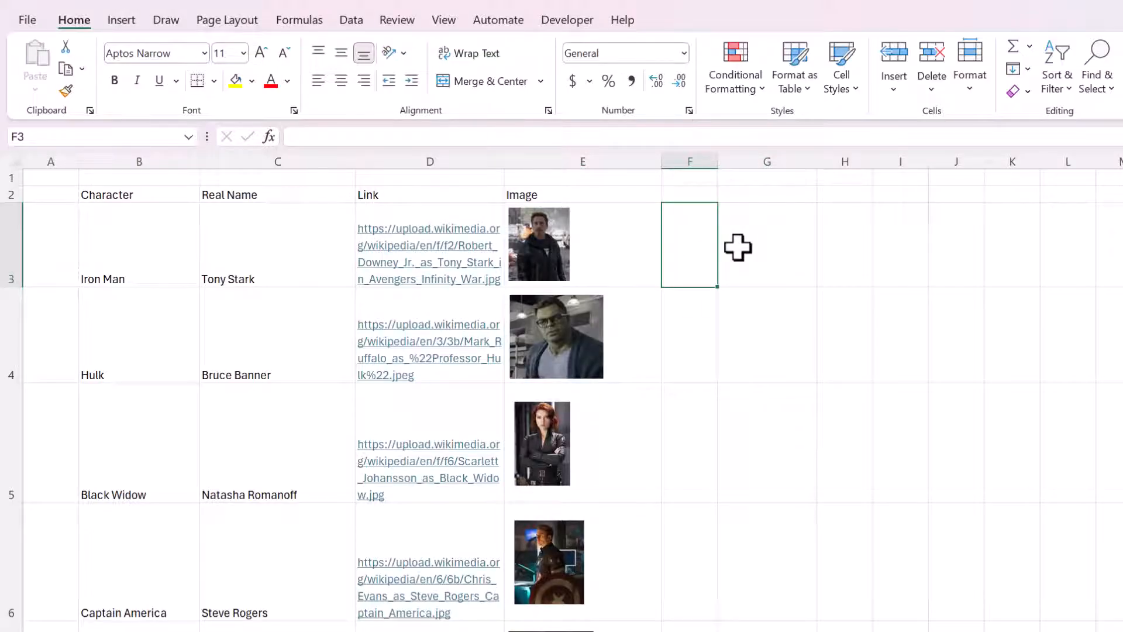
left_click(120, 18)
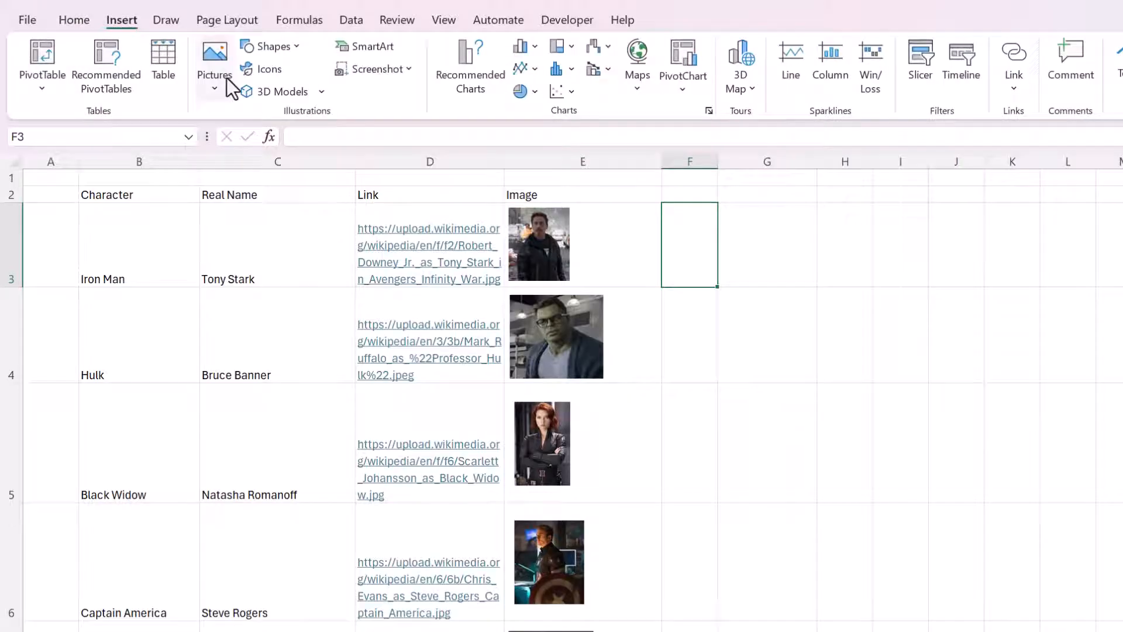
left_click(214, 58)
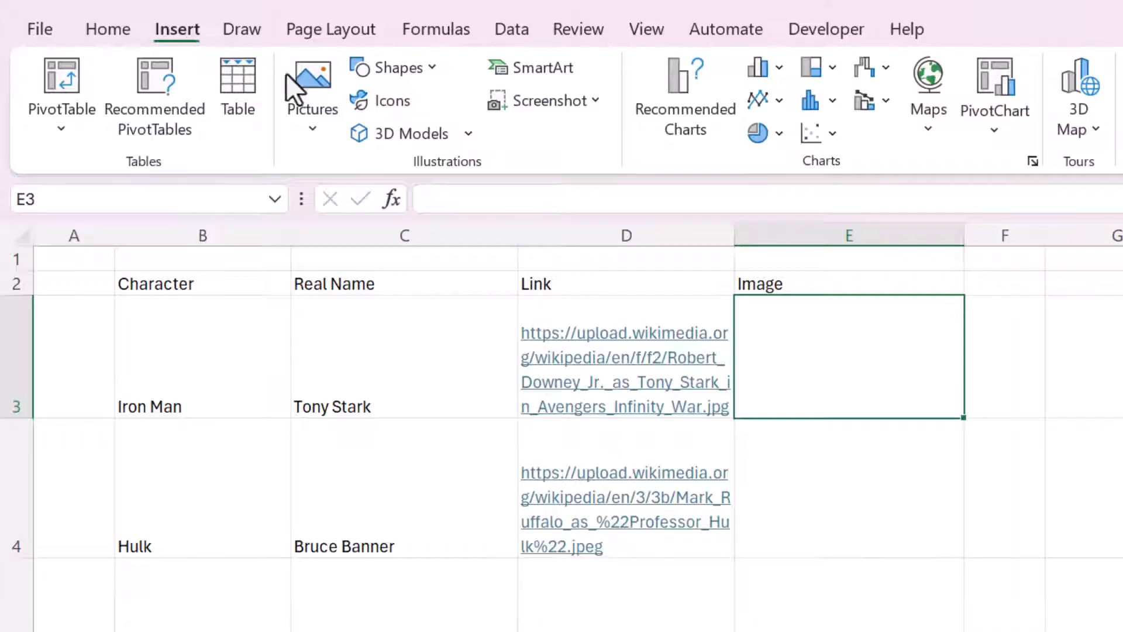
left_click(312, 80)
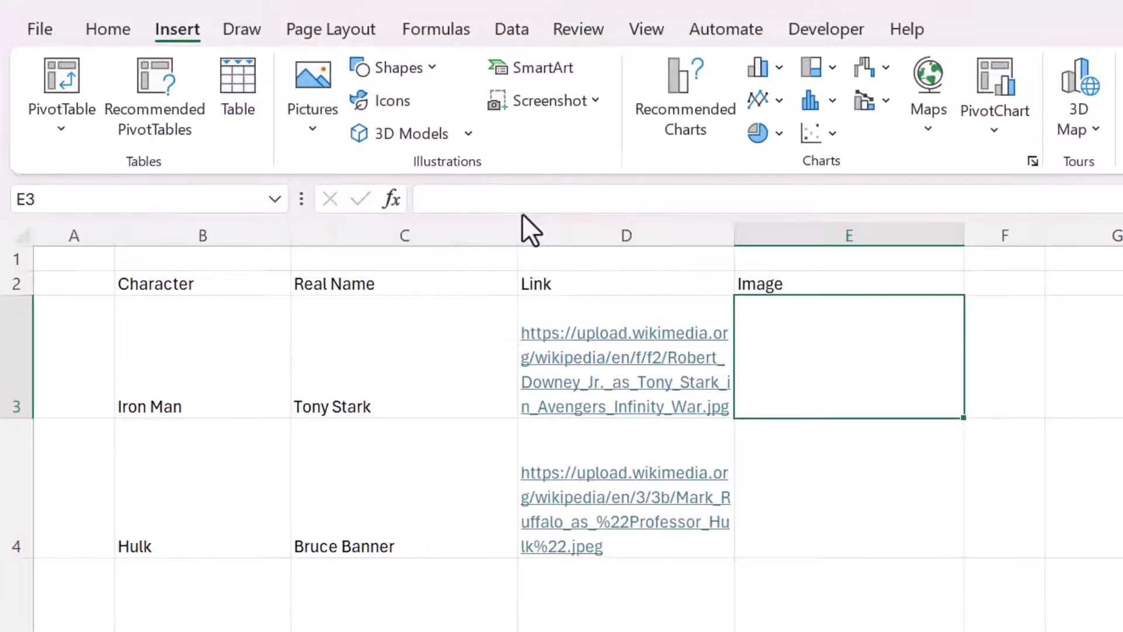
left_click(312, 76)
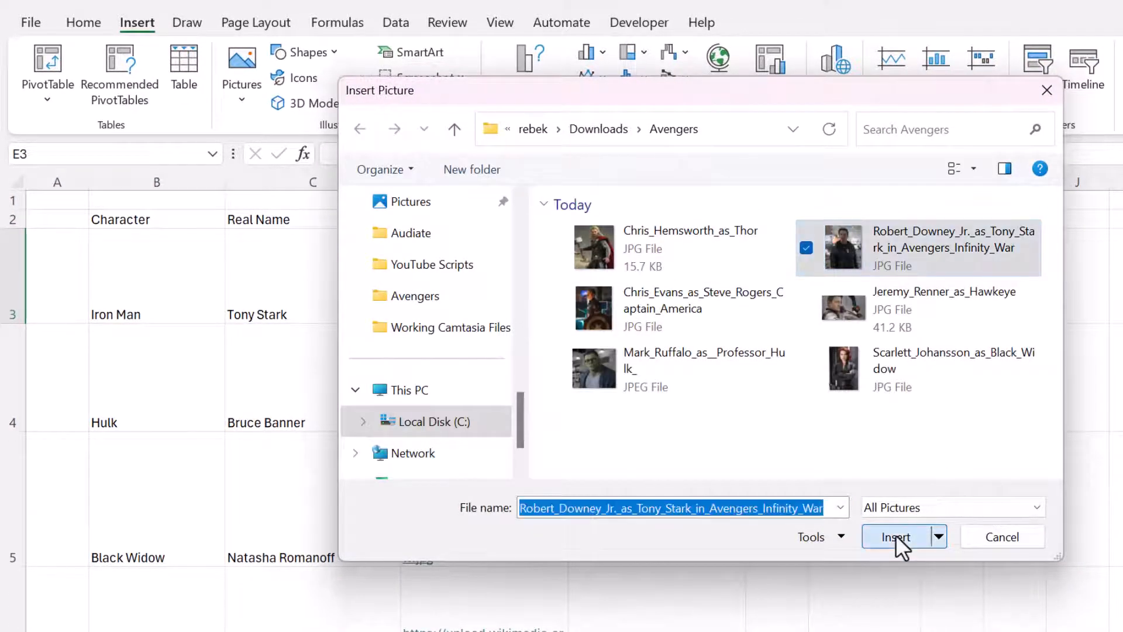
left_click(894, 536)
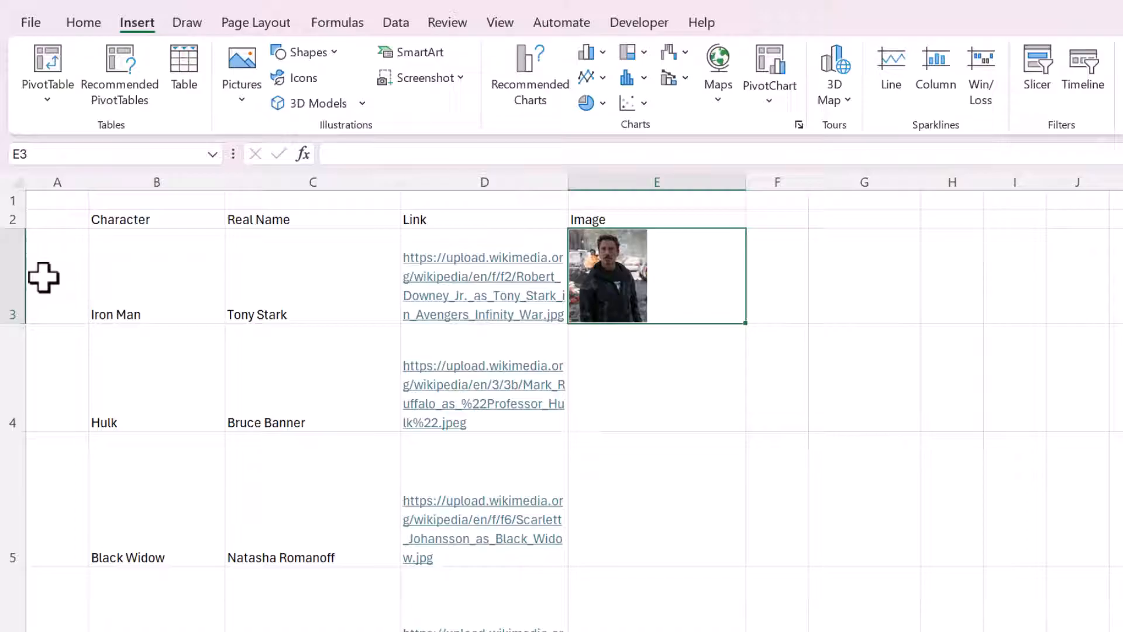
Make row 3 taller to show the photo, then reseat the Iron Man picture inside E3.
left_click_drag(12, 331, 11, 344)
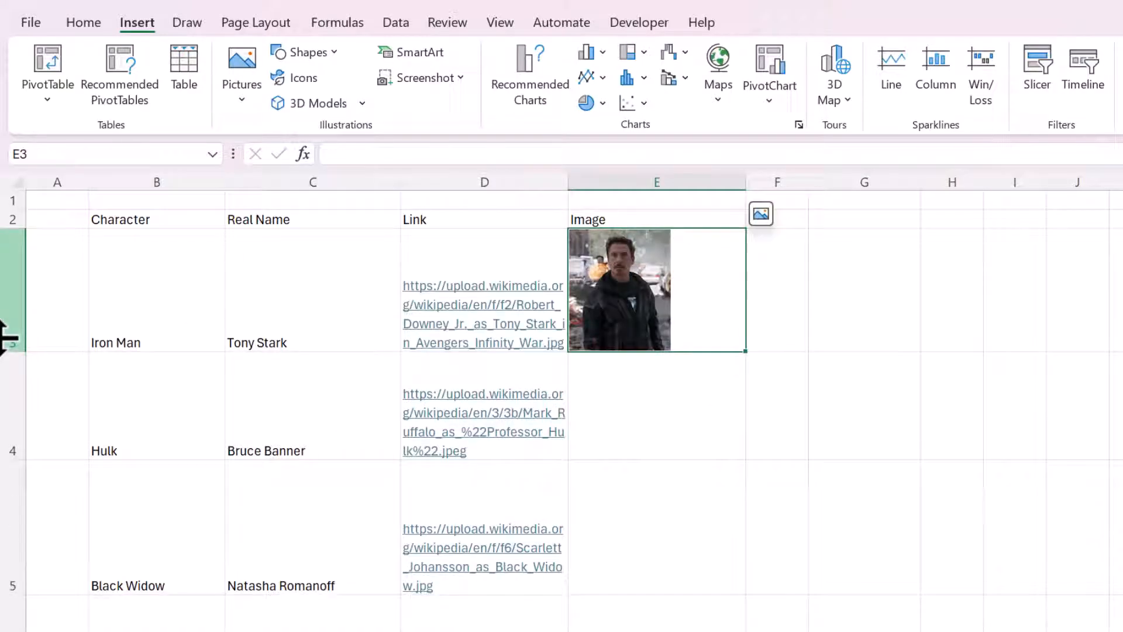
left_click(9, 342)
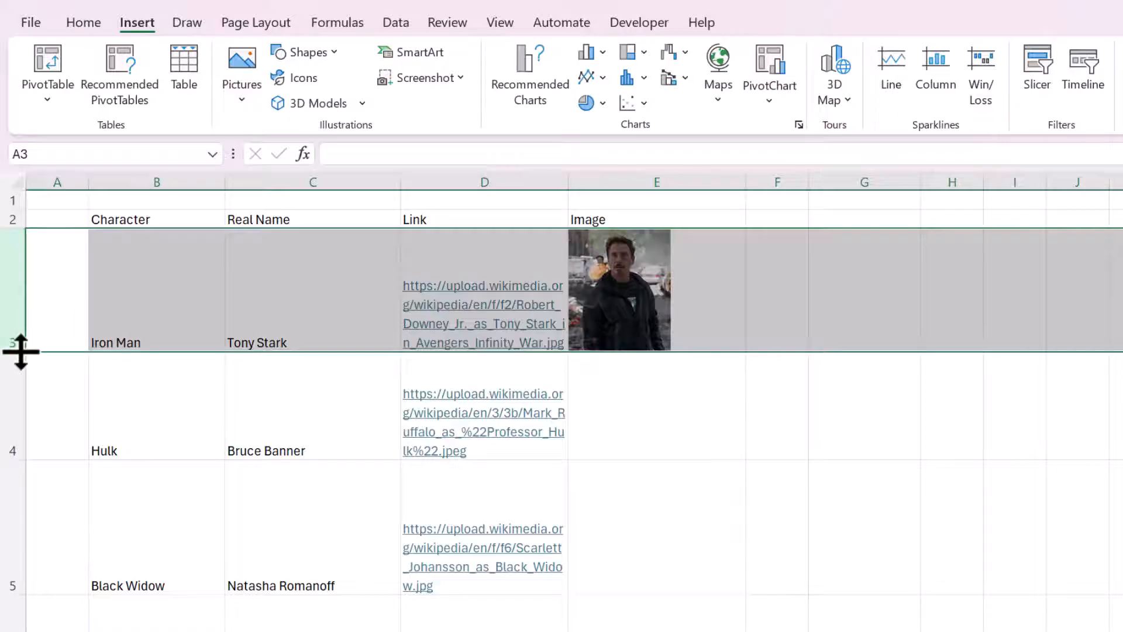
left_click_drag(20, 351, 20, 362)
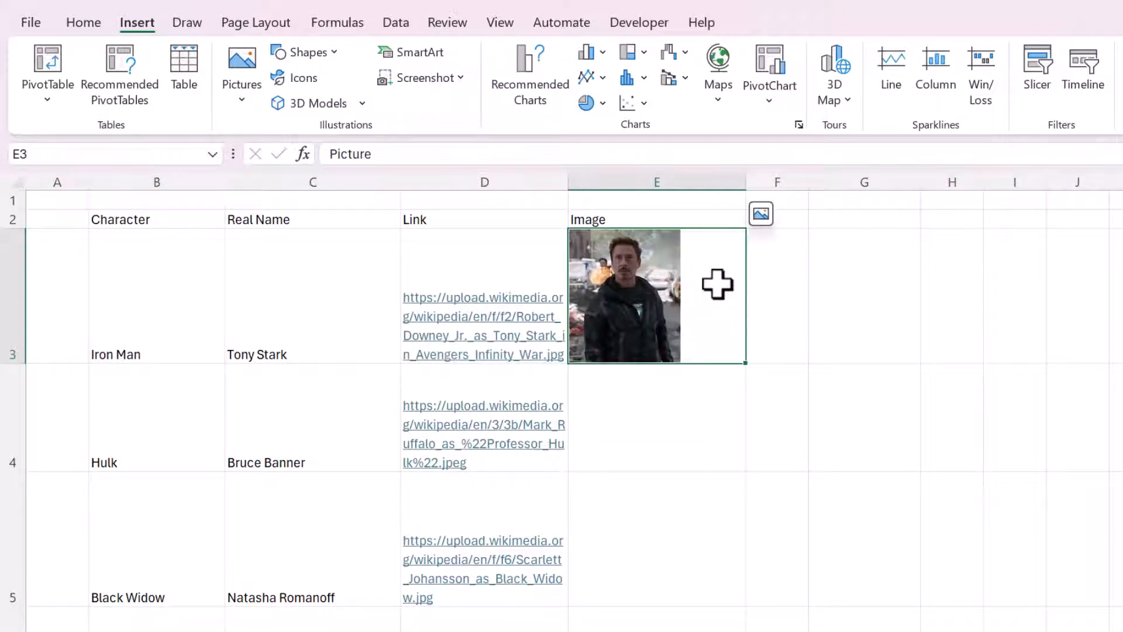
mouse_move(534, 164)
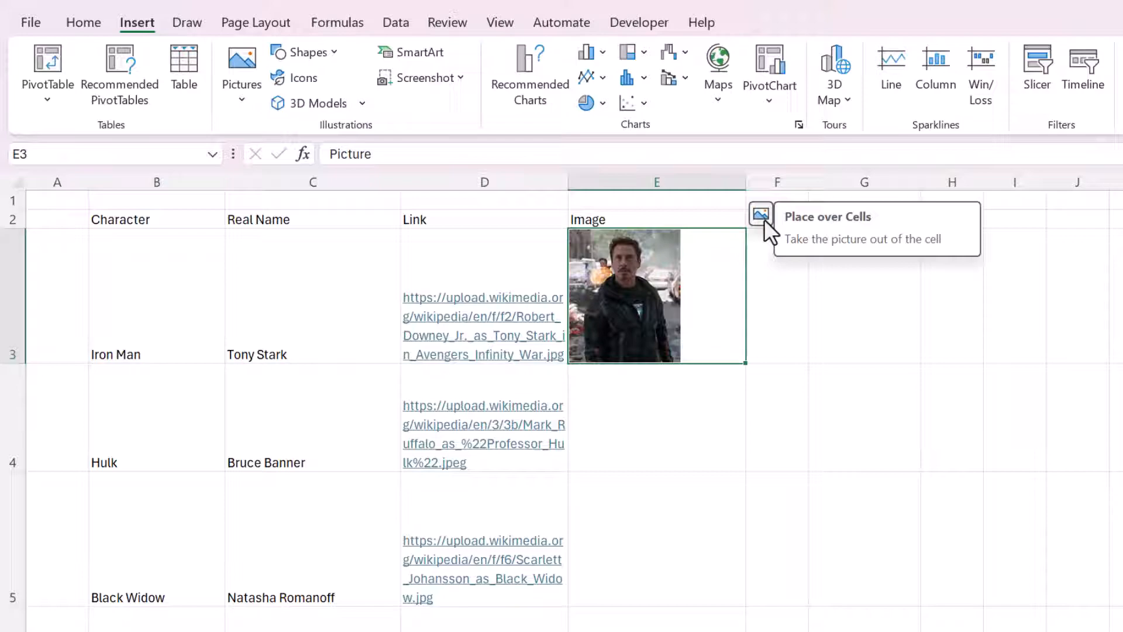
left_click(759, 215)
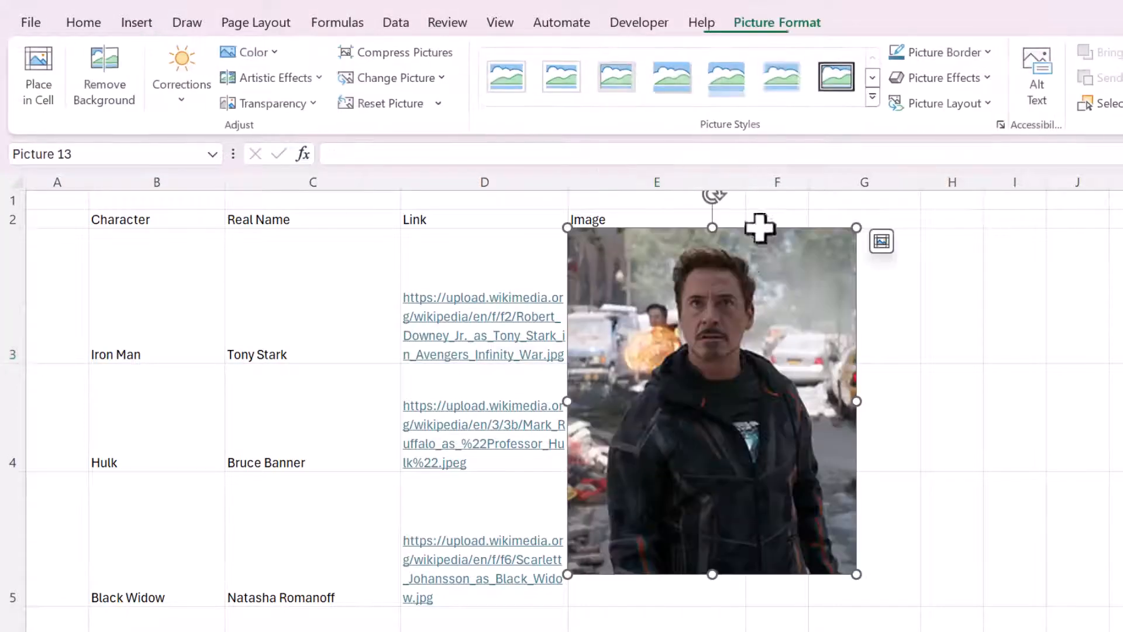
left_click(881, 241)
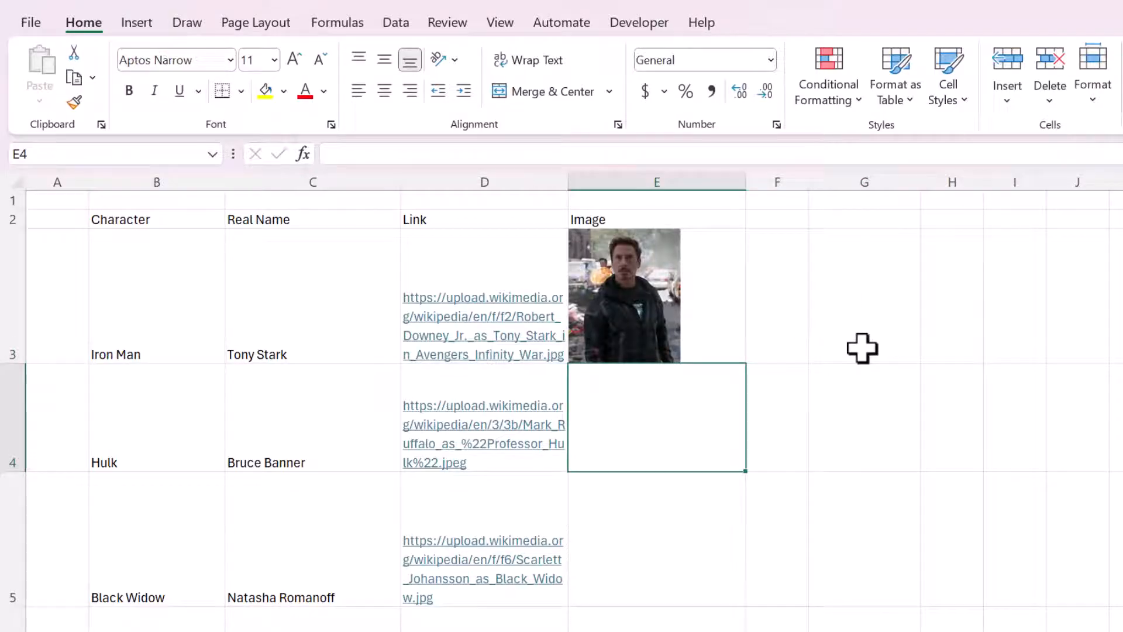
mouse_move(285, 229)
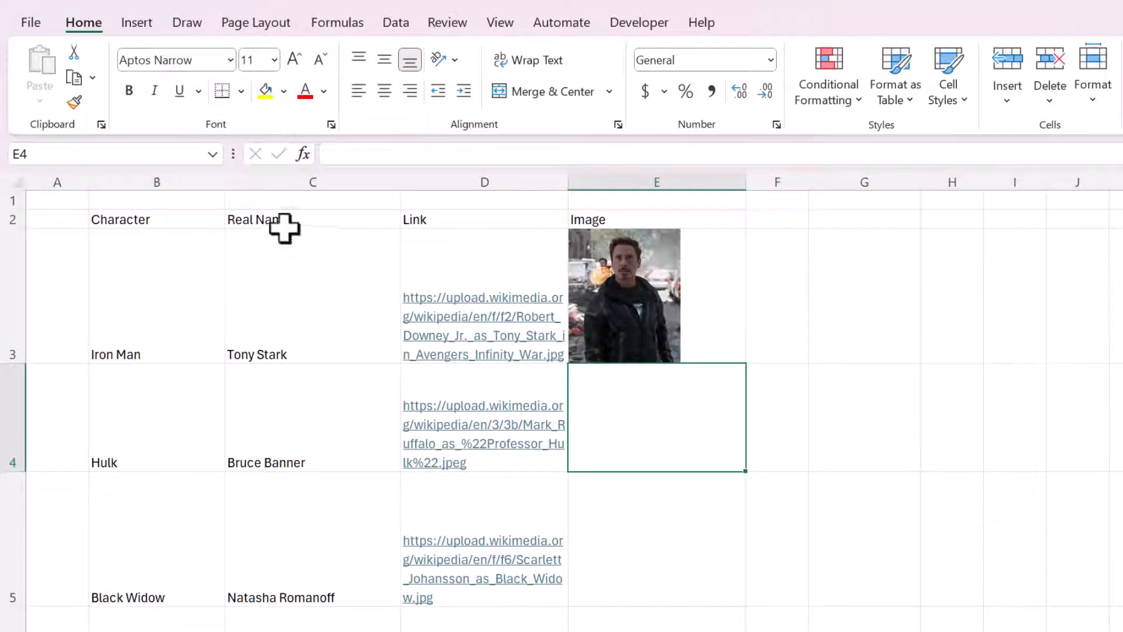
Insert the Hulk, Black Widow and remaining character photos in-cell from E4 down their rows.
left_click(136, 23)
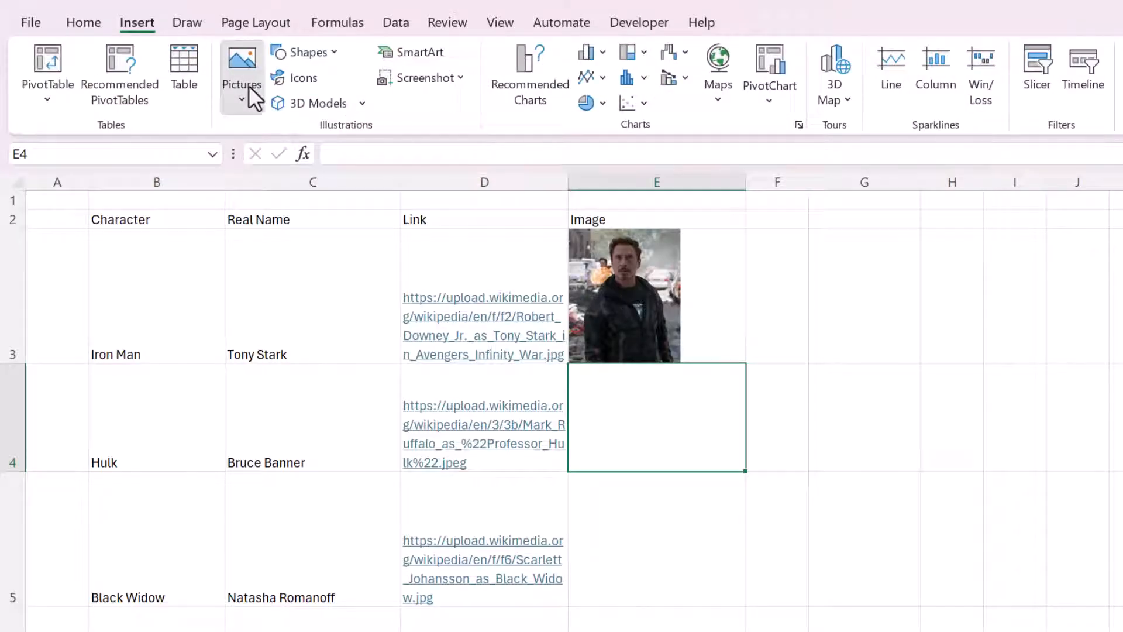
mouse_move(695, 298)
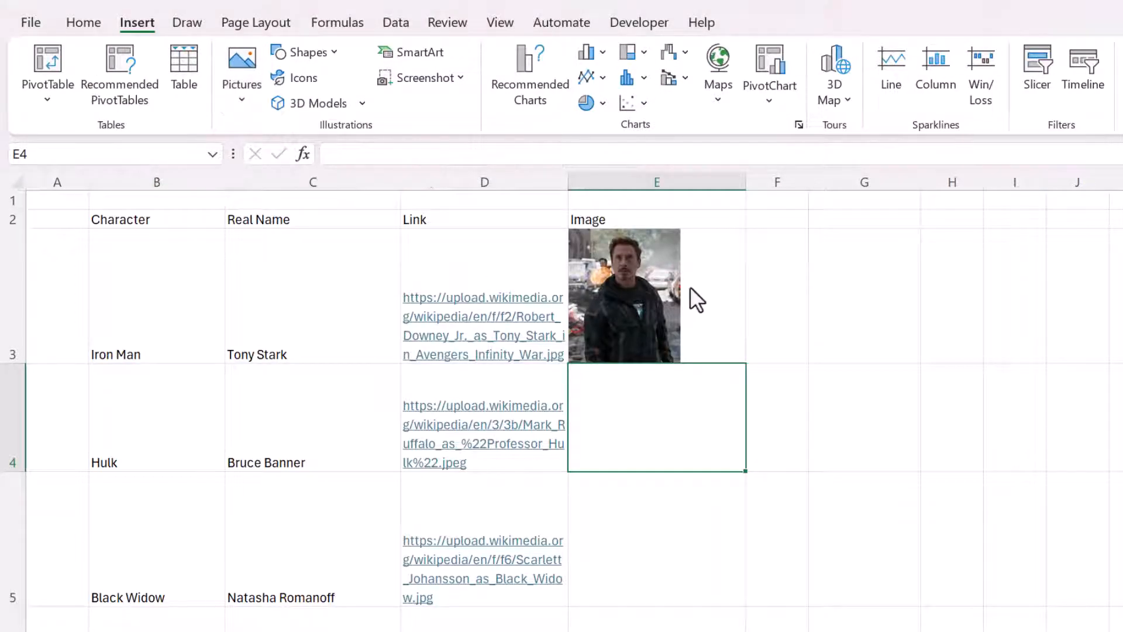
left_click(241, 57)
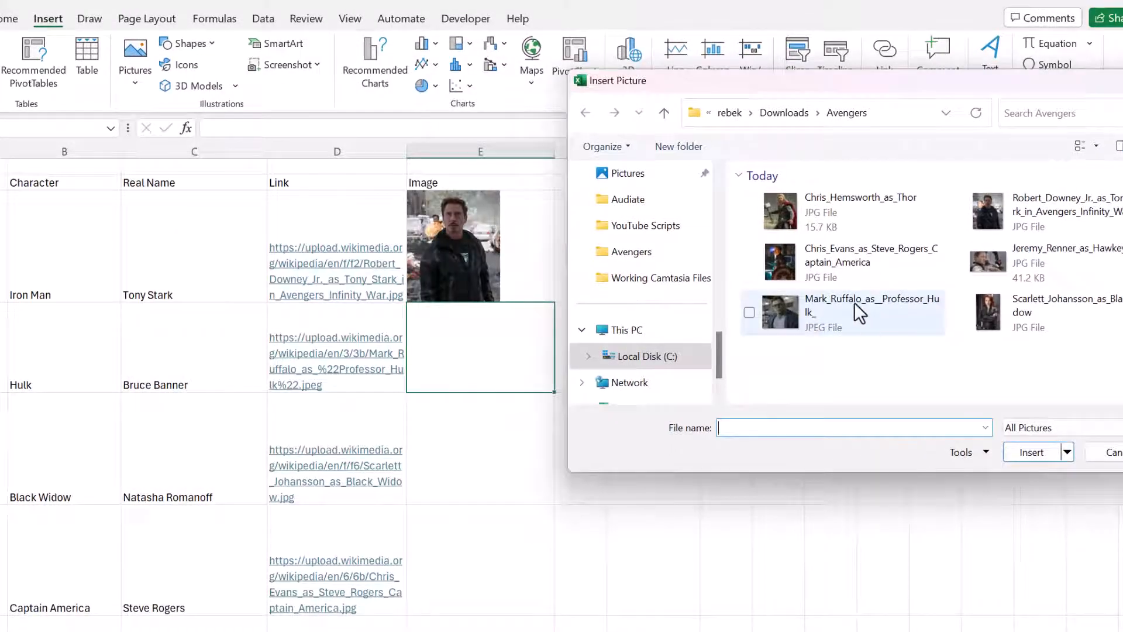
left_click(868, 304)
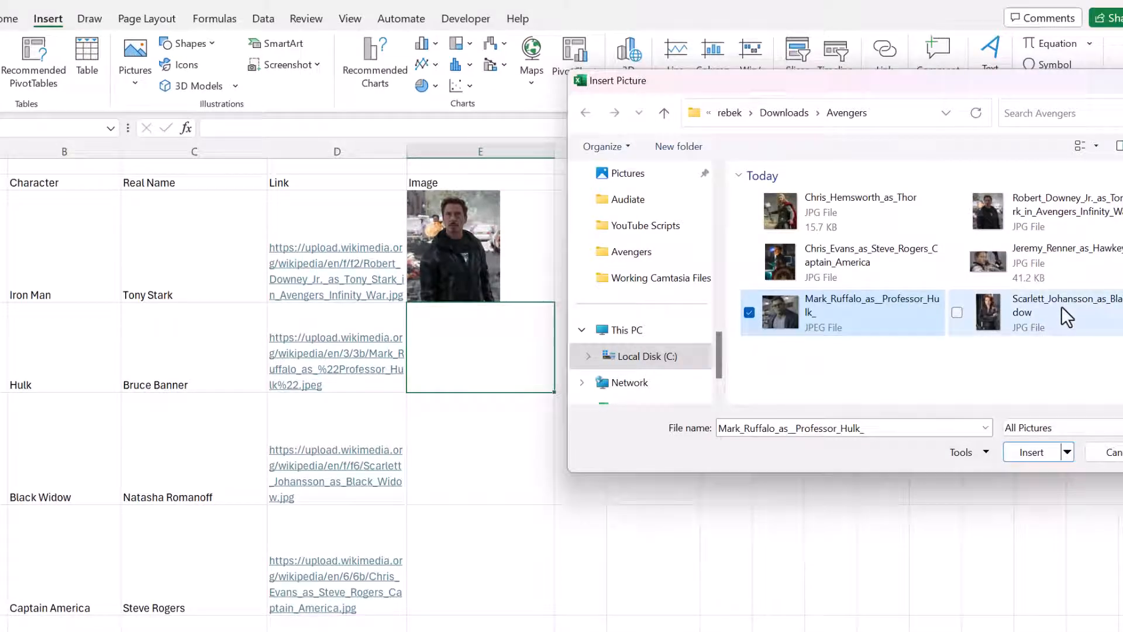
left_click(957, 312)
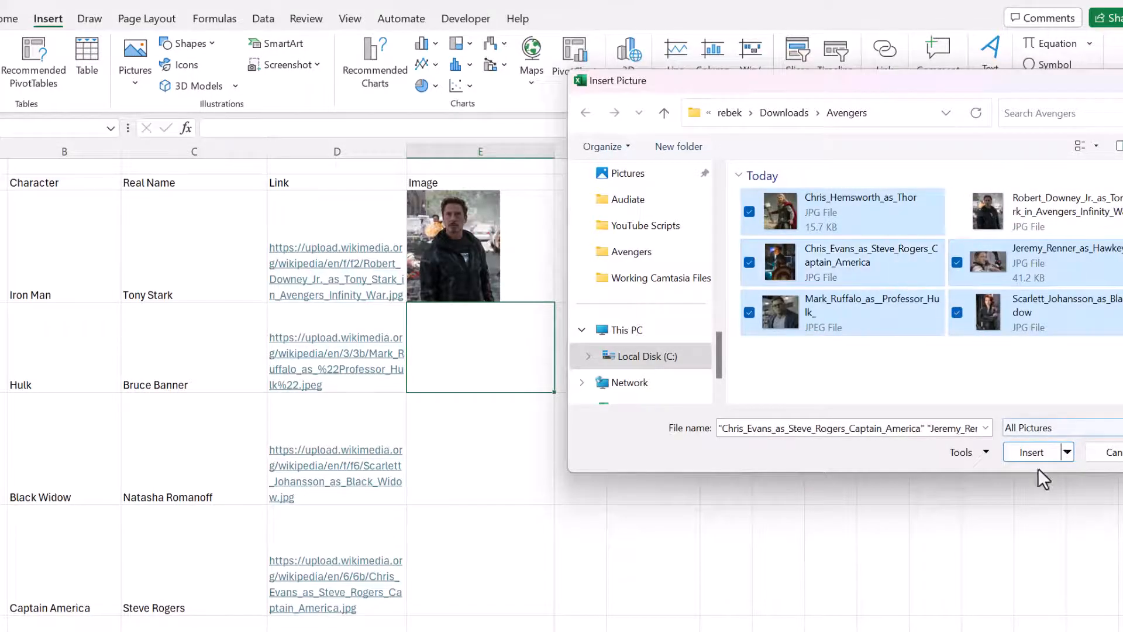
left_click(1030, 452)
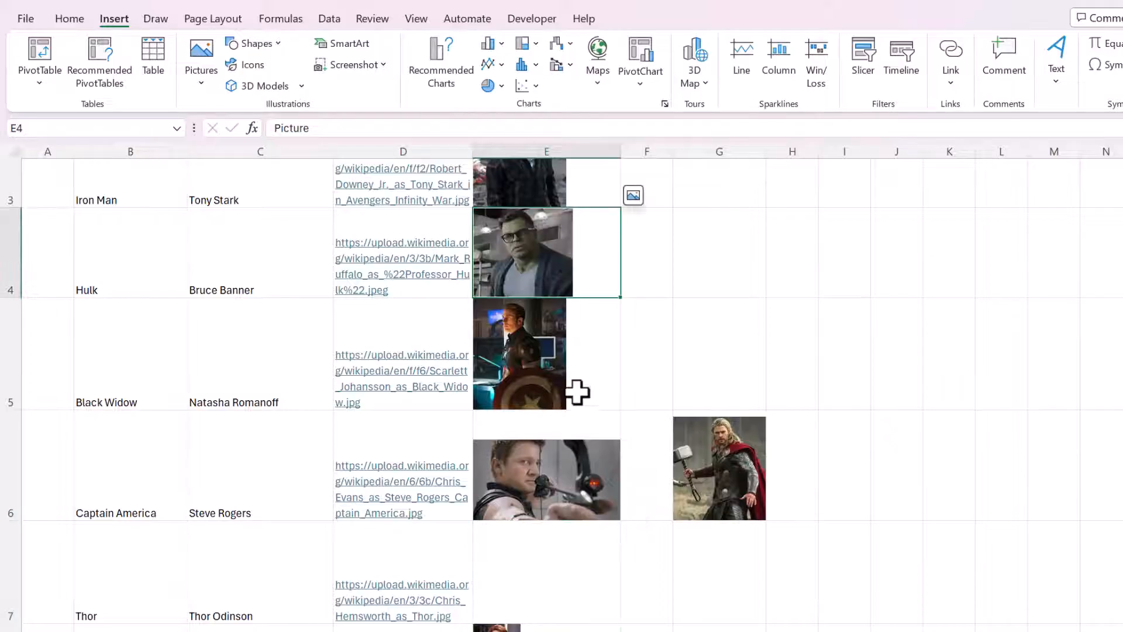
left_click(520, 353)
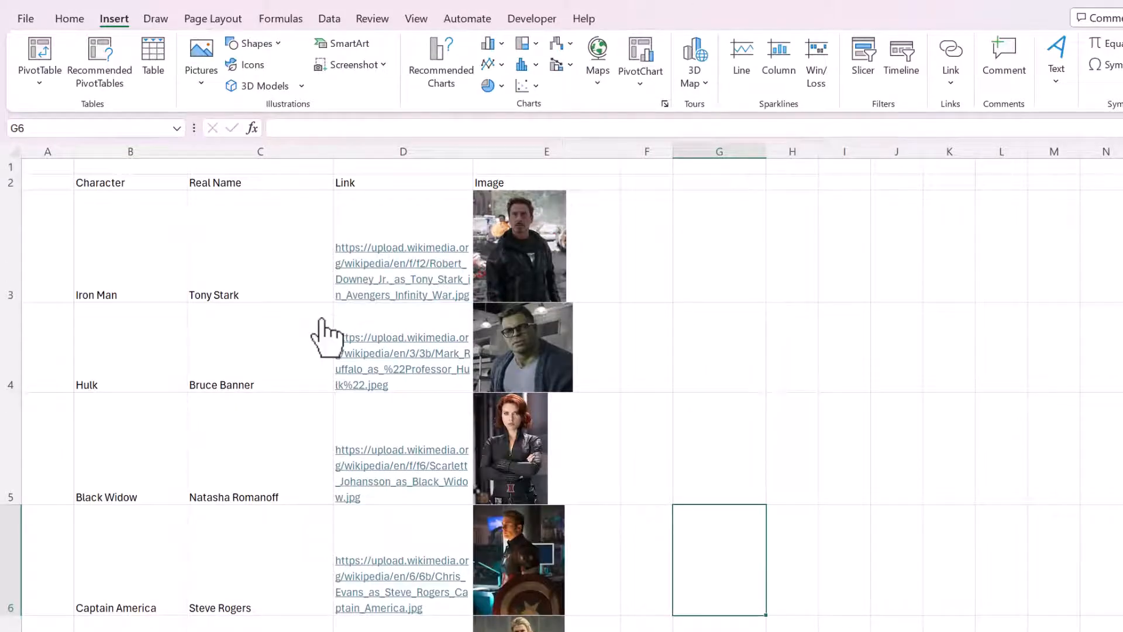
Convert the Avengers range into a table with headers and give it a green style.
left_click(260, 256)
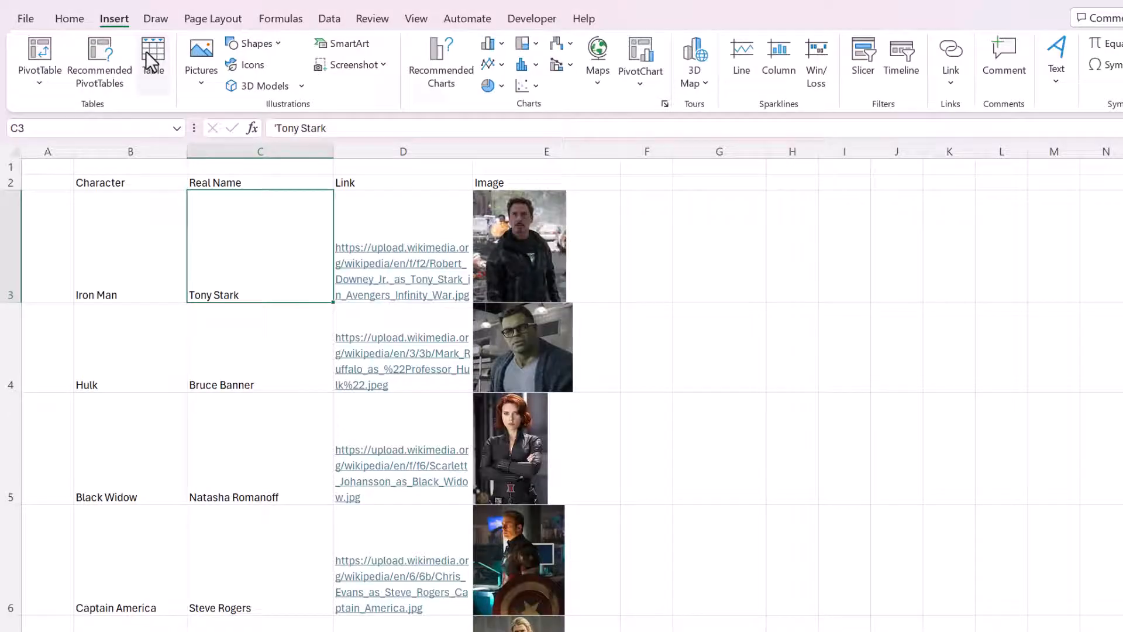
left_click(154, 52)
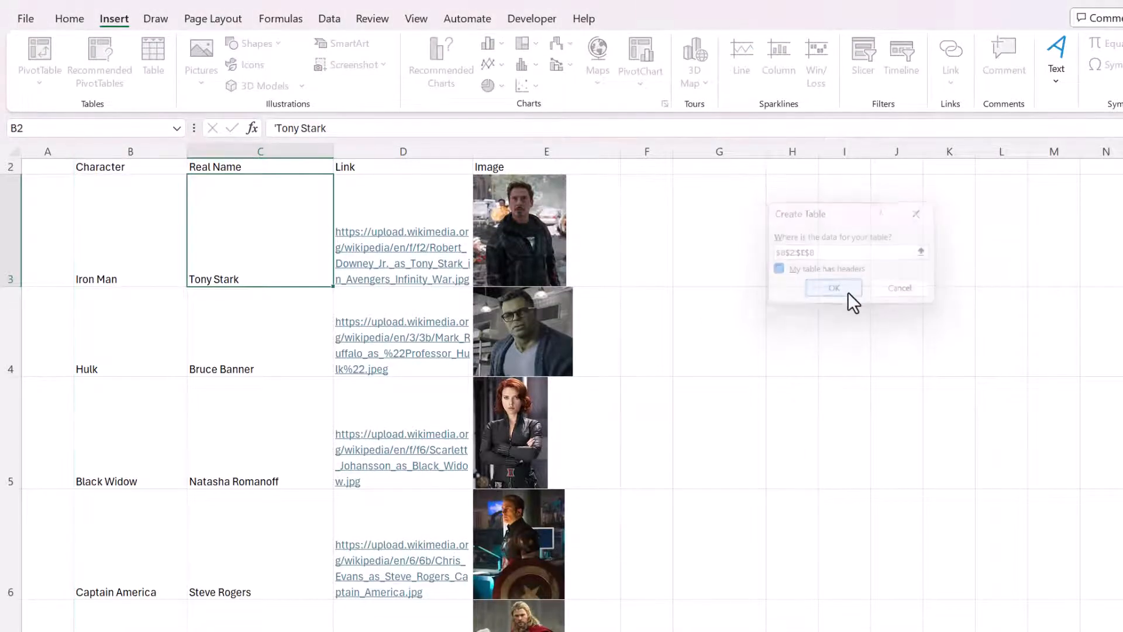
left_click(833, 288)
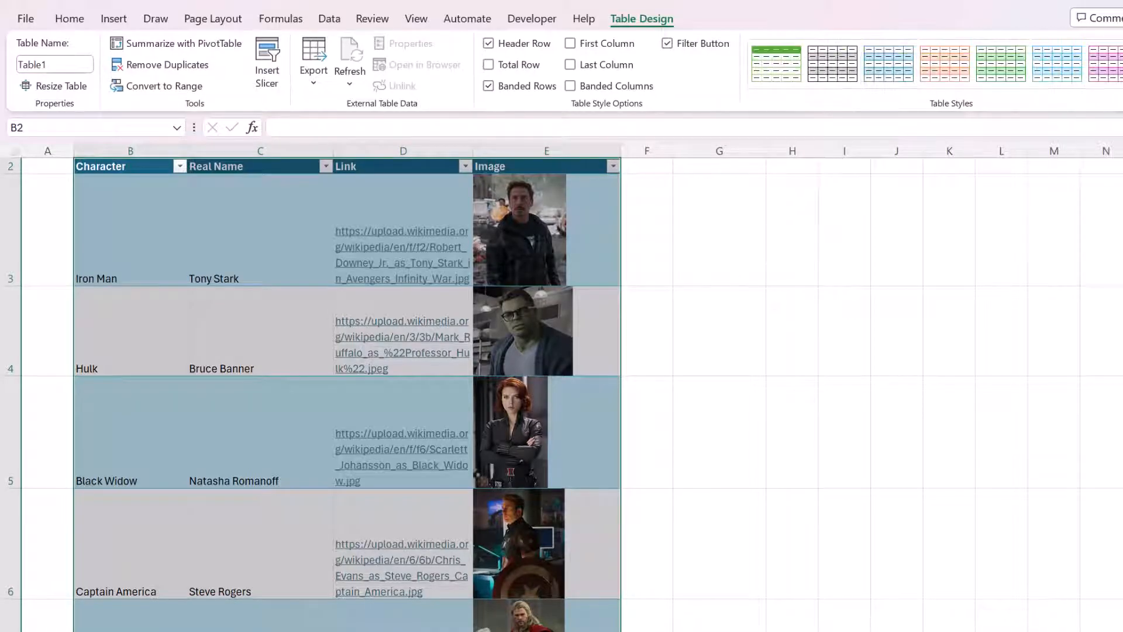
left_click(720, 330)
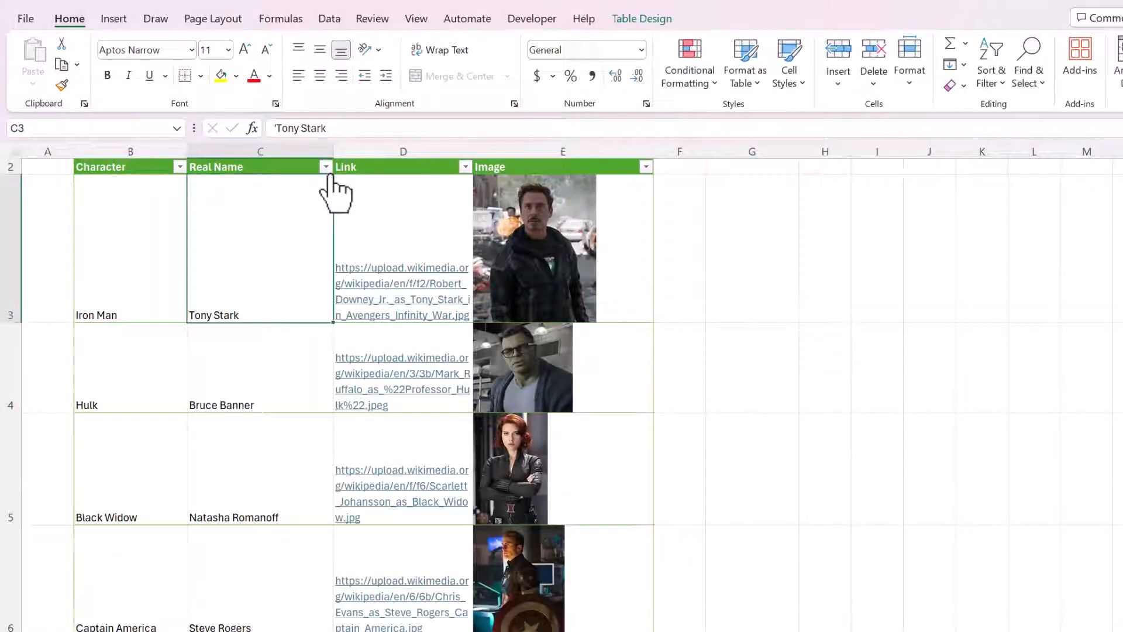
Filter Real Name to exclude Steve Rogers, leaving rows like Tony Stark and Clint Barton.
left_click(325, 166)
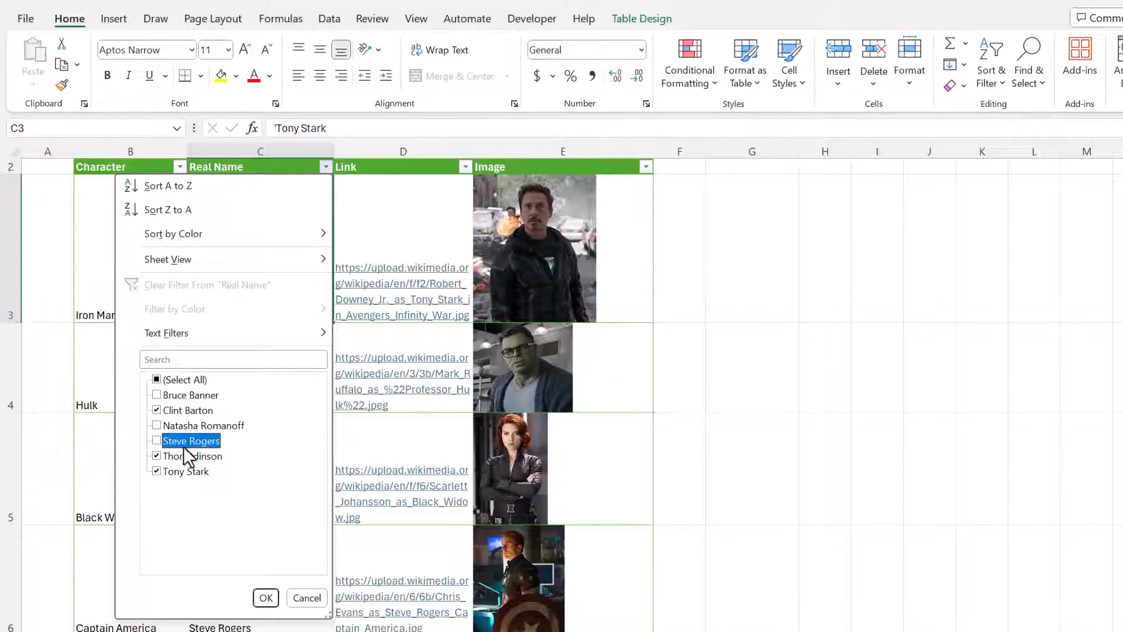
left_click(264, 598)
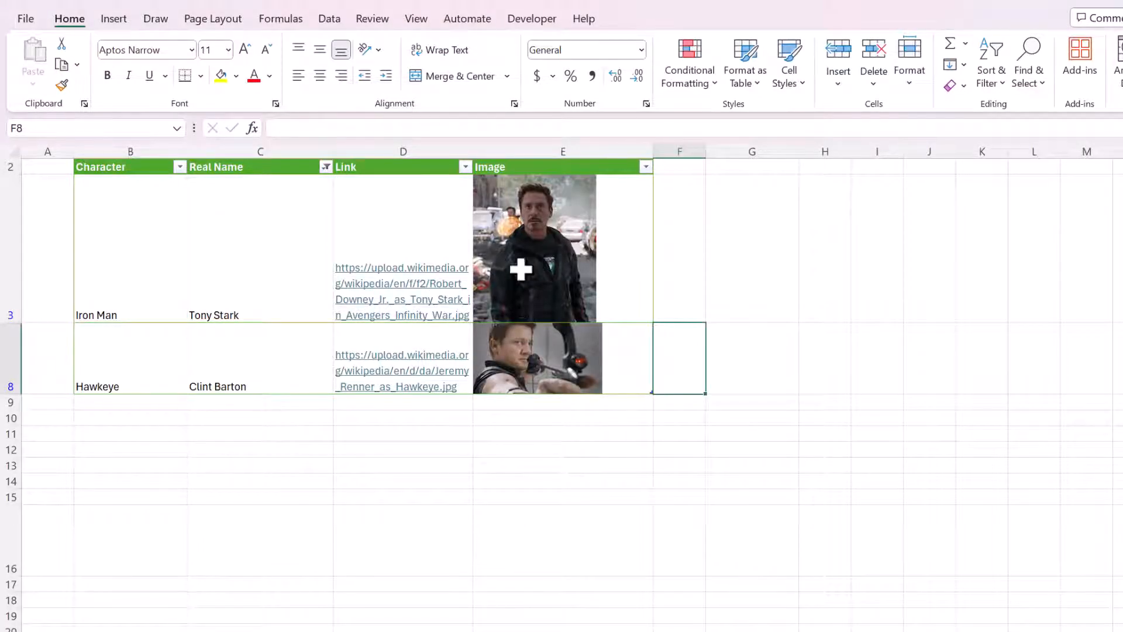
left_click(325, 166)
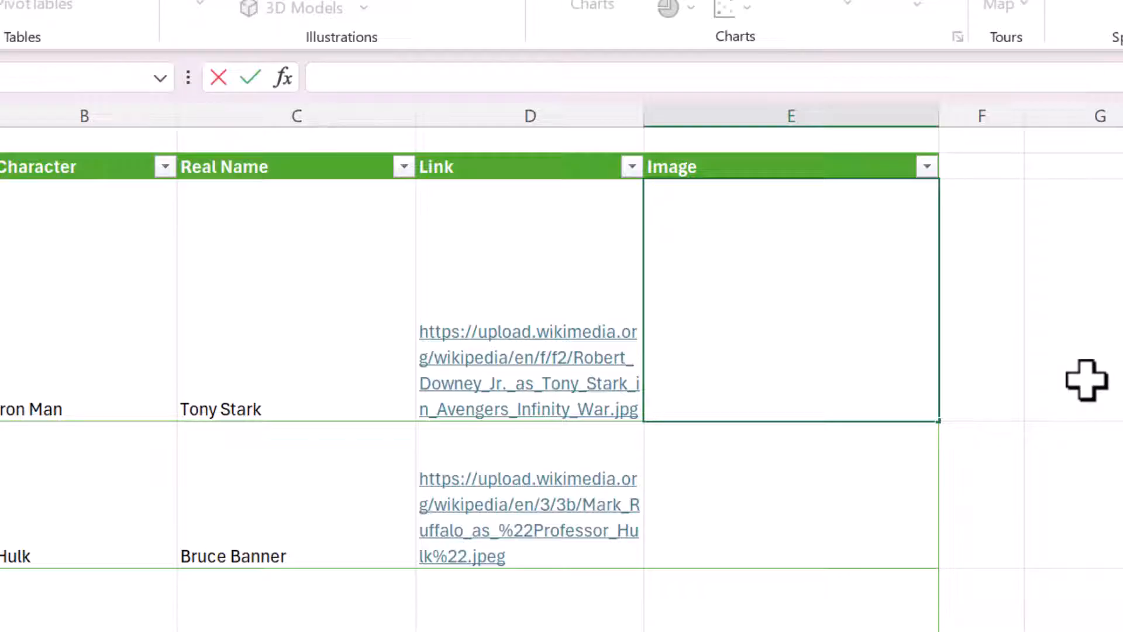
type("=IMAGE(")
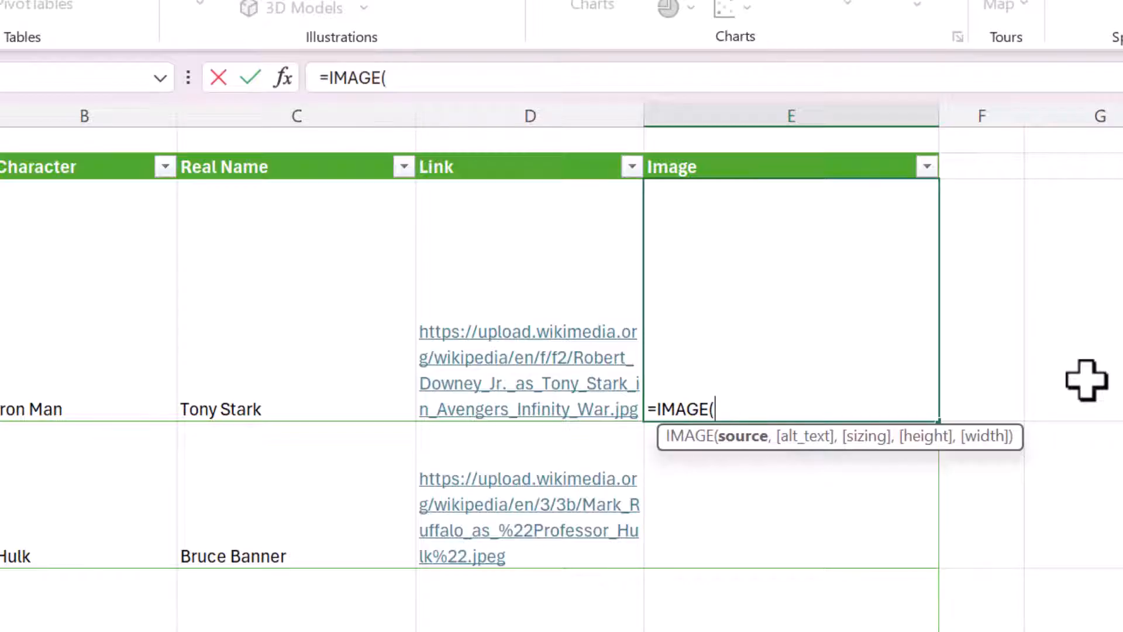
mouse_move(1065, 421)
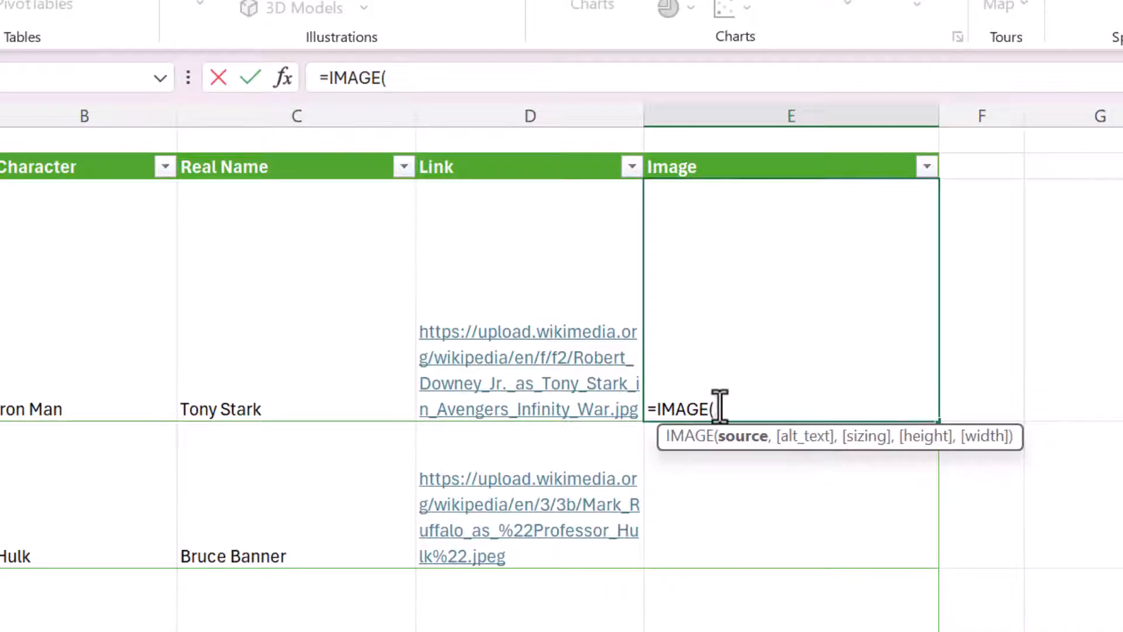
mouse_move(466, 365)
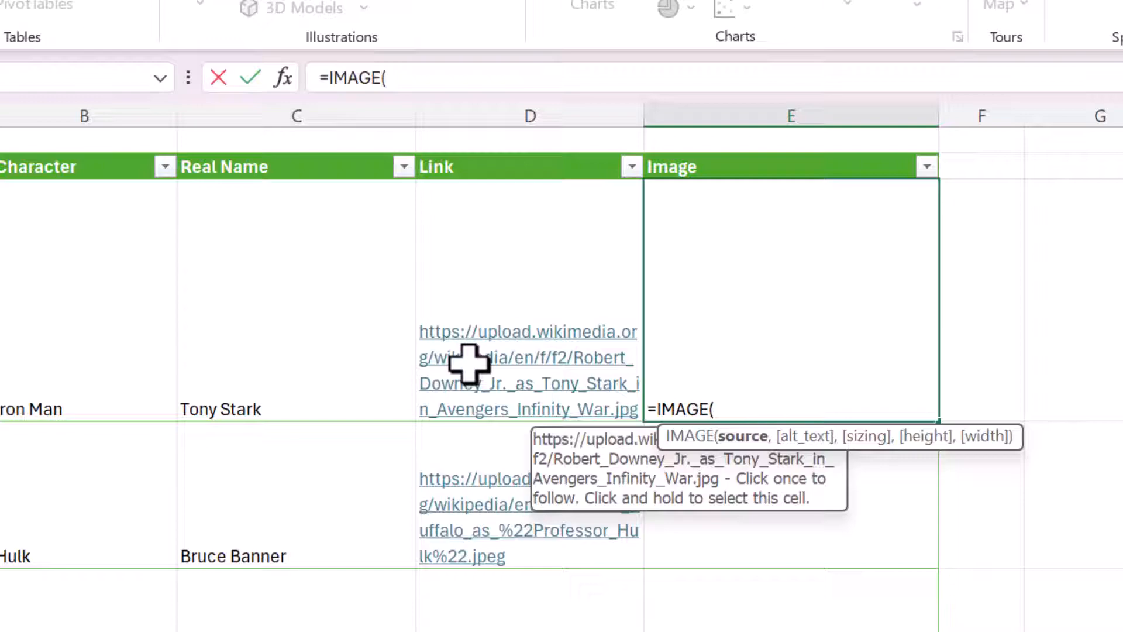
mouse_move(618, 418)
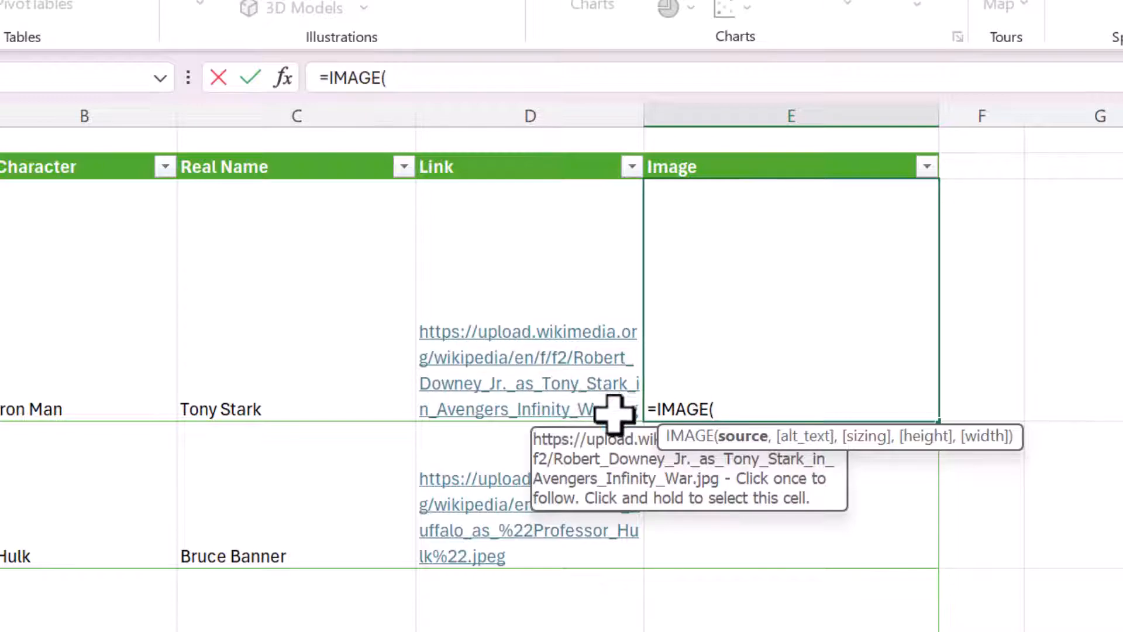
mouse_move(489, 302)
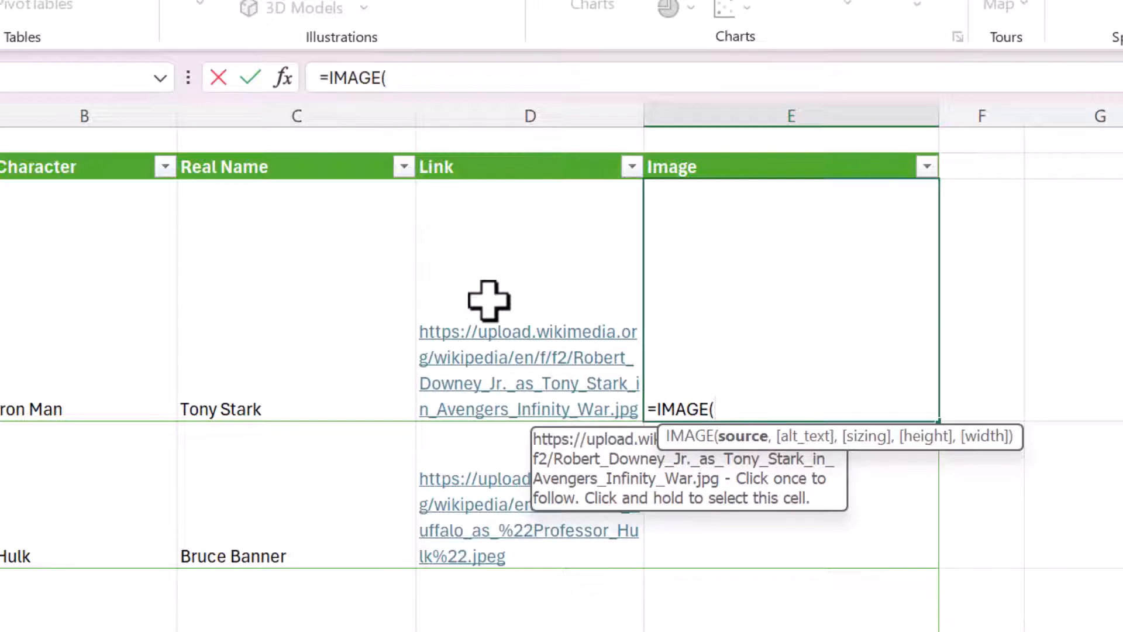
mouse_move(472, 343)
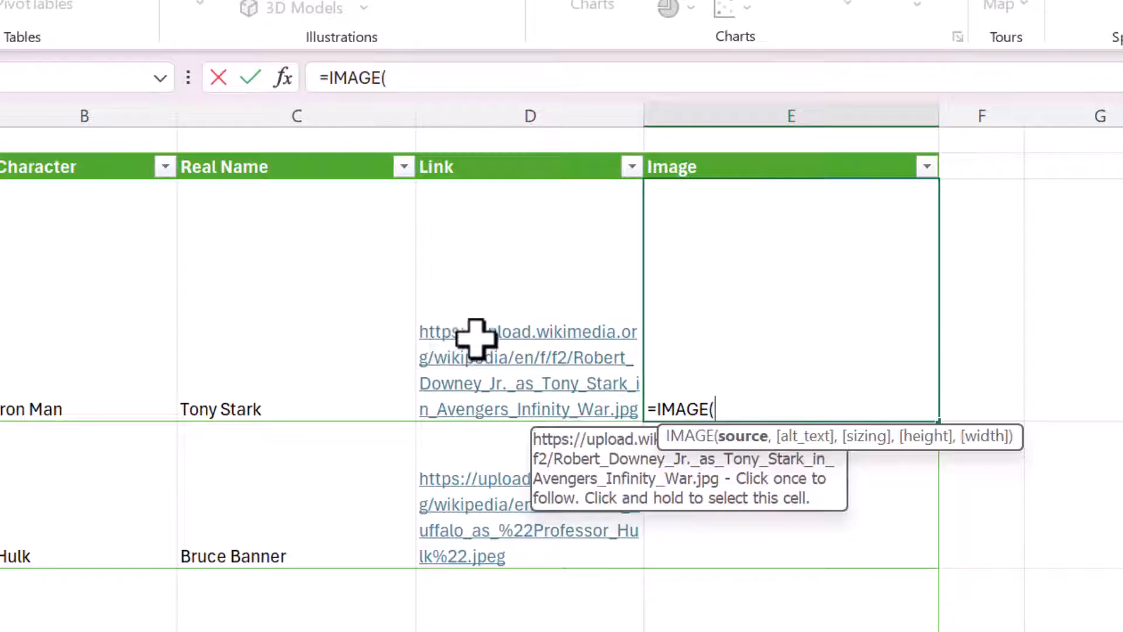
left_click(515, 282)
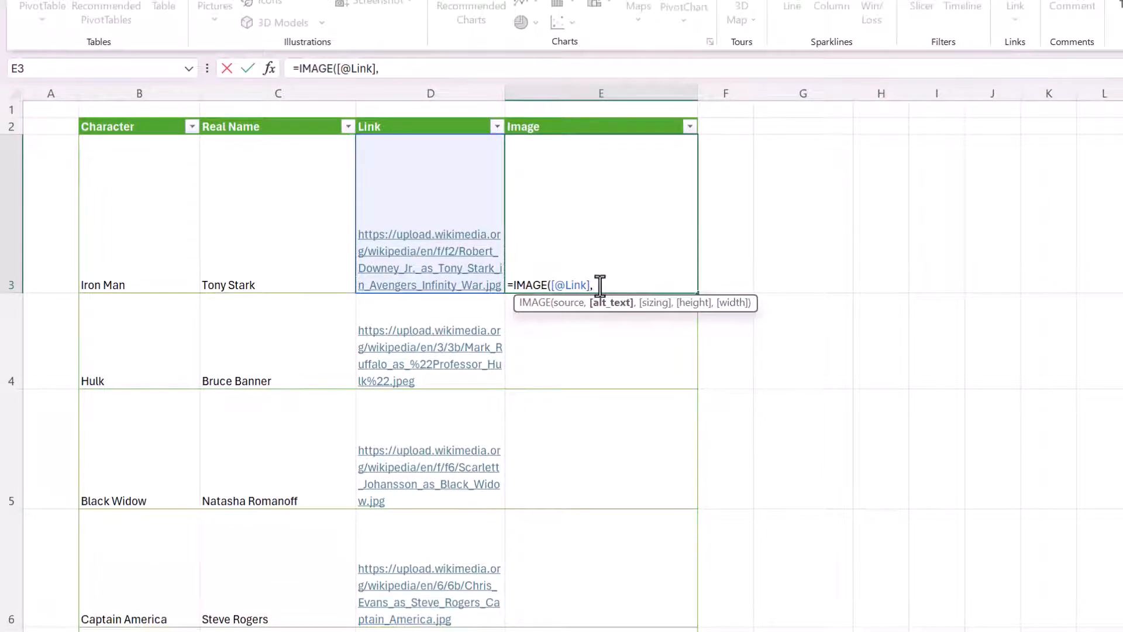
mouse_move(676, 304)
type(")")
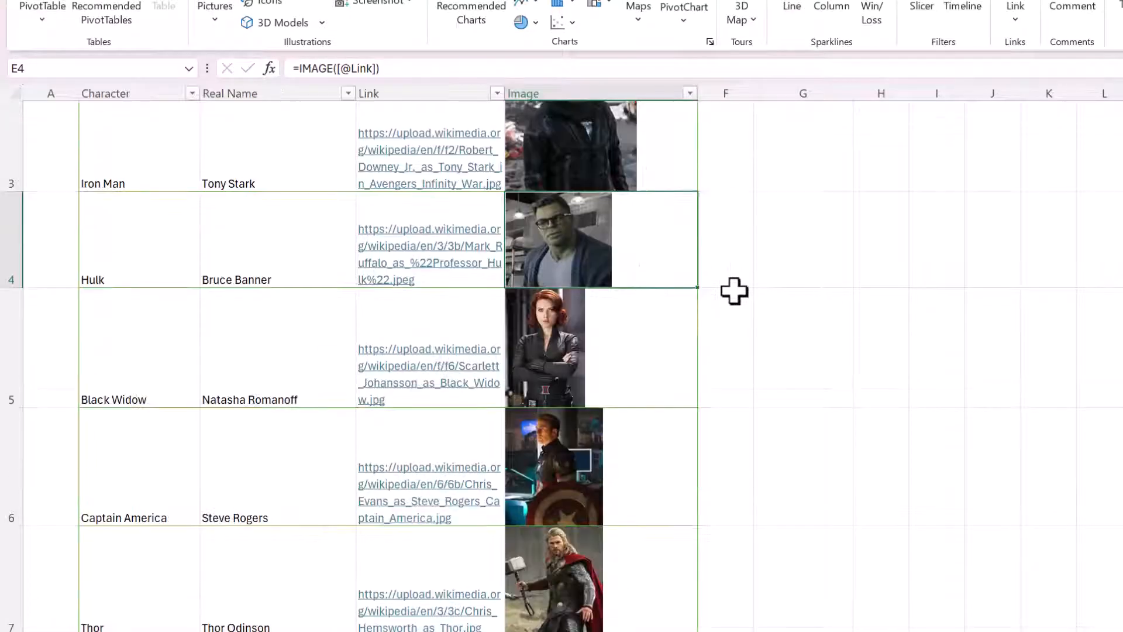
scroll("down", 3)
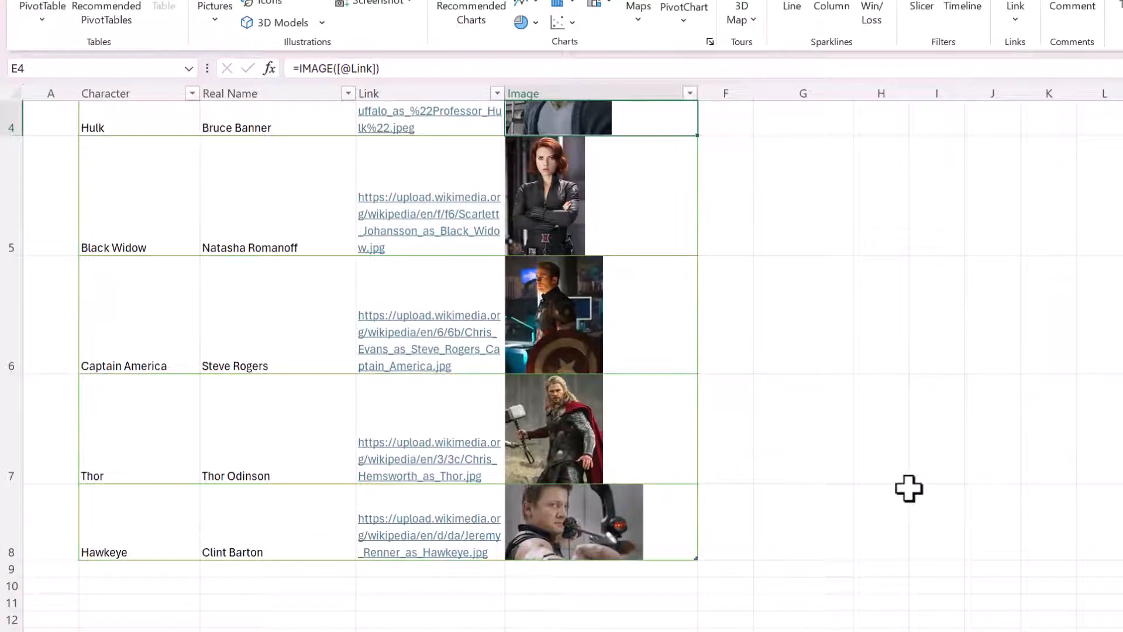
mouse_move(869, 437)
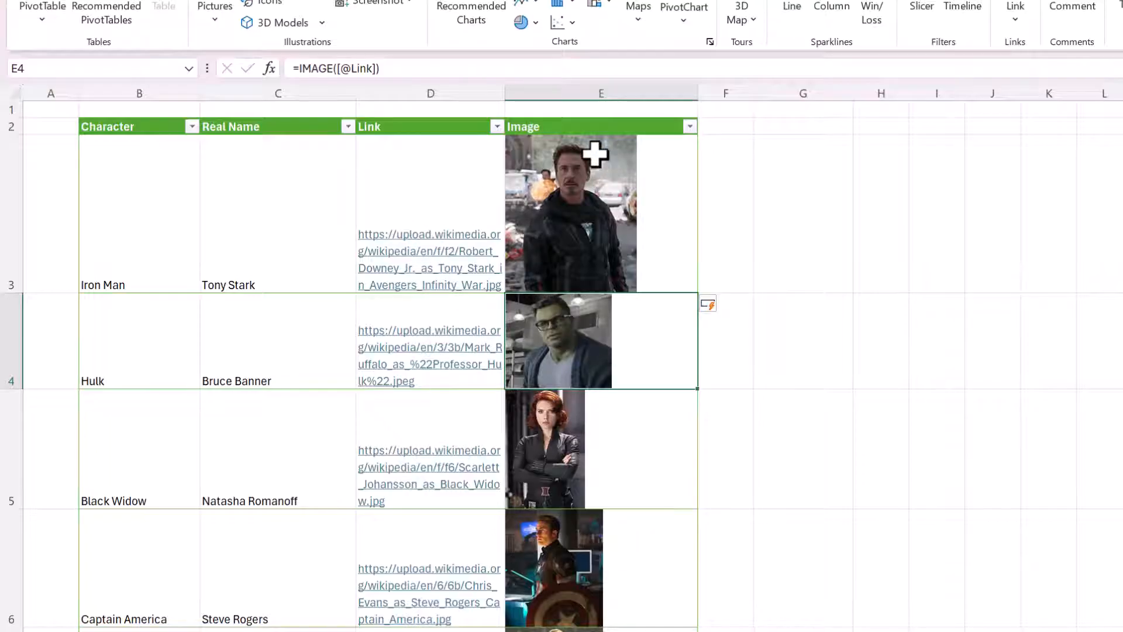
scroll("down", 3)
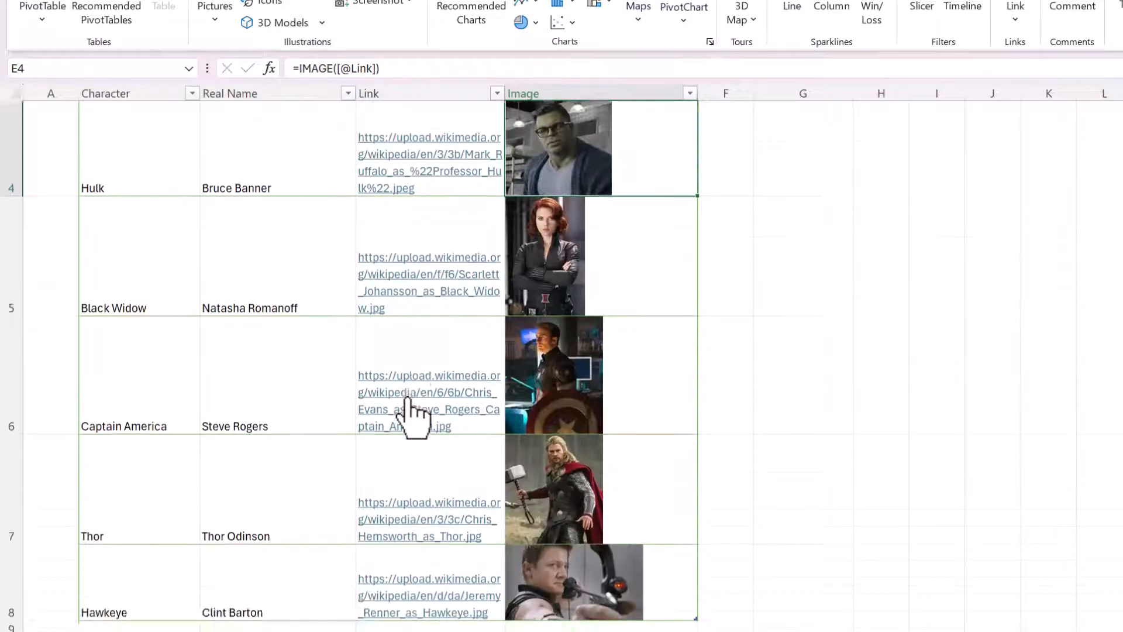
scroll("down", 3)
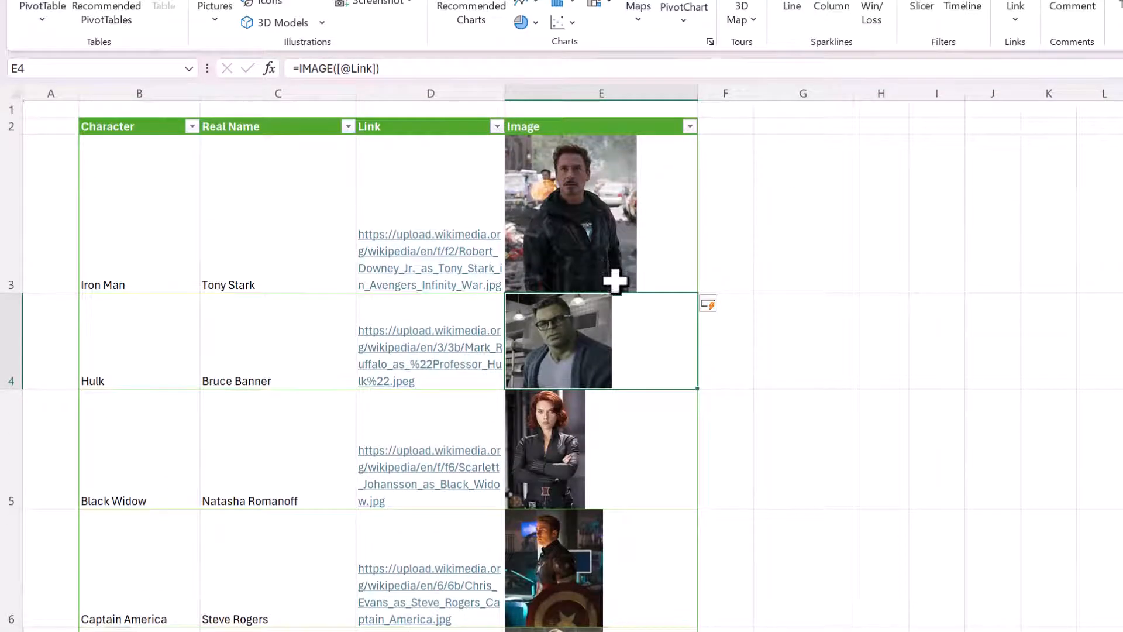
scroll("down", 3)
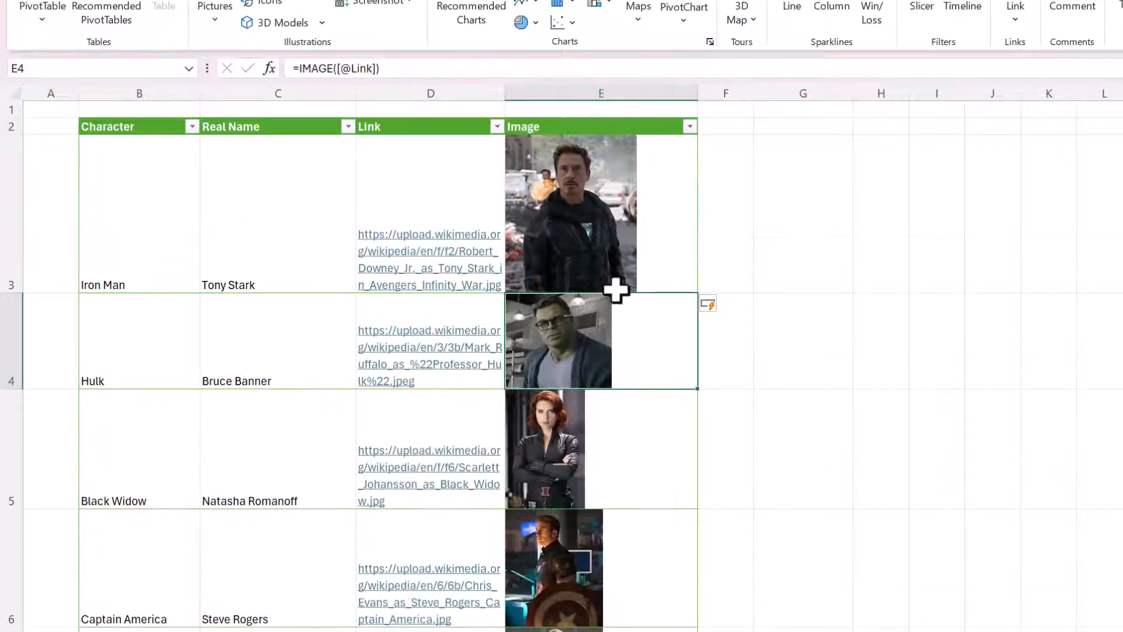
left_click(601, 212)
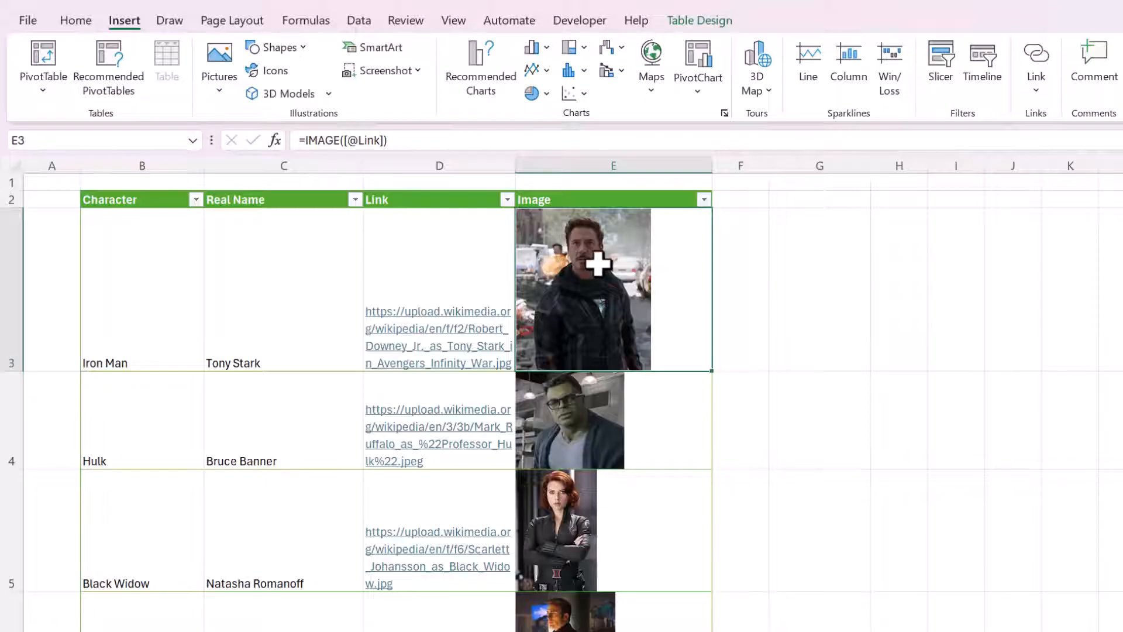
mouse_move(660, 272)
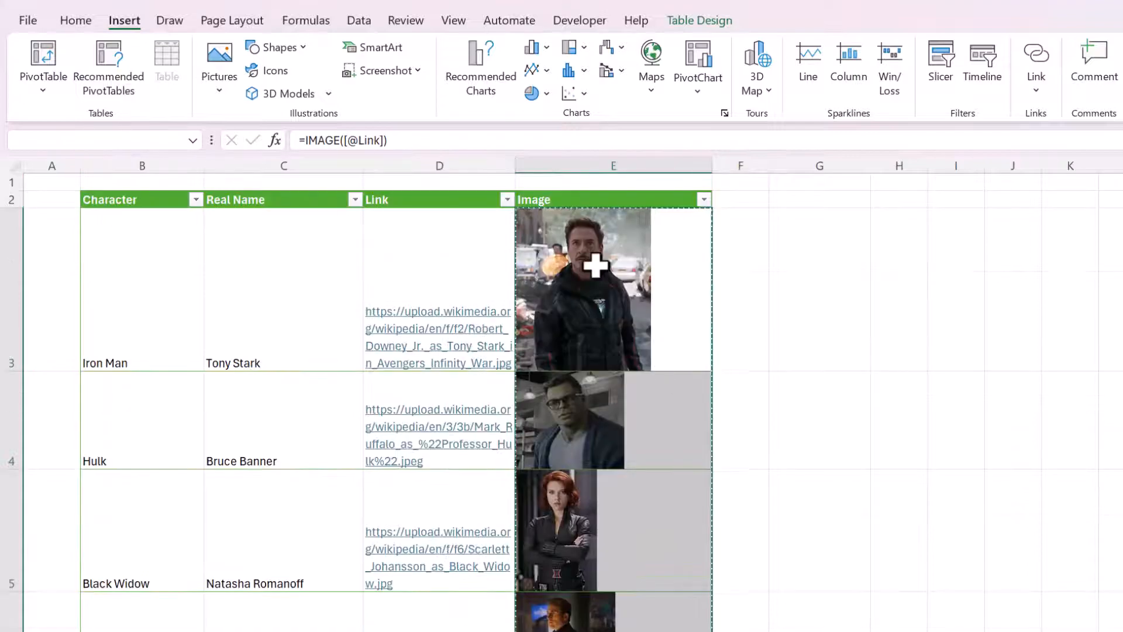
Paste the copied Image cells back as static in-cell pictures, replacing the IMAGE formulas.
right_click(595, 265)
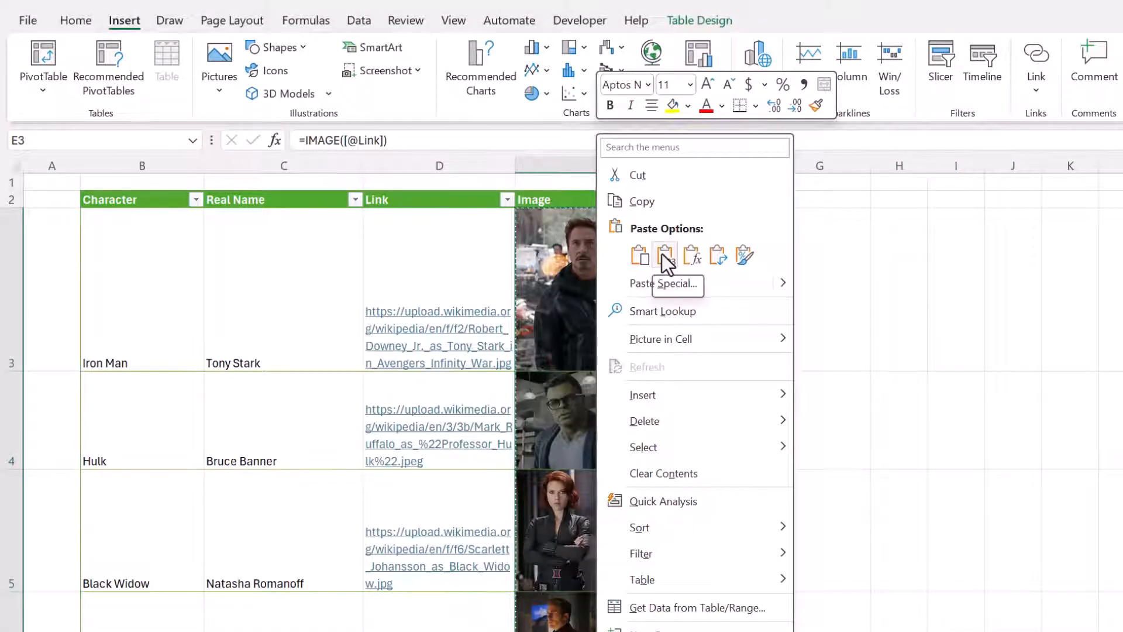
left_click(665, 255)
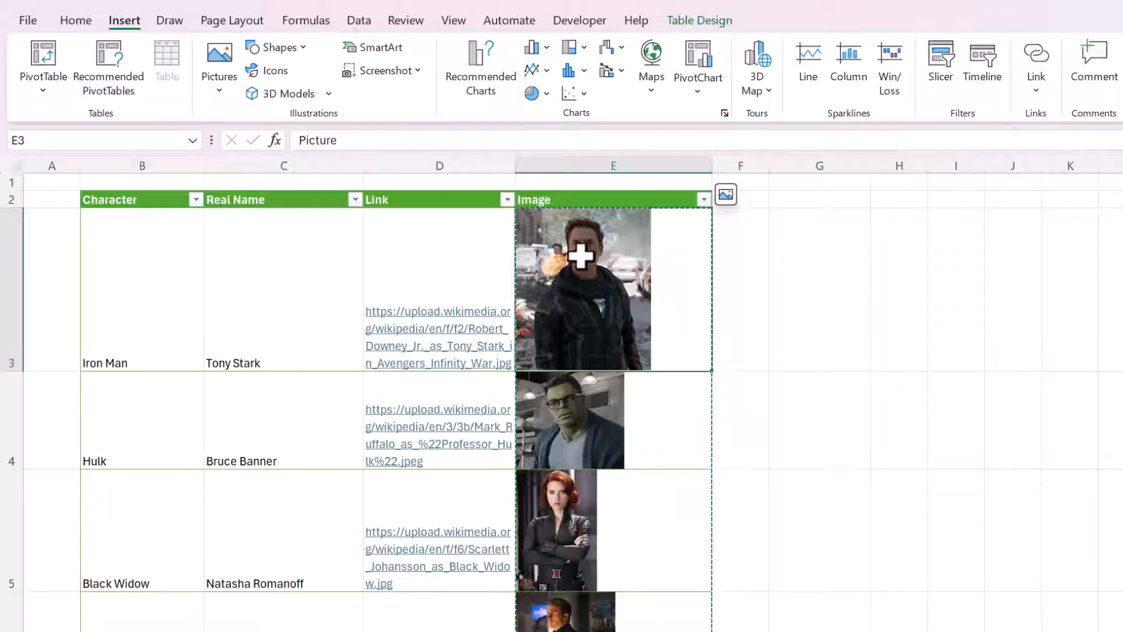
scroll("down", 3)
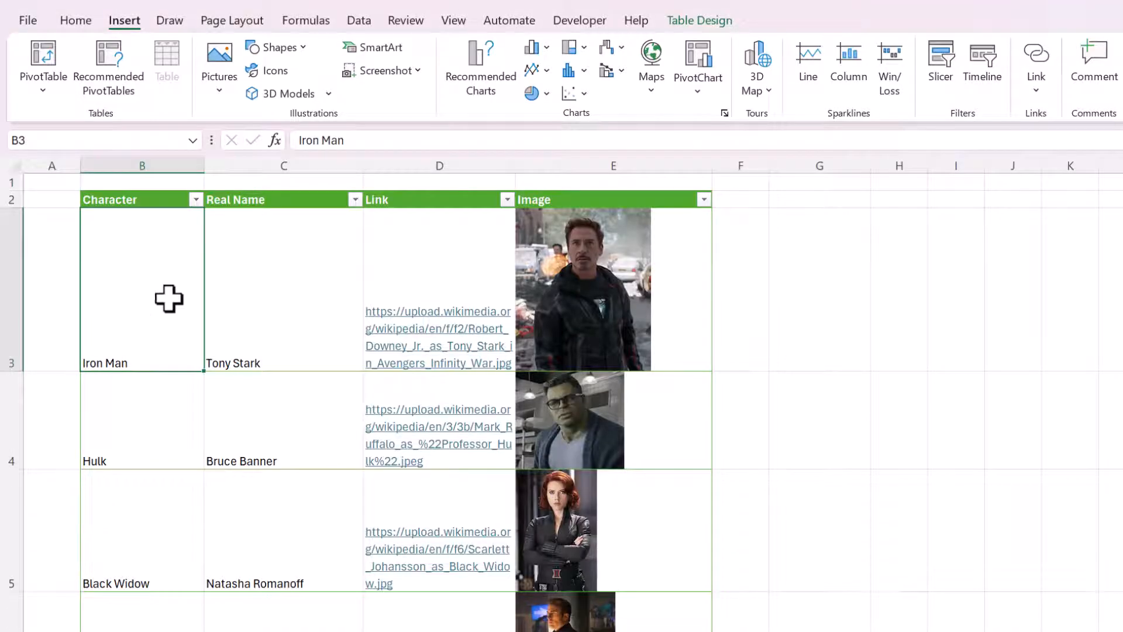
mouse_move(485, 345)
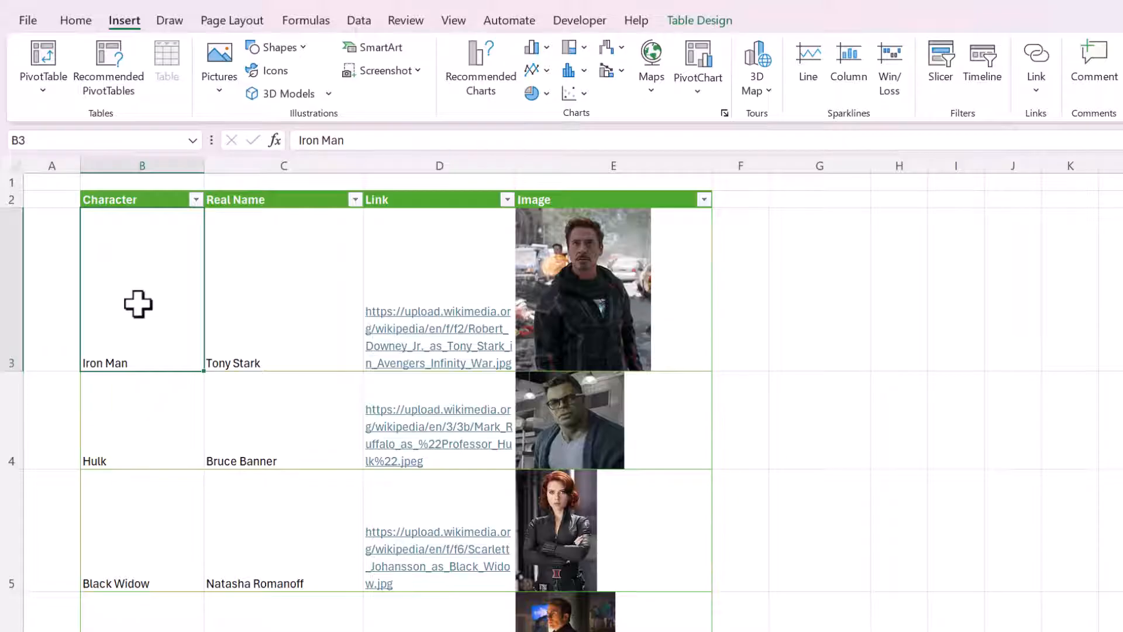
mouse_move(196, 237)
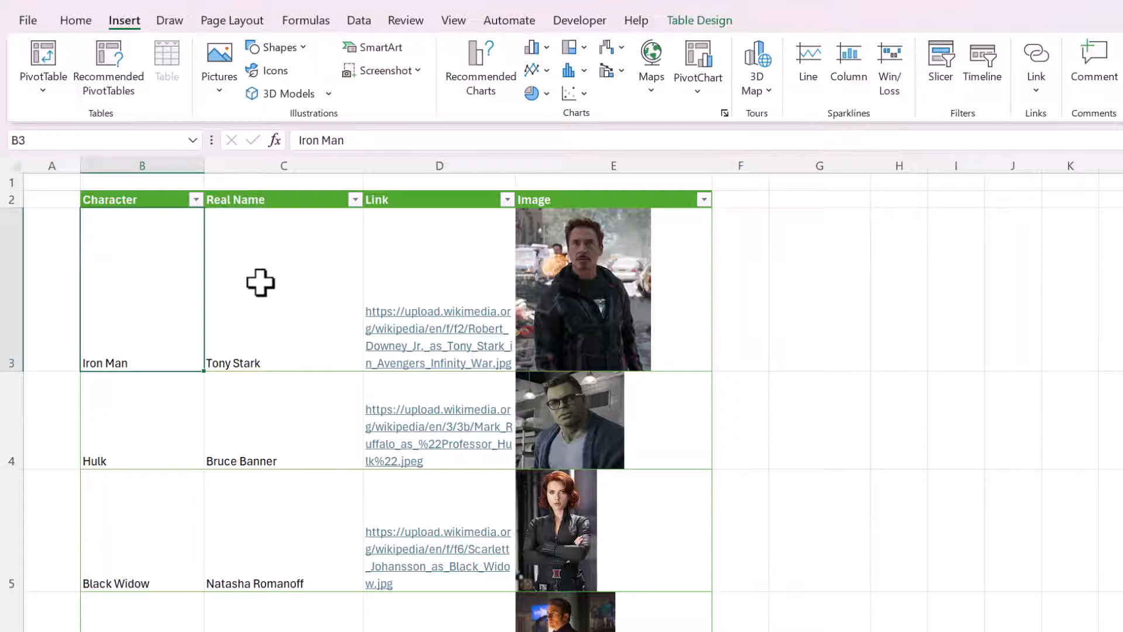
mouse_move(141, 238)
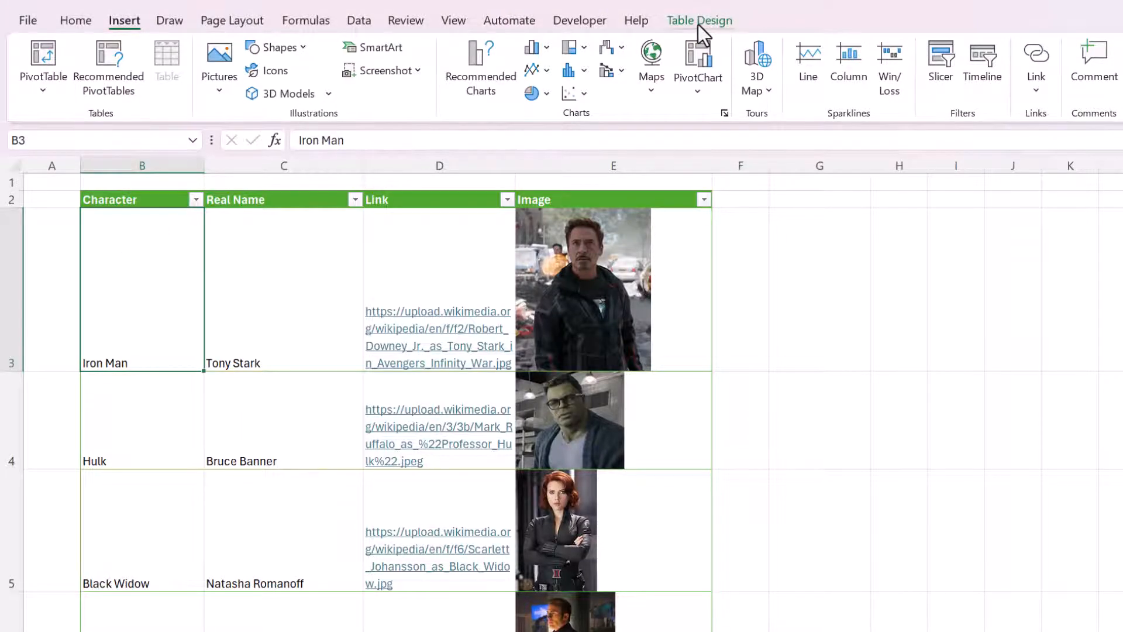
Name the table Avengers on Table Design, then move to a blank sheet for the lookup.
left_click(699, 20)
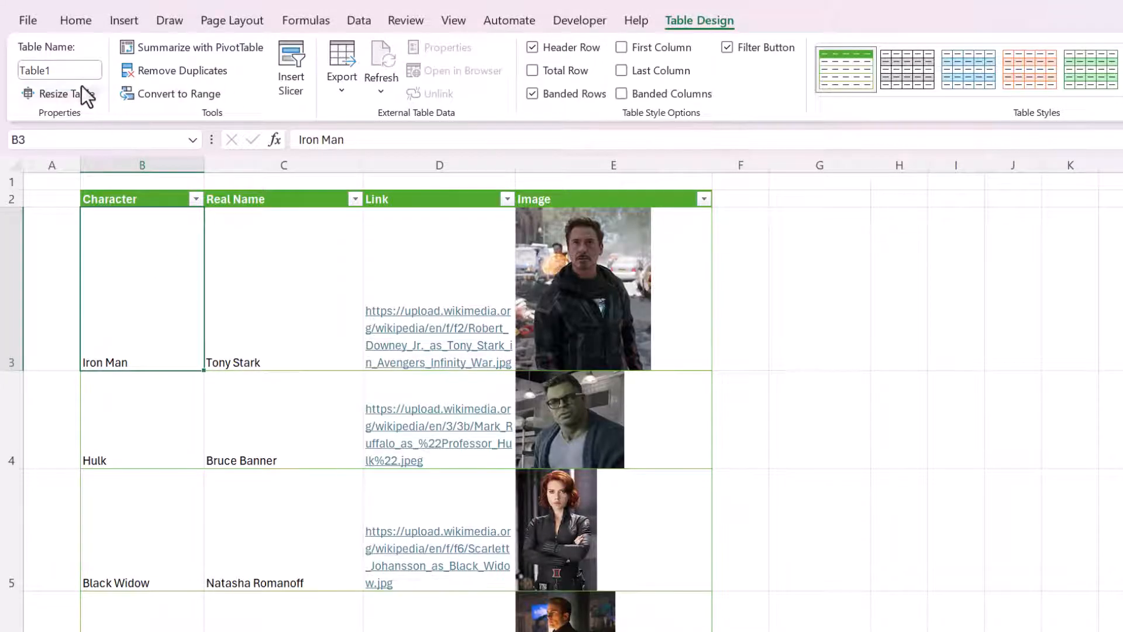
type("Ave")
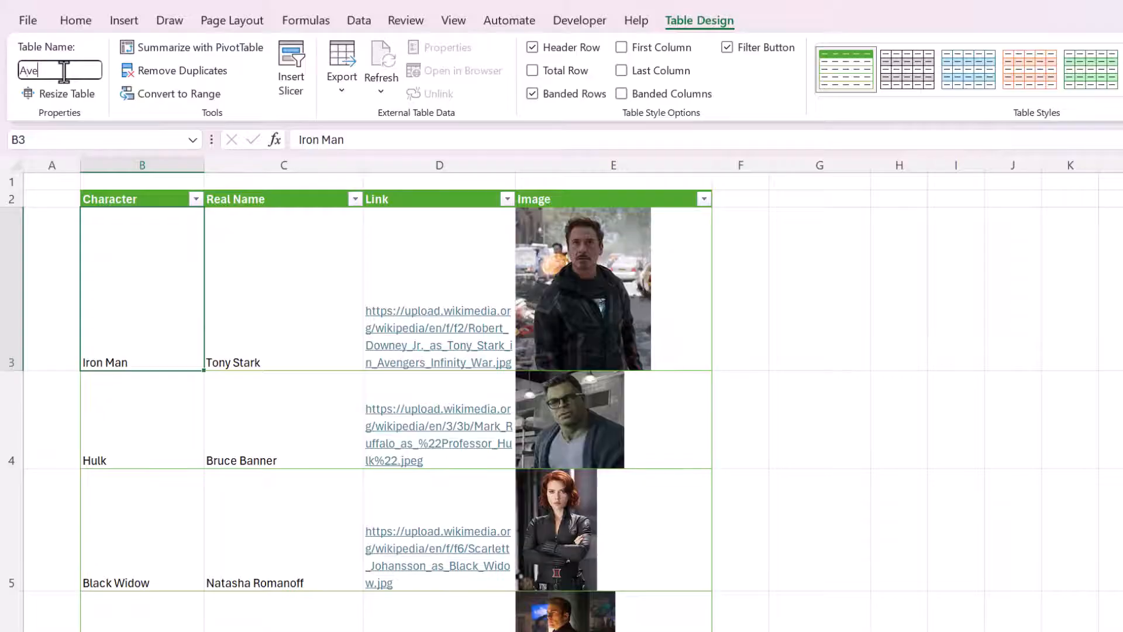
type("Avengers")
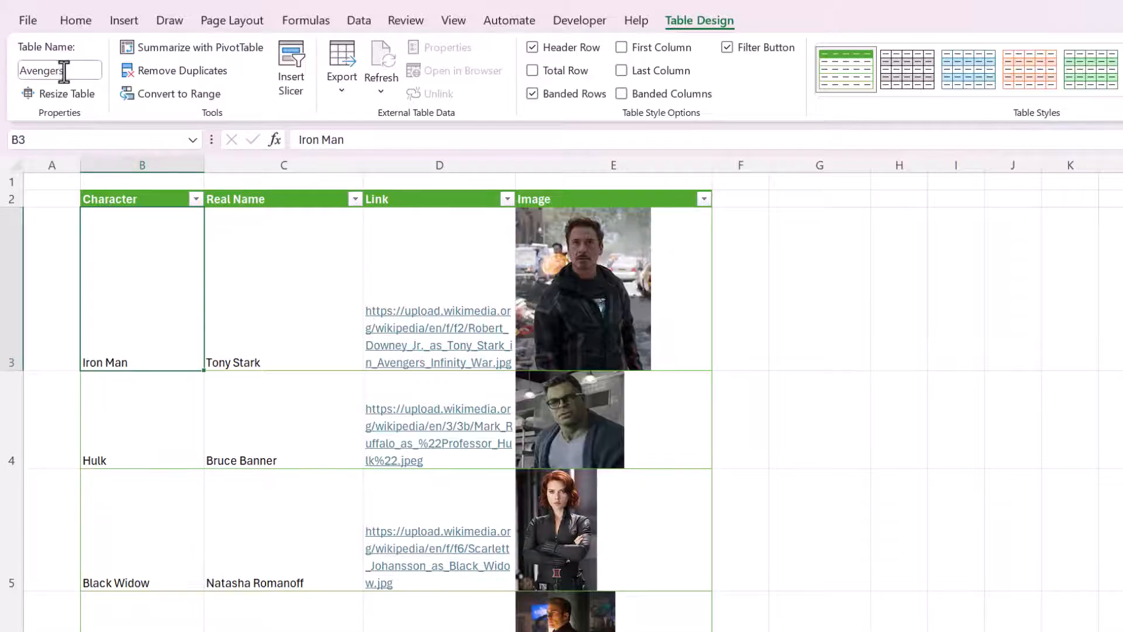
left_click(282, 311)
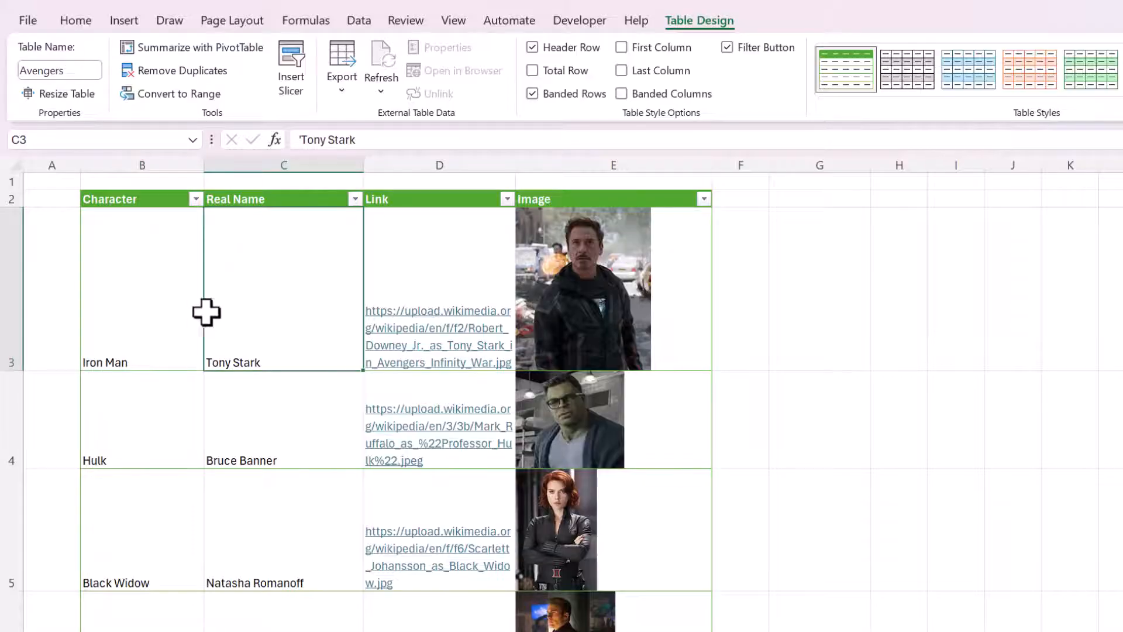
left_click(142, 292)
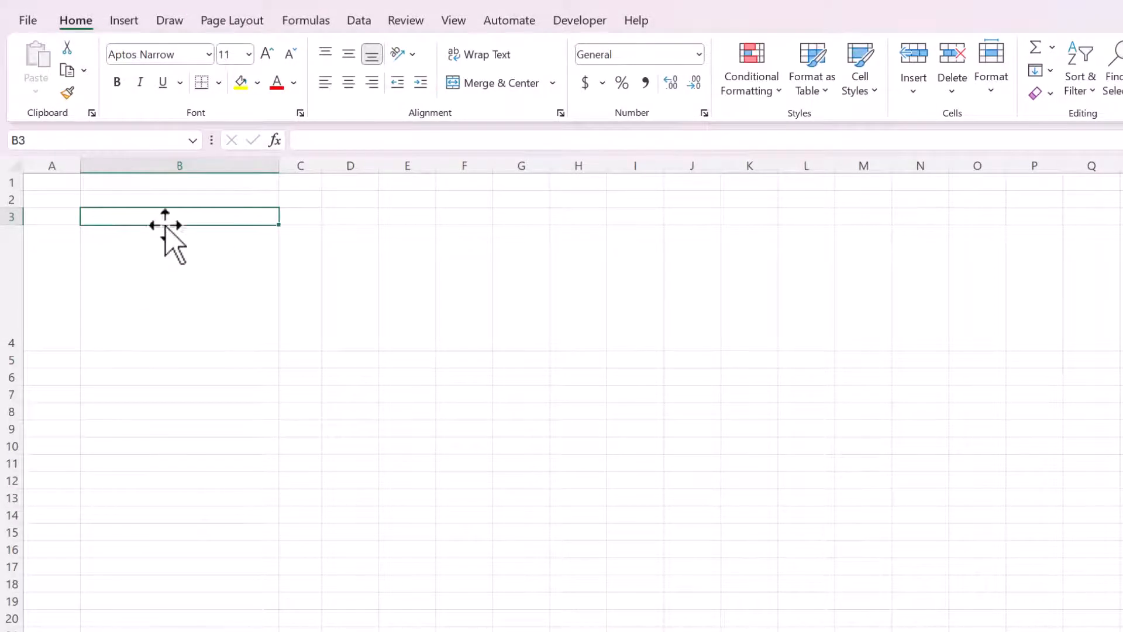
Set B3's Data Validation to a List with Source =INDIRECT("Avengers[Character]").
right_click(166, 224)
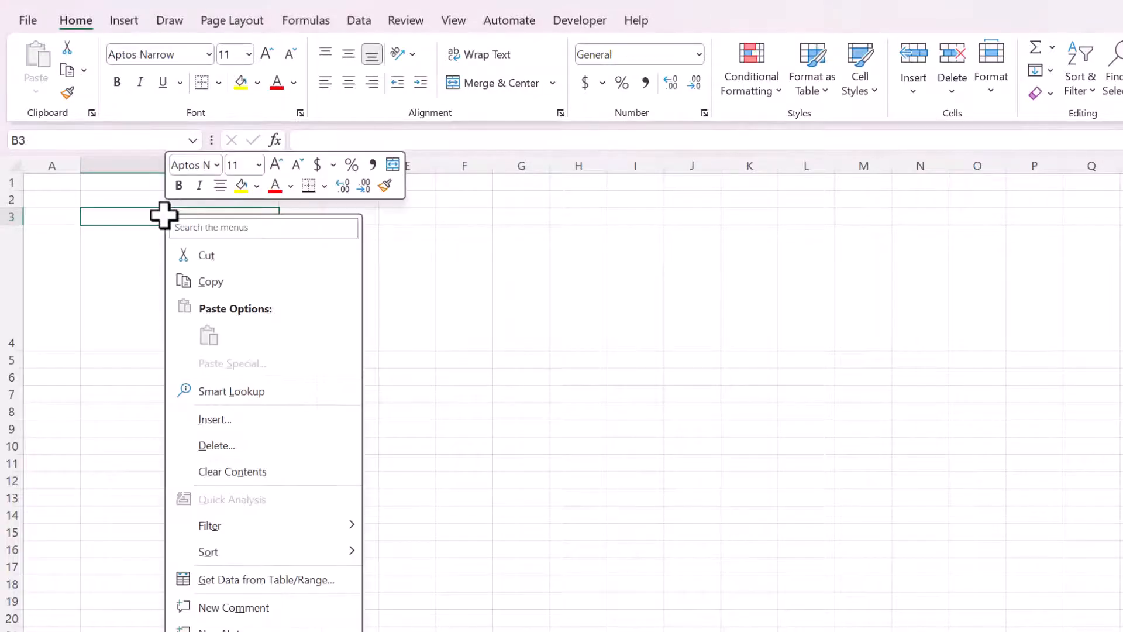
type("da")
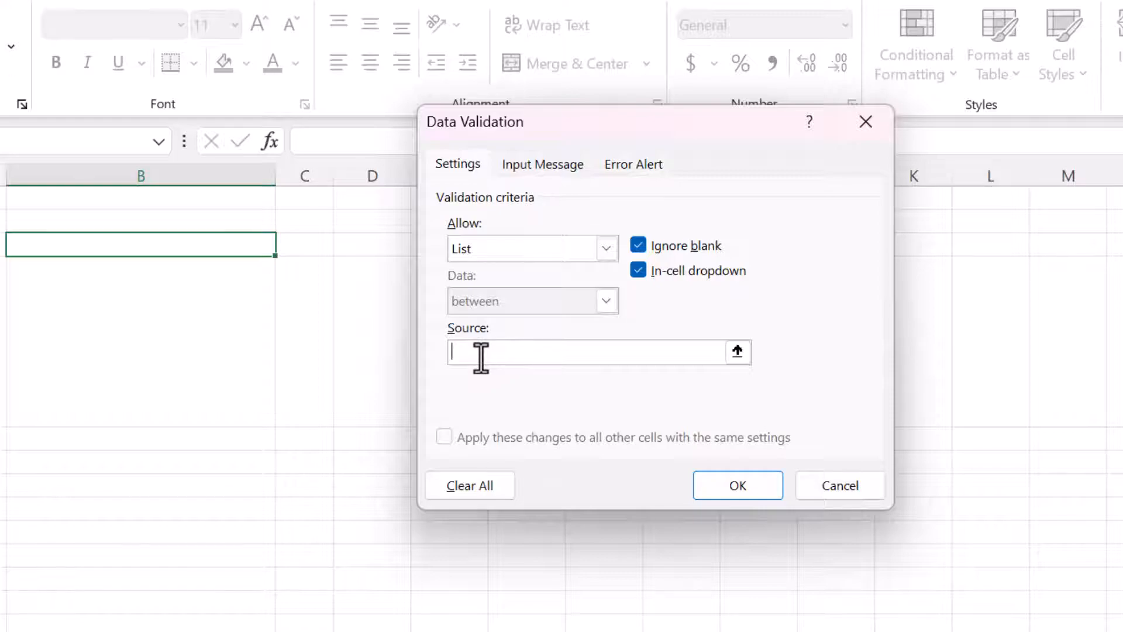
type("=")
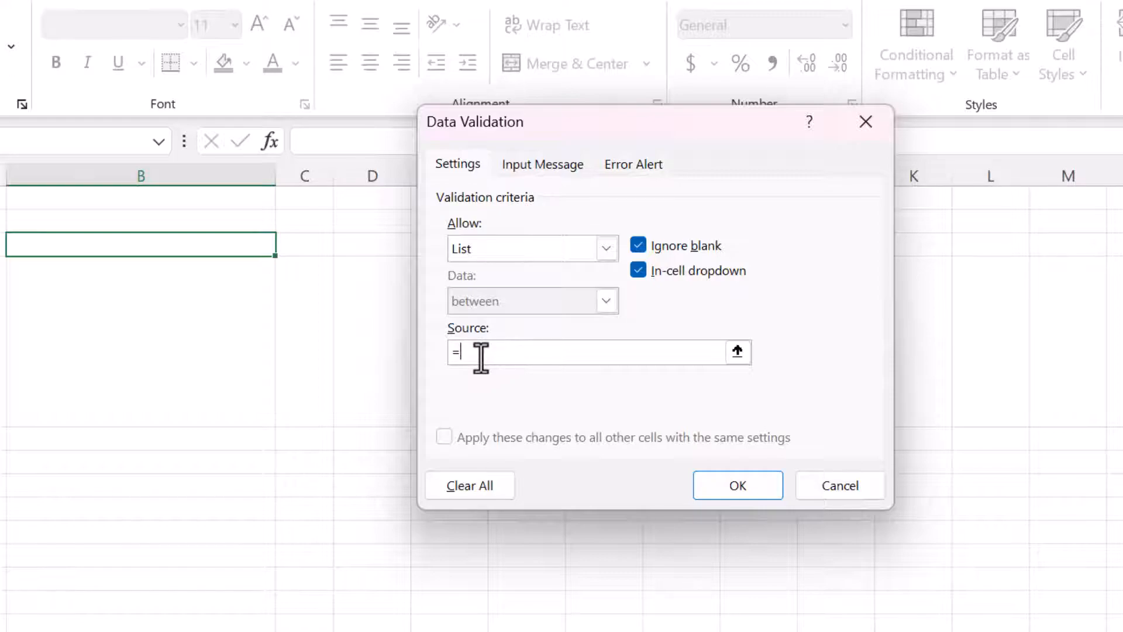
type("INDIRECT(")
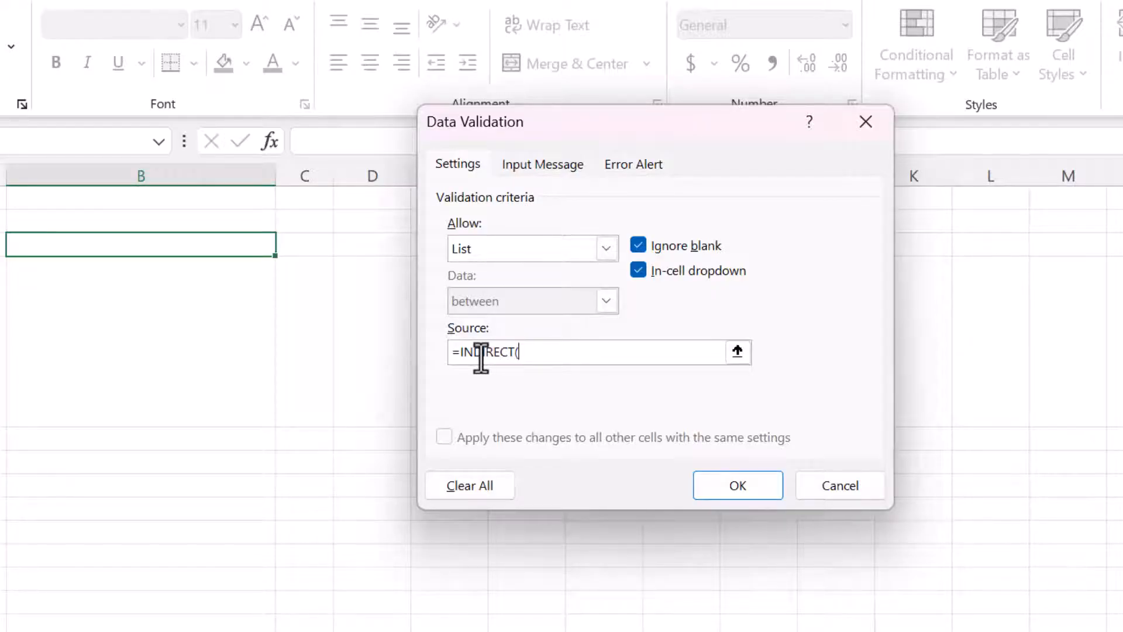
type("\"")
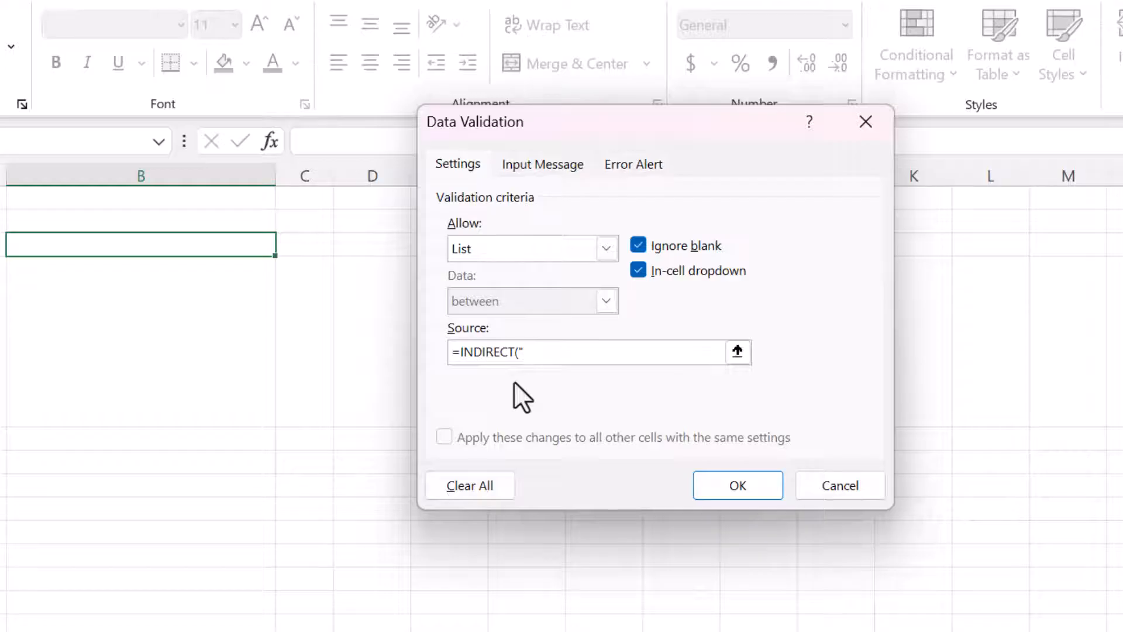
type("A")
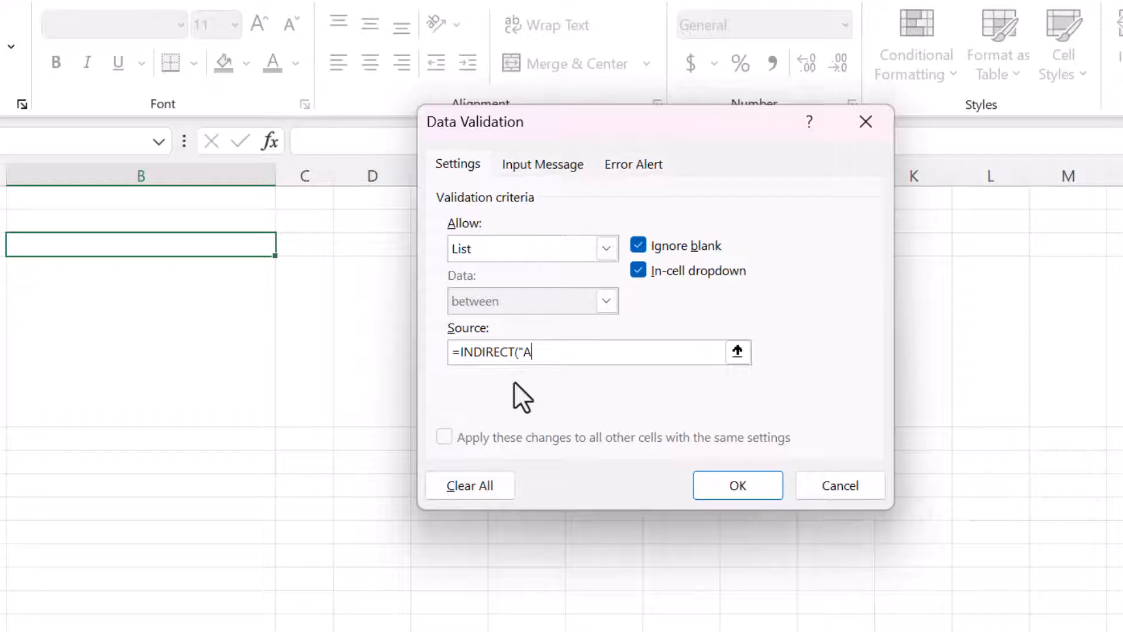
type("v")
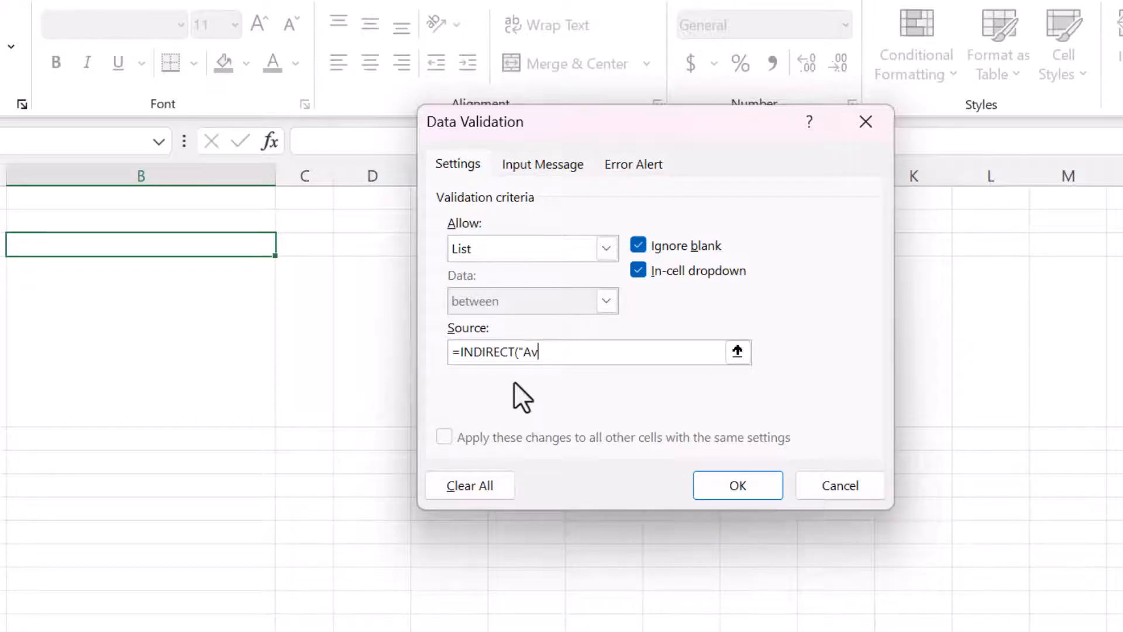
type("engers")
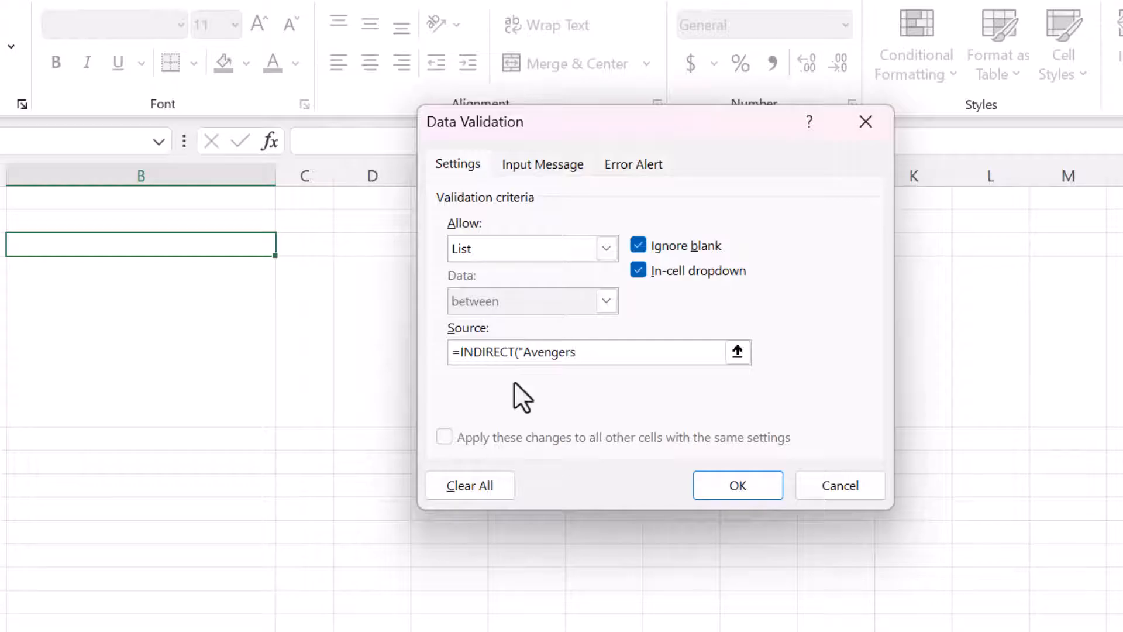
type("[")
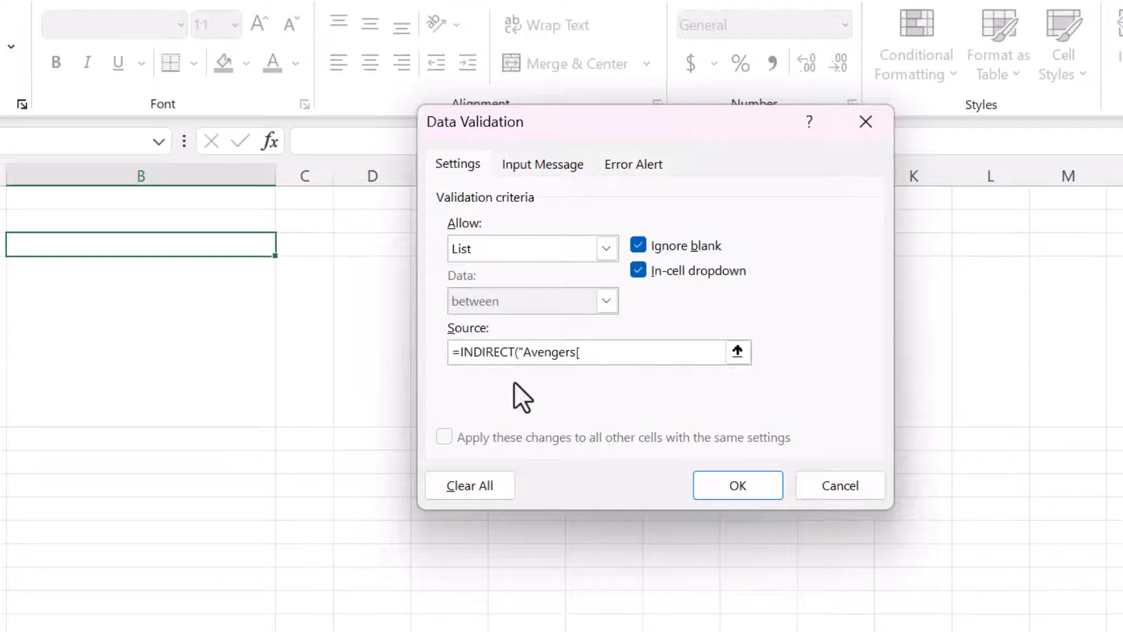
type("Character")
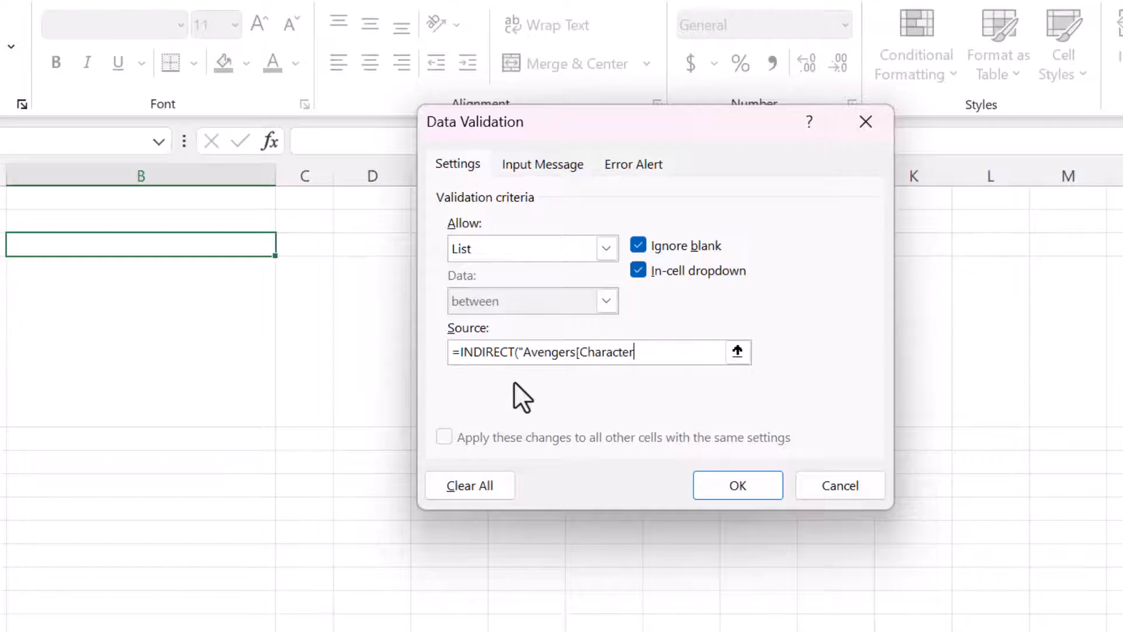
type("]")
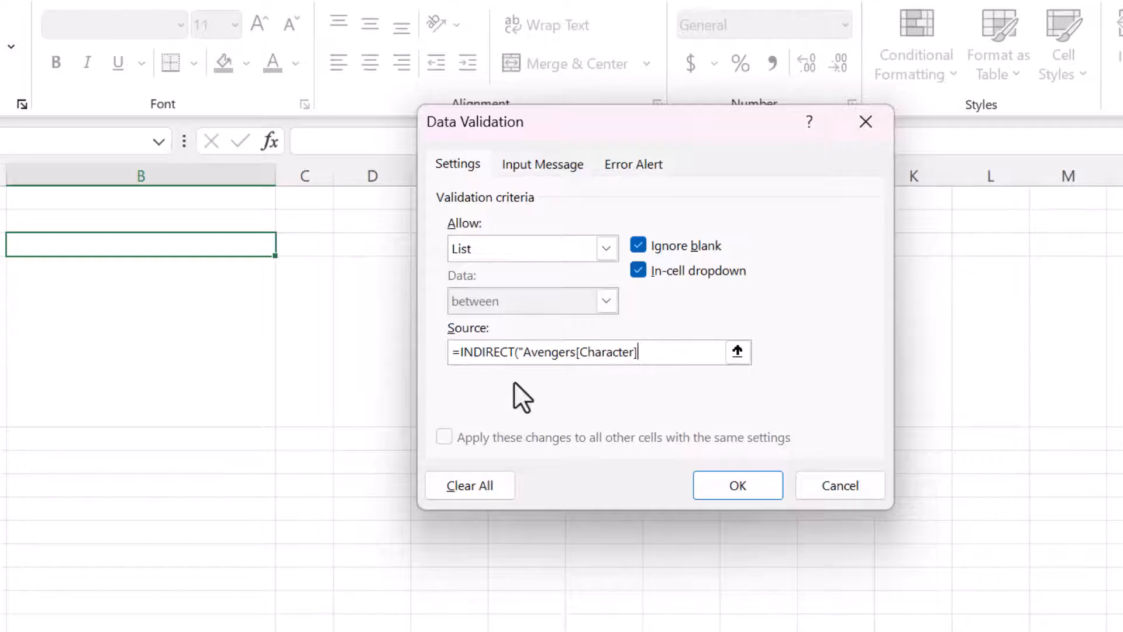
type("\")")
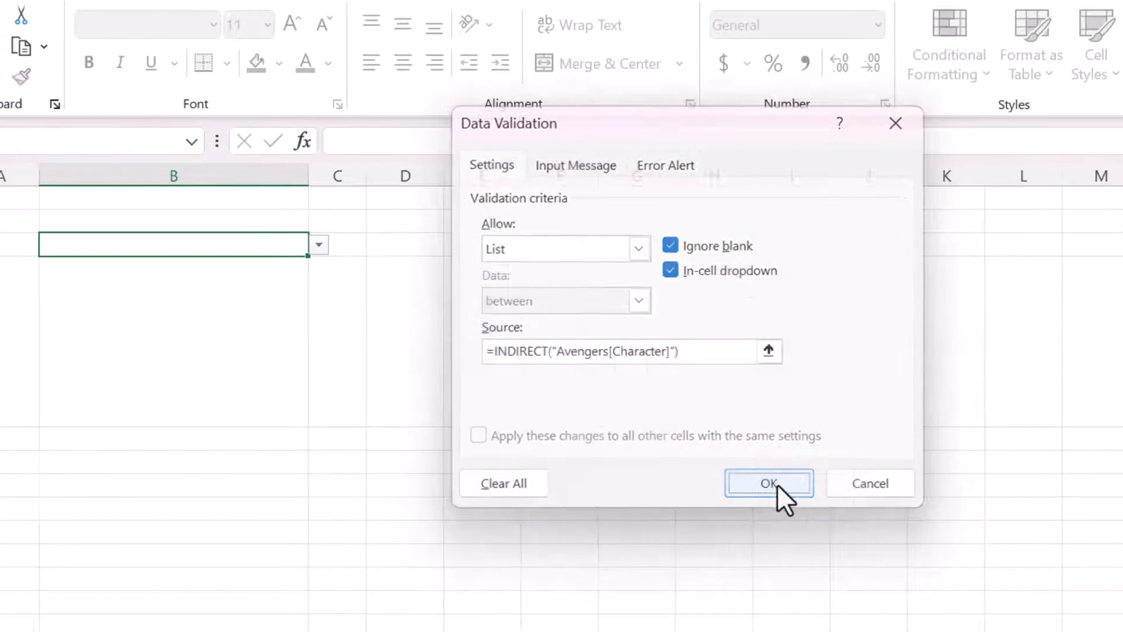
Apply the list rule to B3 and start =XLOOKUP(B3,Avengers[Character] in B4.
left_click(767, 483)
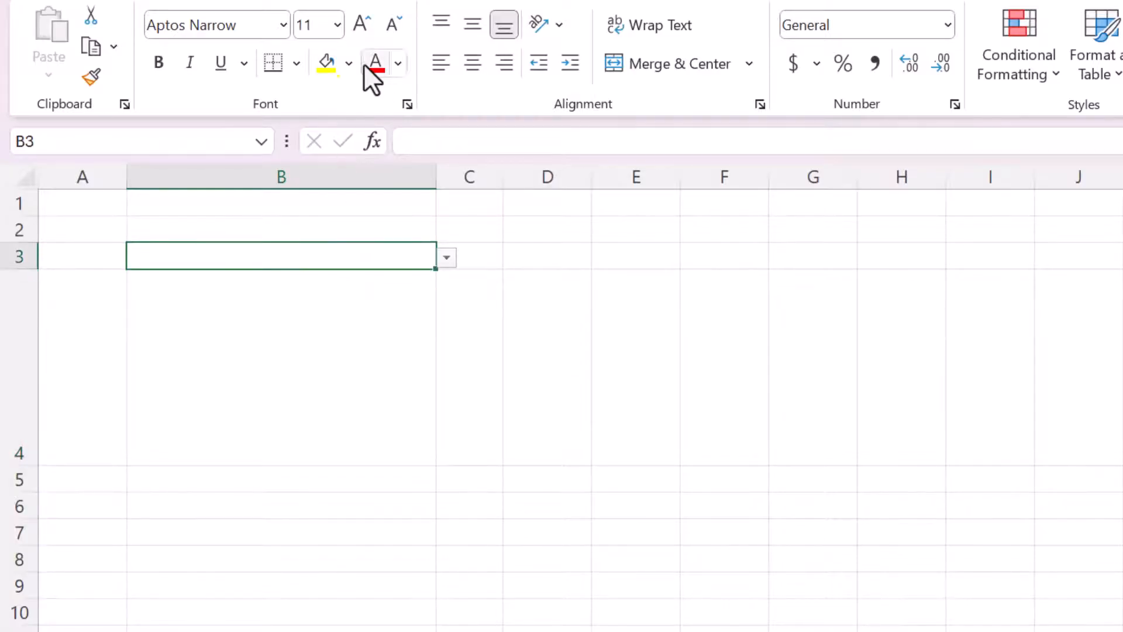
left_click(350, 63)
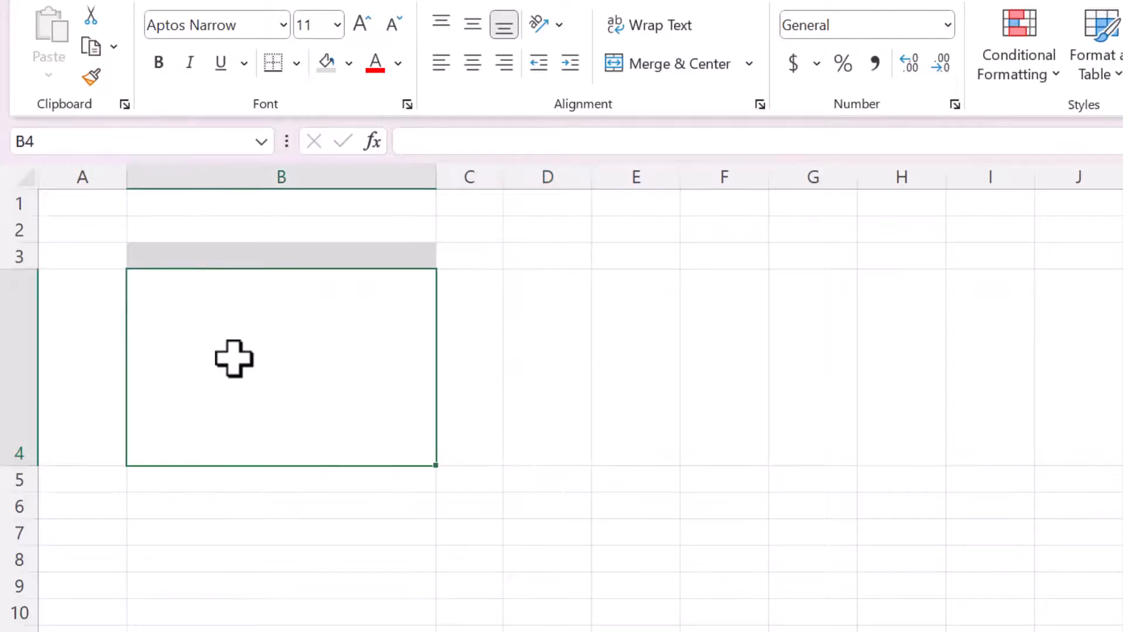
type("=")
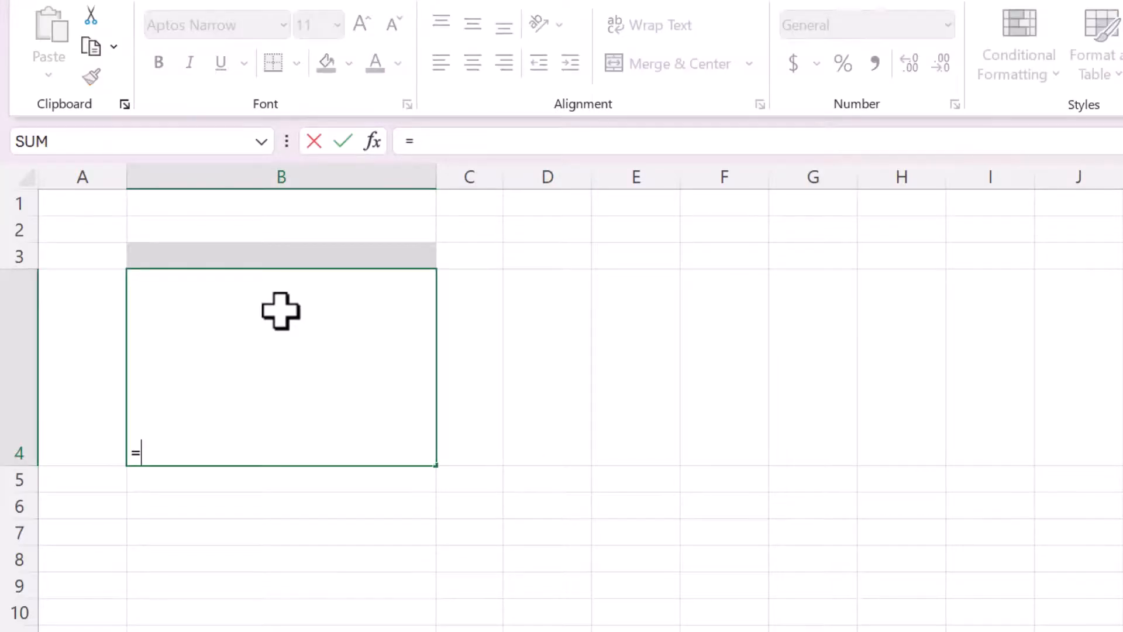
type("XLOOKU")
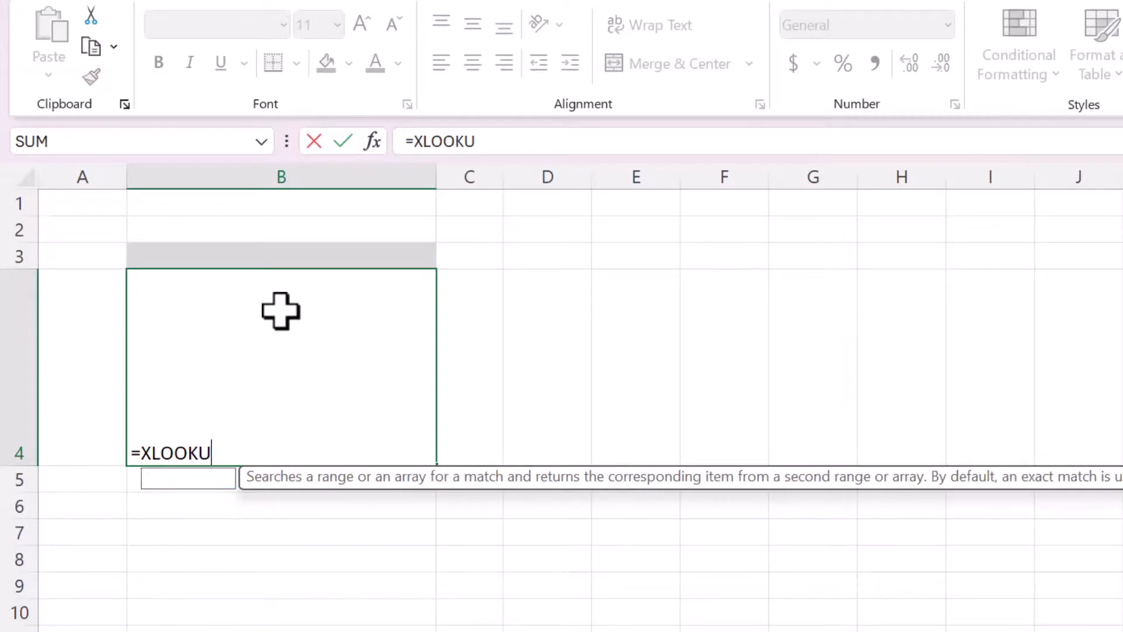
type("P(")
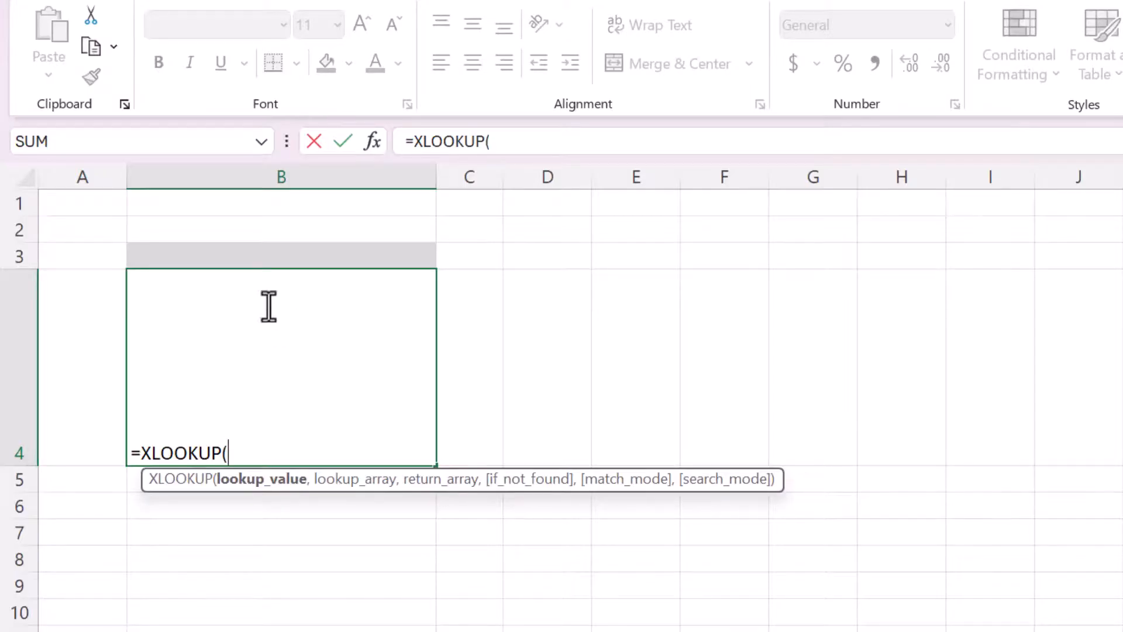
left_click(252, 255)
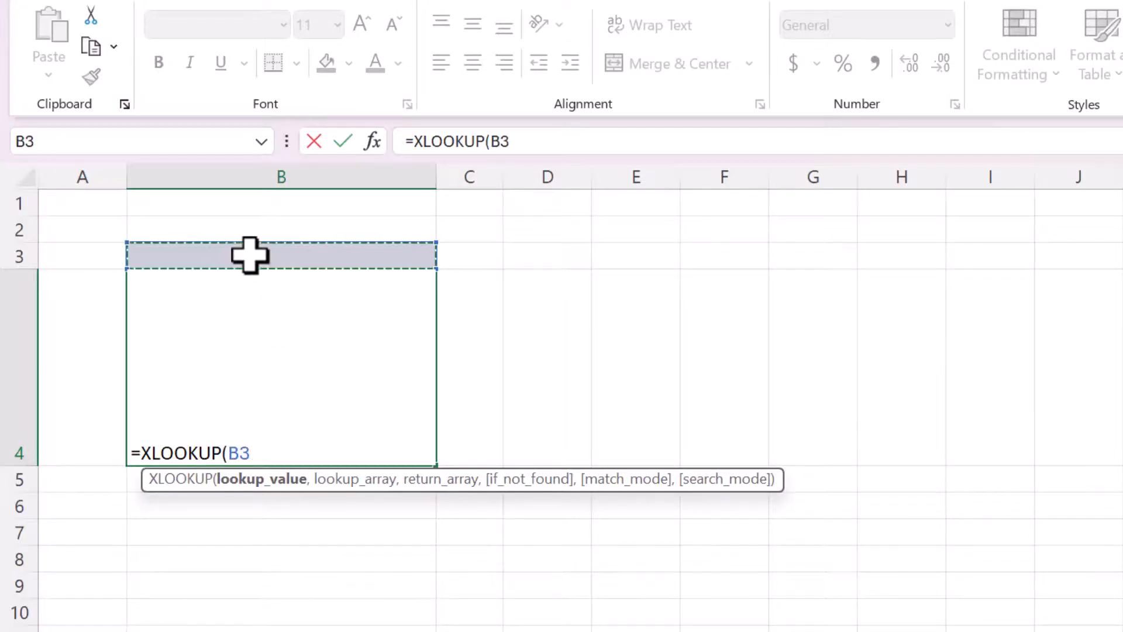
type(",")
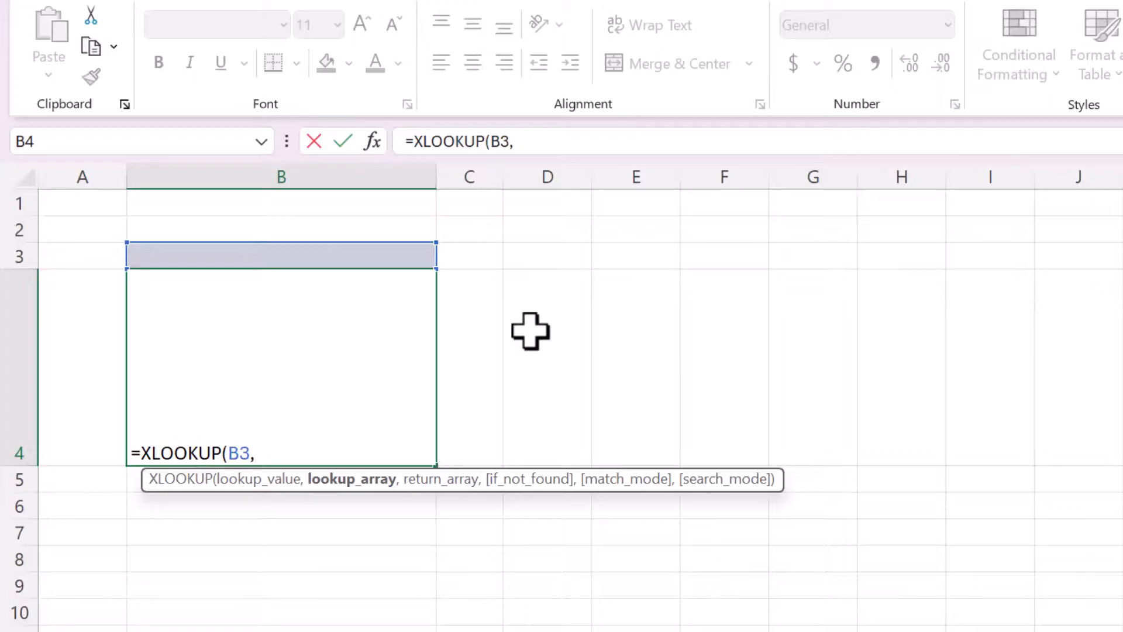
type("A")
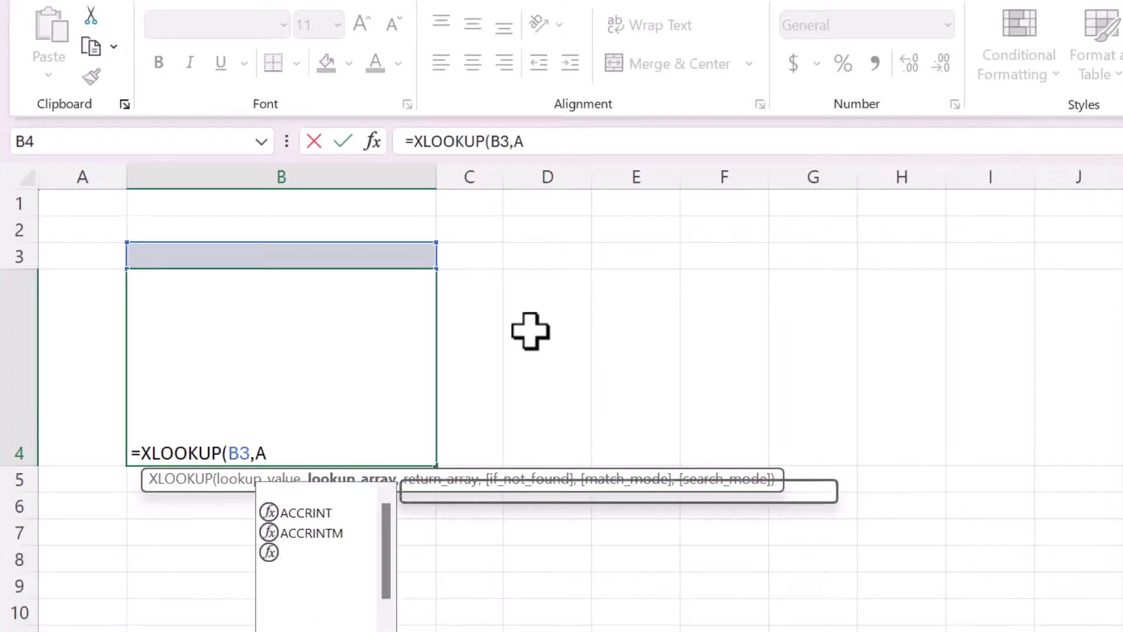
type("venger")
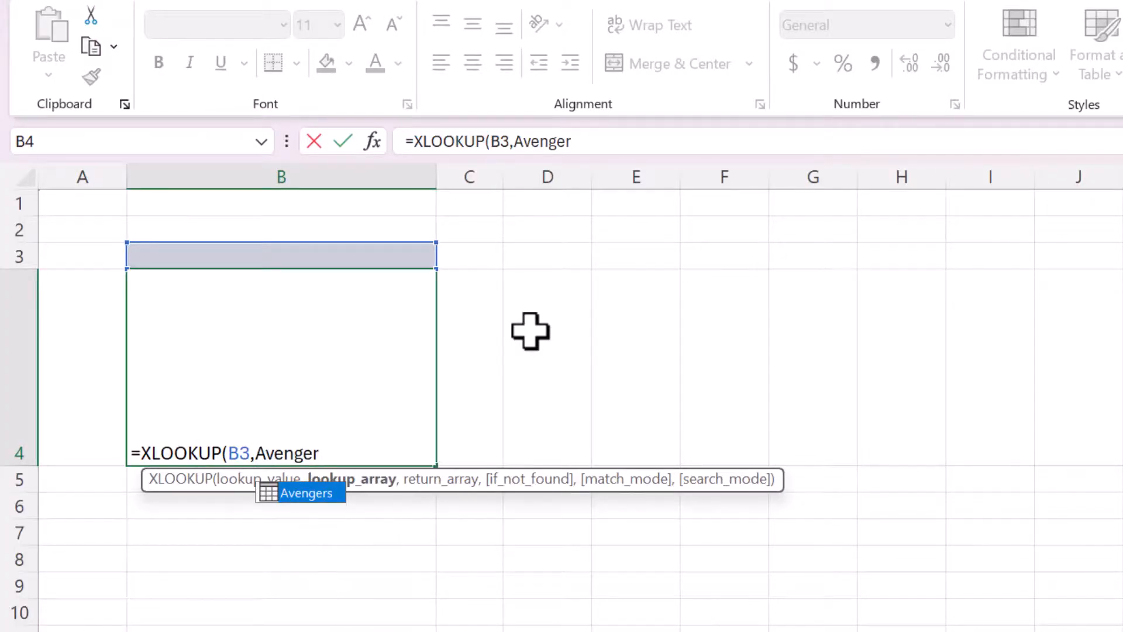
type("s[Character")
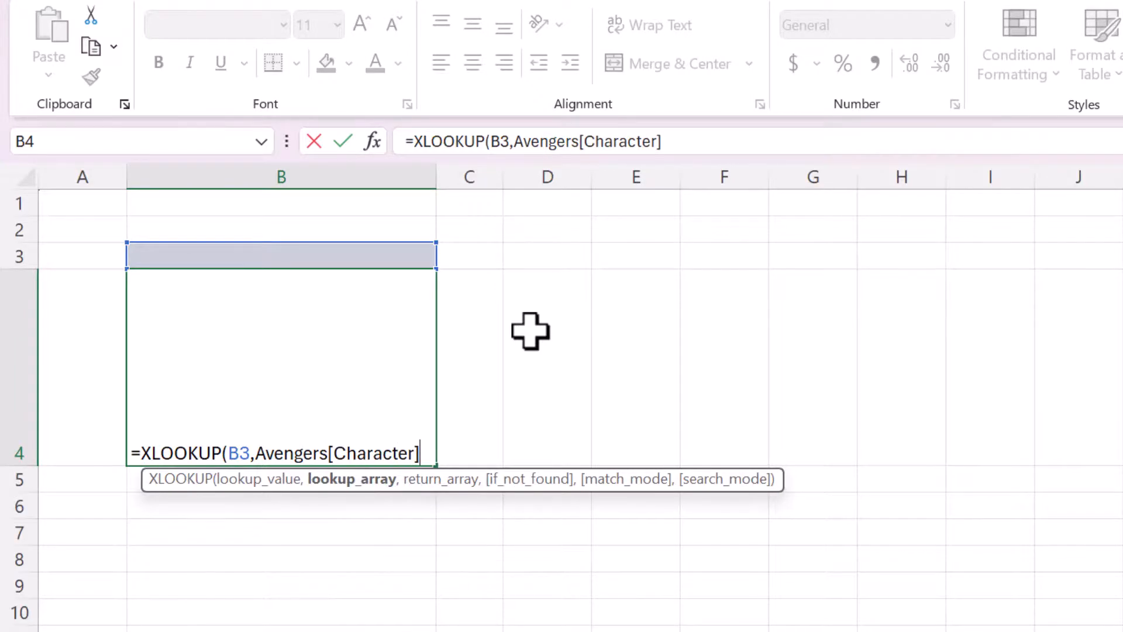
Complete the formula with Avengers[Image] as the return array.
type(",")
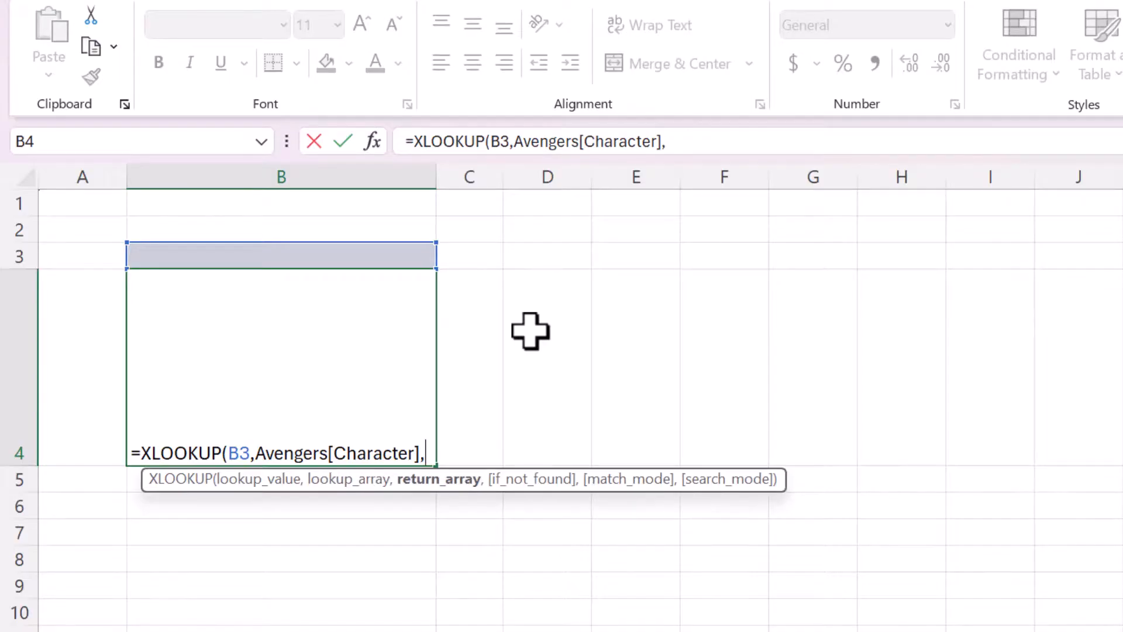
type("Aven")
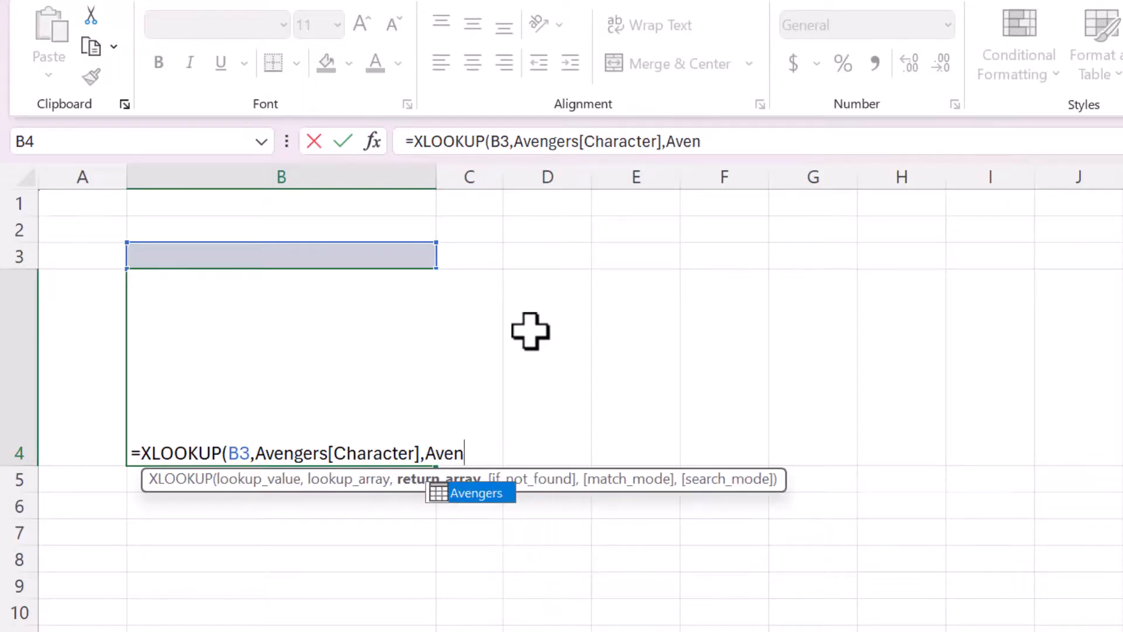
type("gers[")
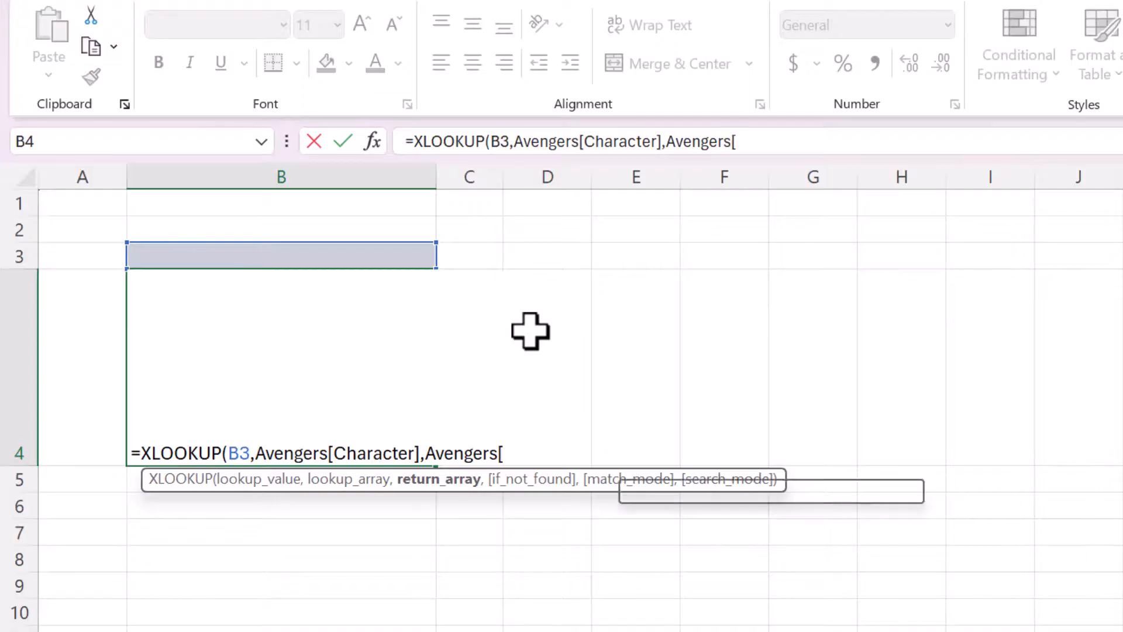
type("Image")
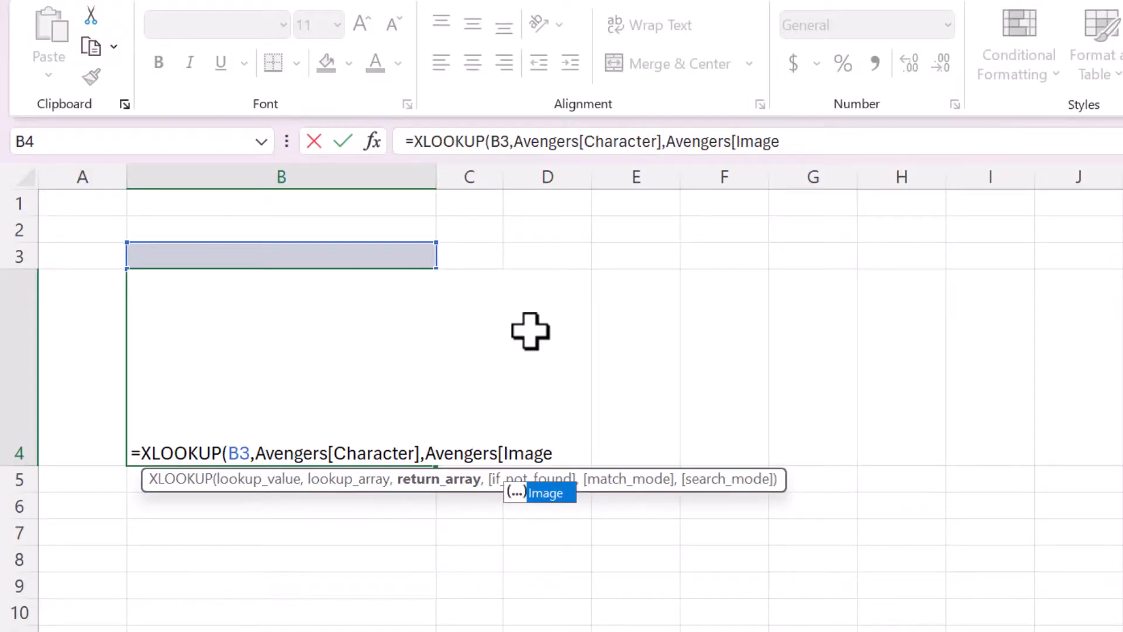
type("])")
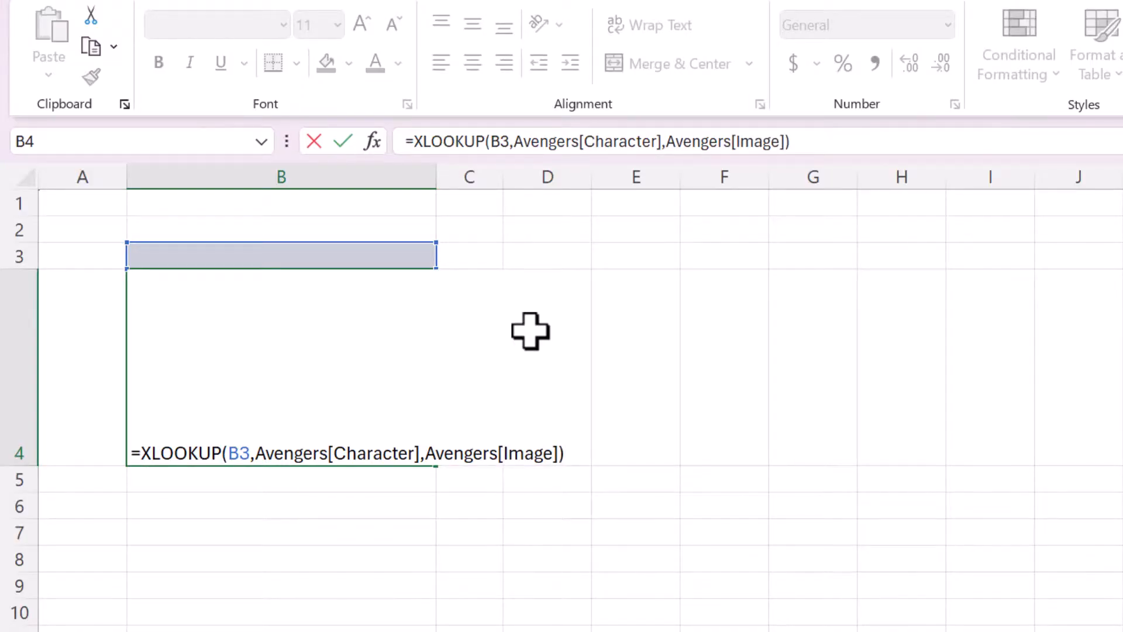
Enter the XLOOKUP and pick Black Widow, Thor, then Black Widow in B3 to swap the picture.
key("Enter")
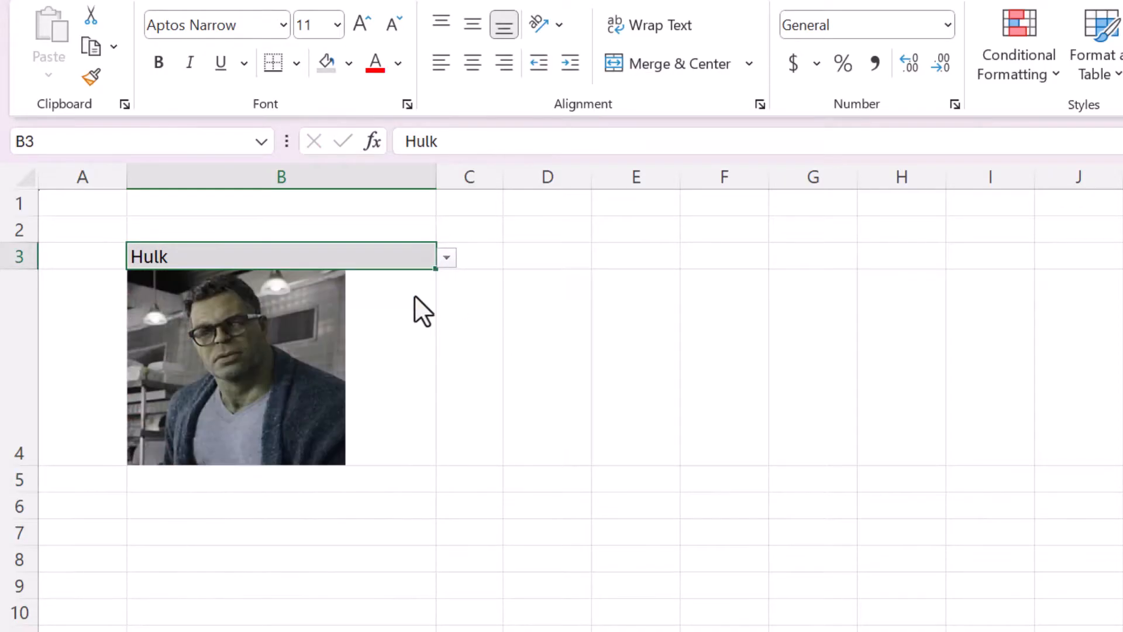
left_click(447, 256)
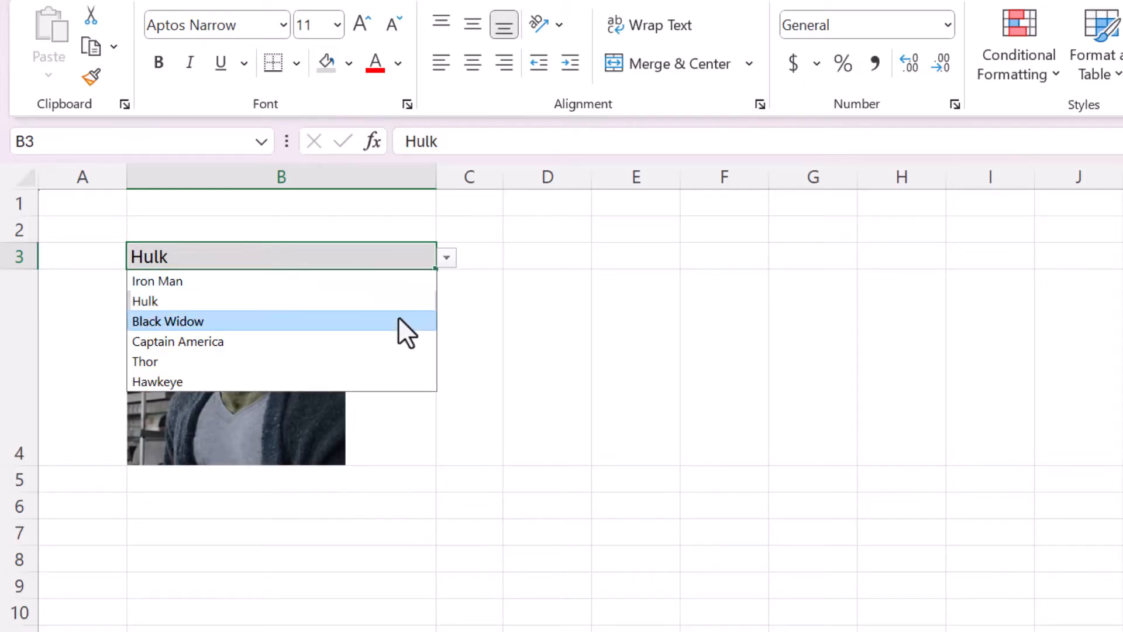
left_click(167, 321)
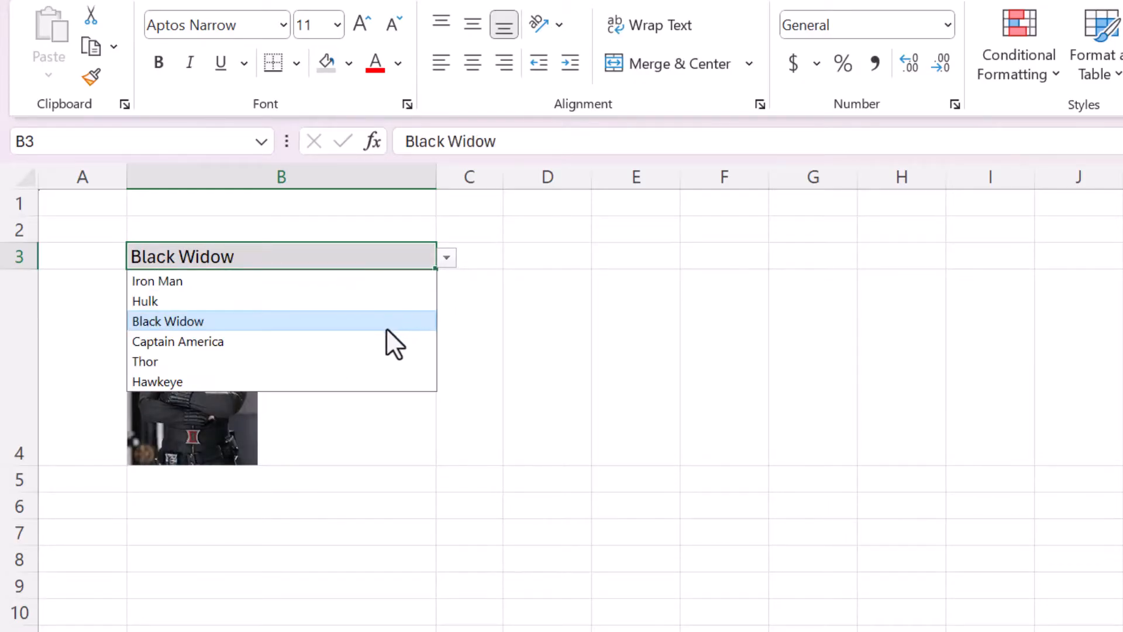
left_click(145, 361)
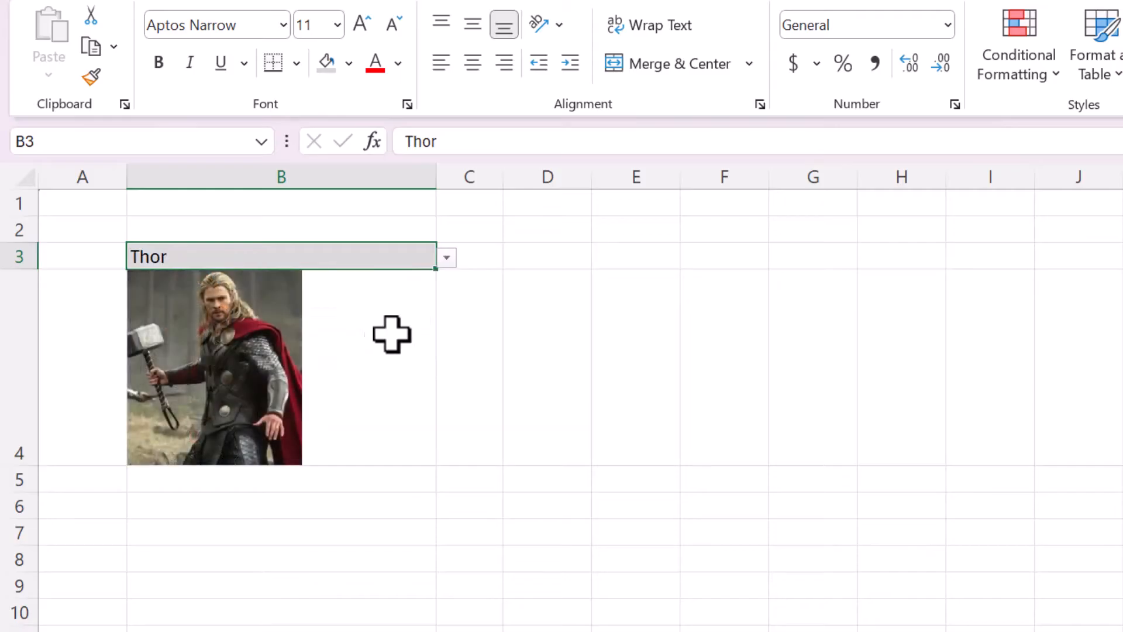
left_click(446, 257)
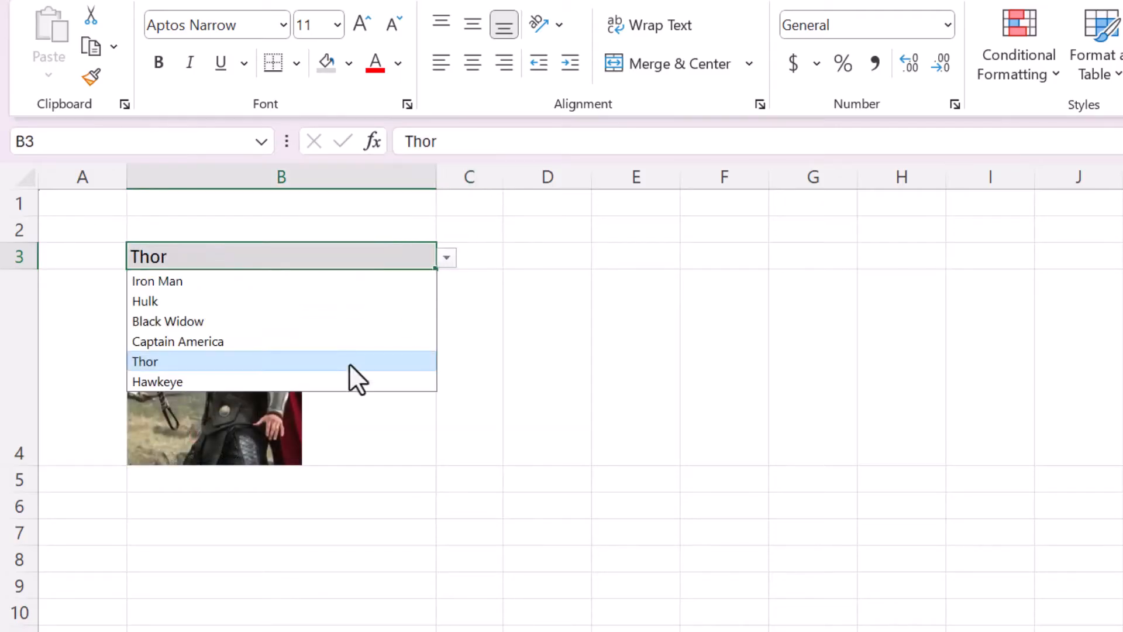
left_click(157, 381)
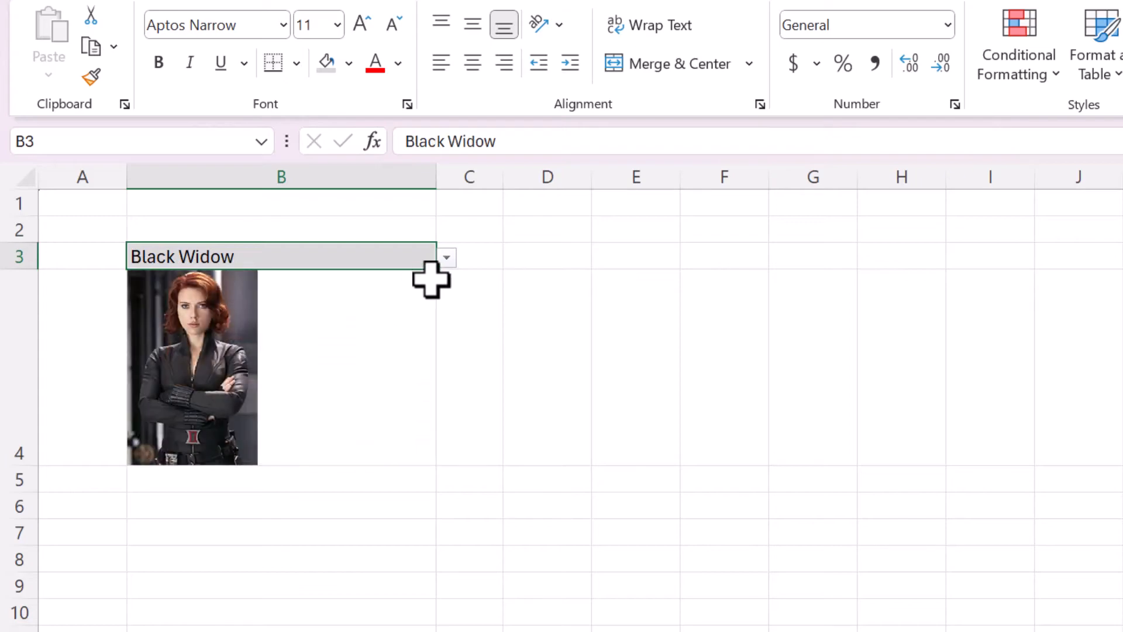
mouse_move(600, 281)
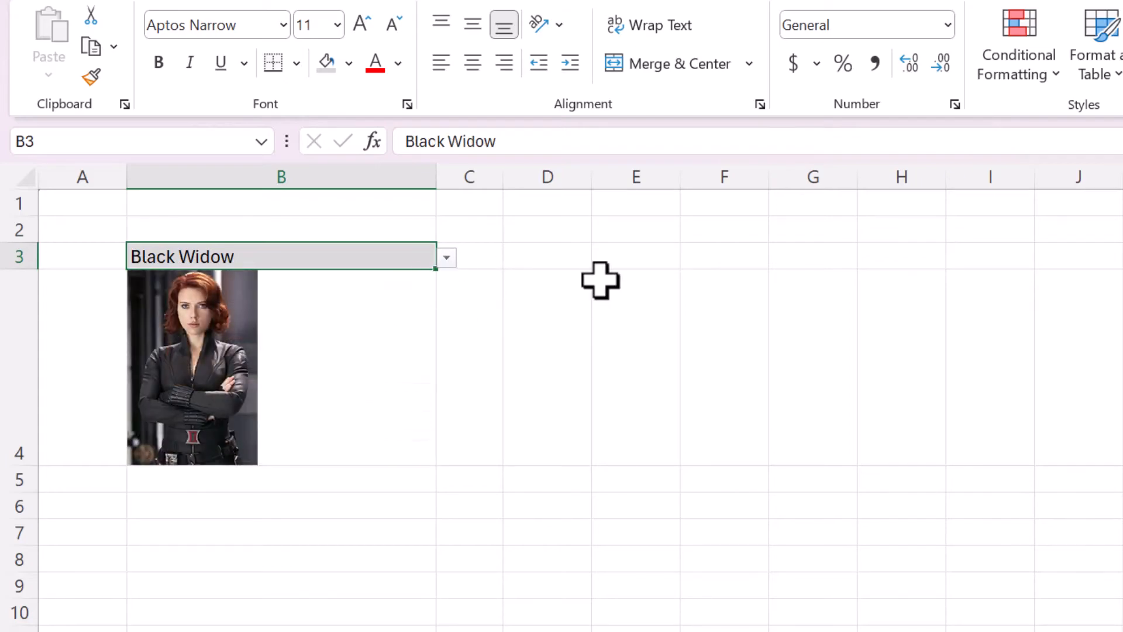